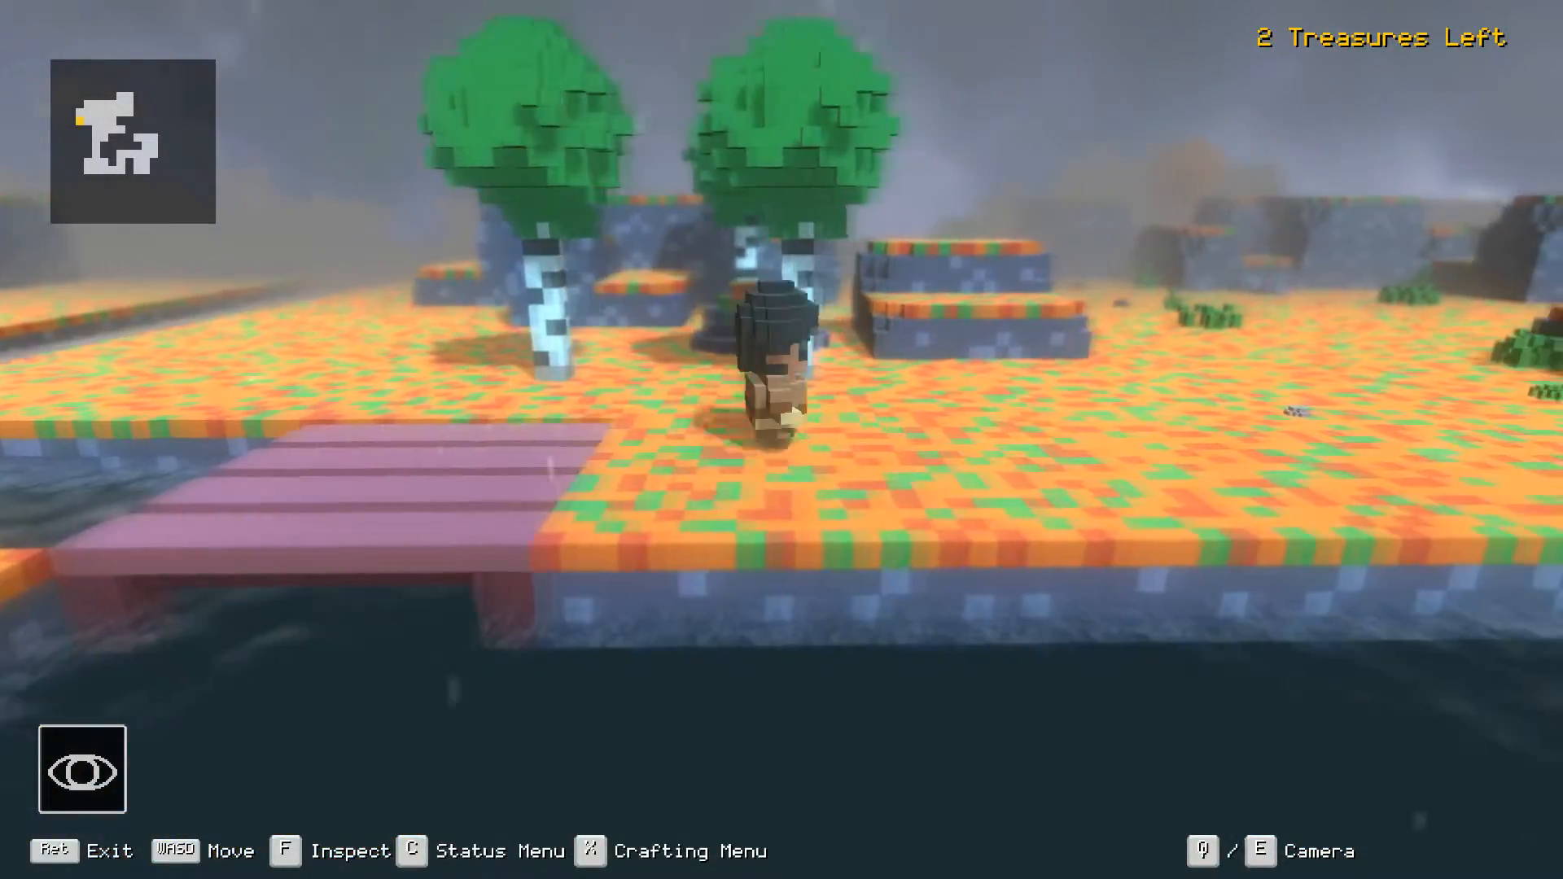
Walk the hero off the wooden bridge, across the grassy island past trees and rocks.
key("w")
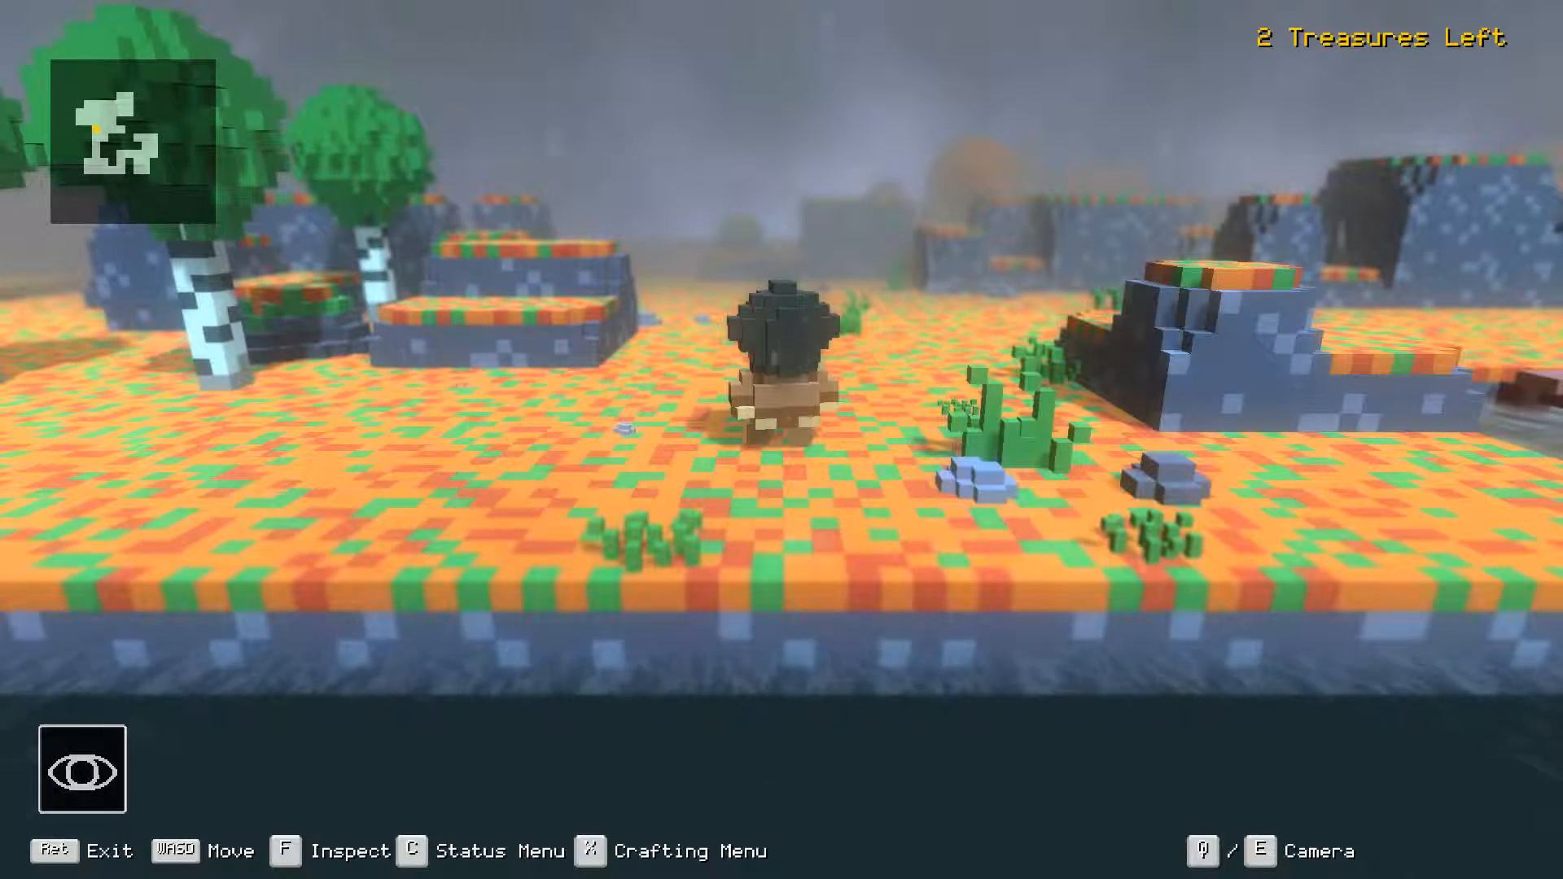
Walk into the Lizard and BlueDragon to start a battle, lining up Thrust.
key("w")
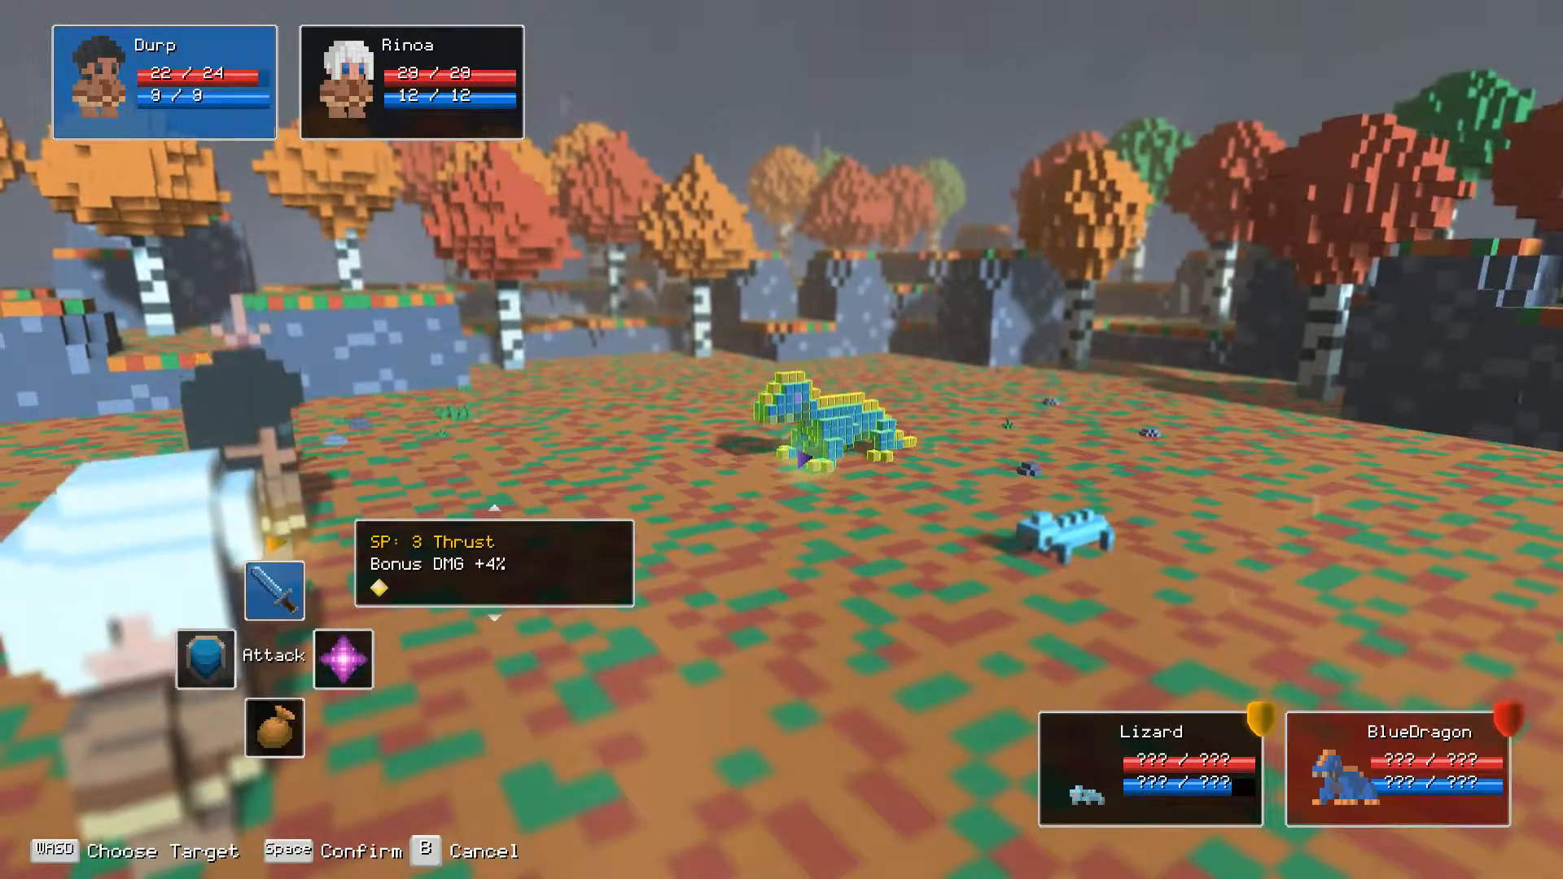
Confirm Thrust and win for 23 EXP, 14 gold, 3 Leather, 3 Wood, 1 Life-Essence.
key("space")
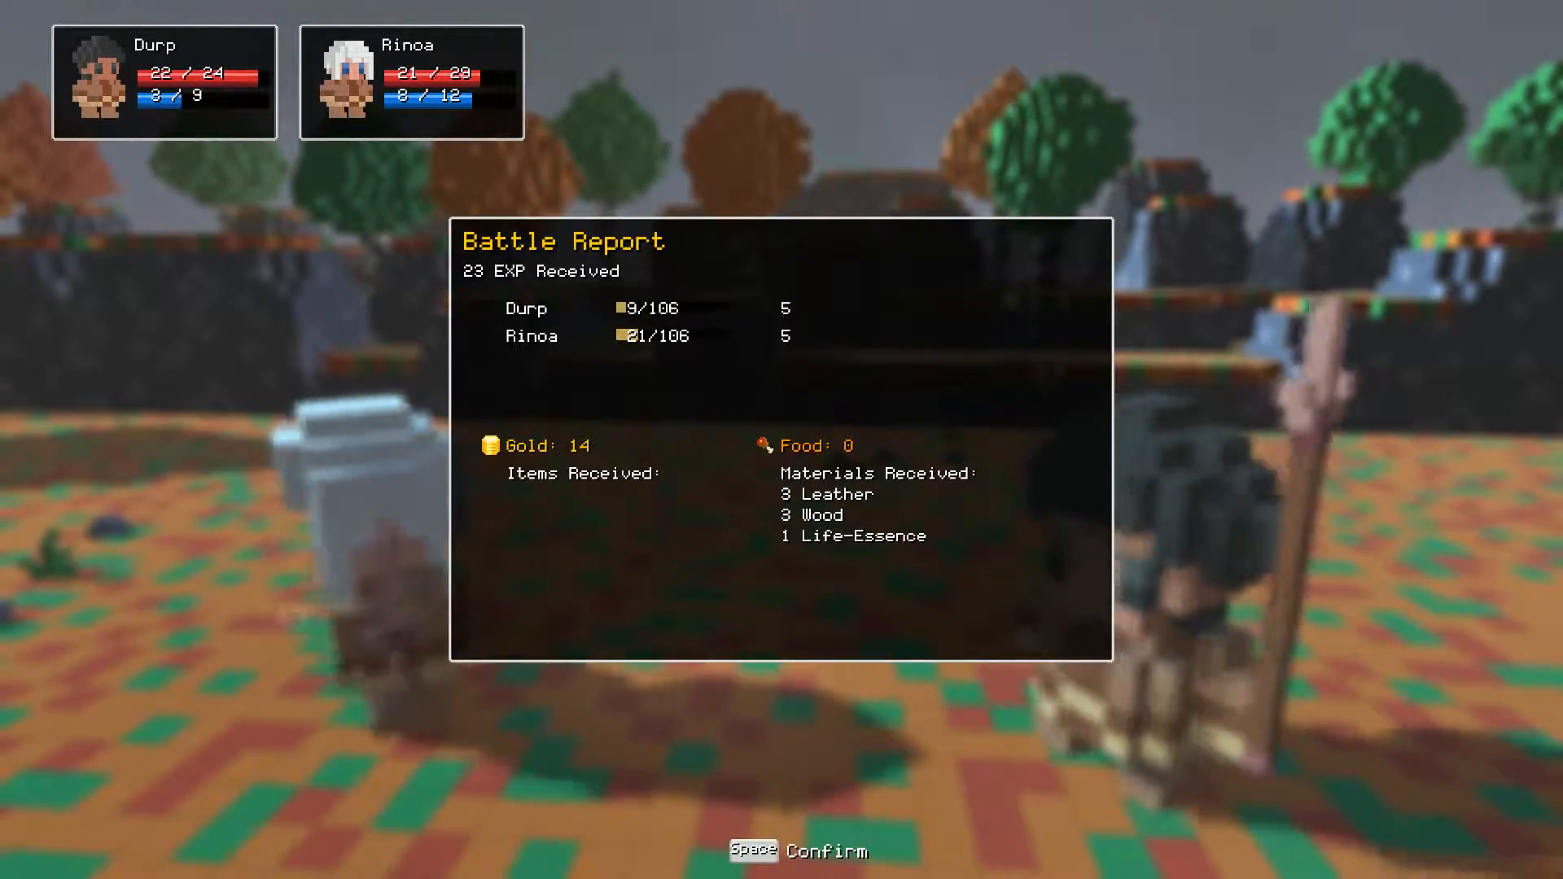
Dismiss the battle report so Durp is offered Harpoon or Splinter to learn.
key("space")
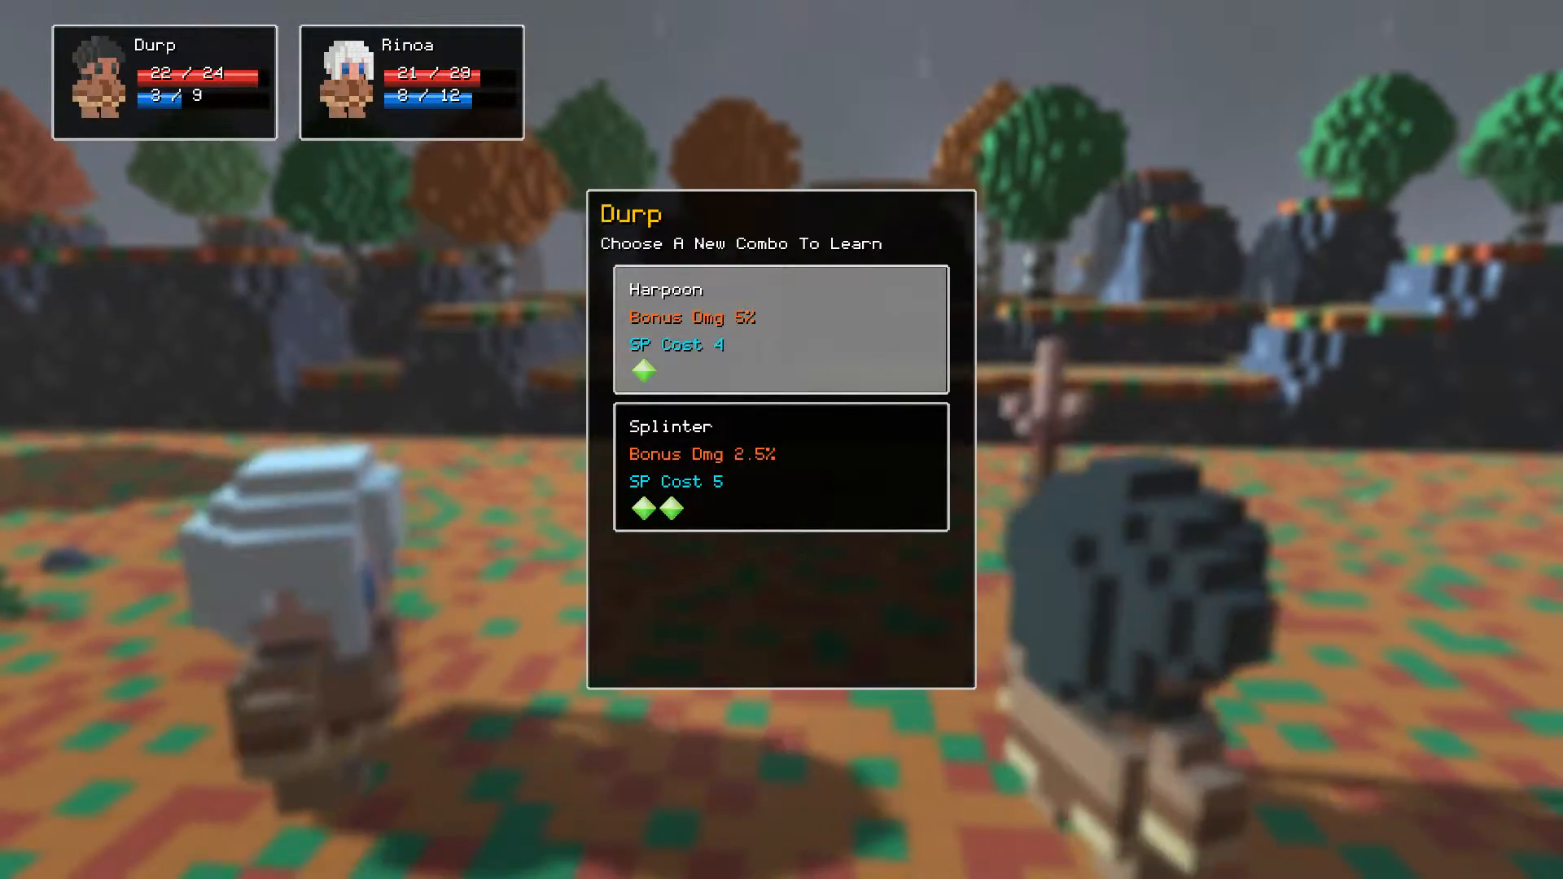
mouse_move(782, 466)
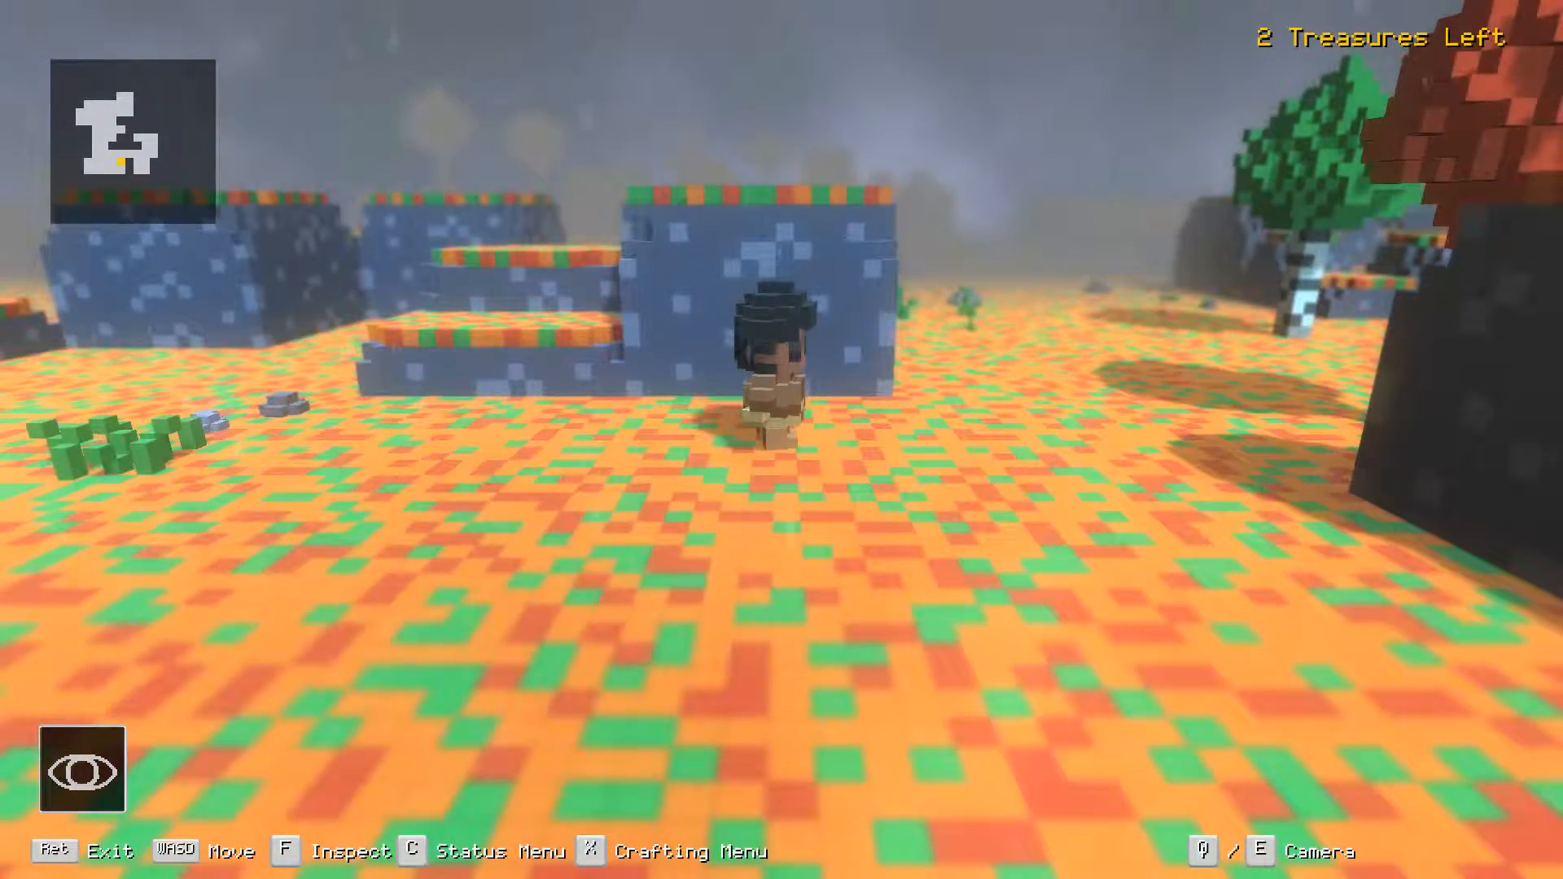
key("x")
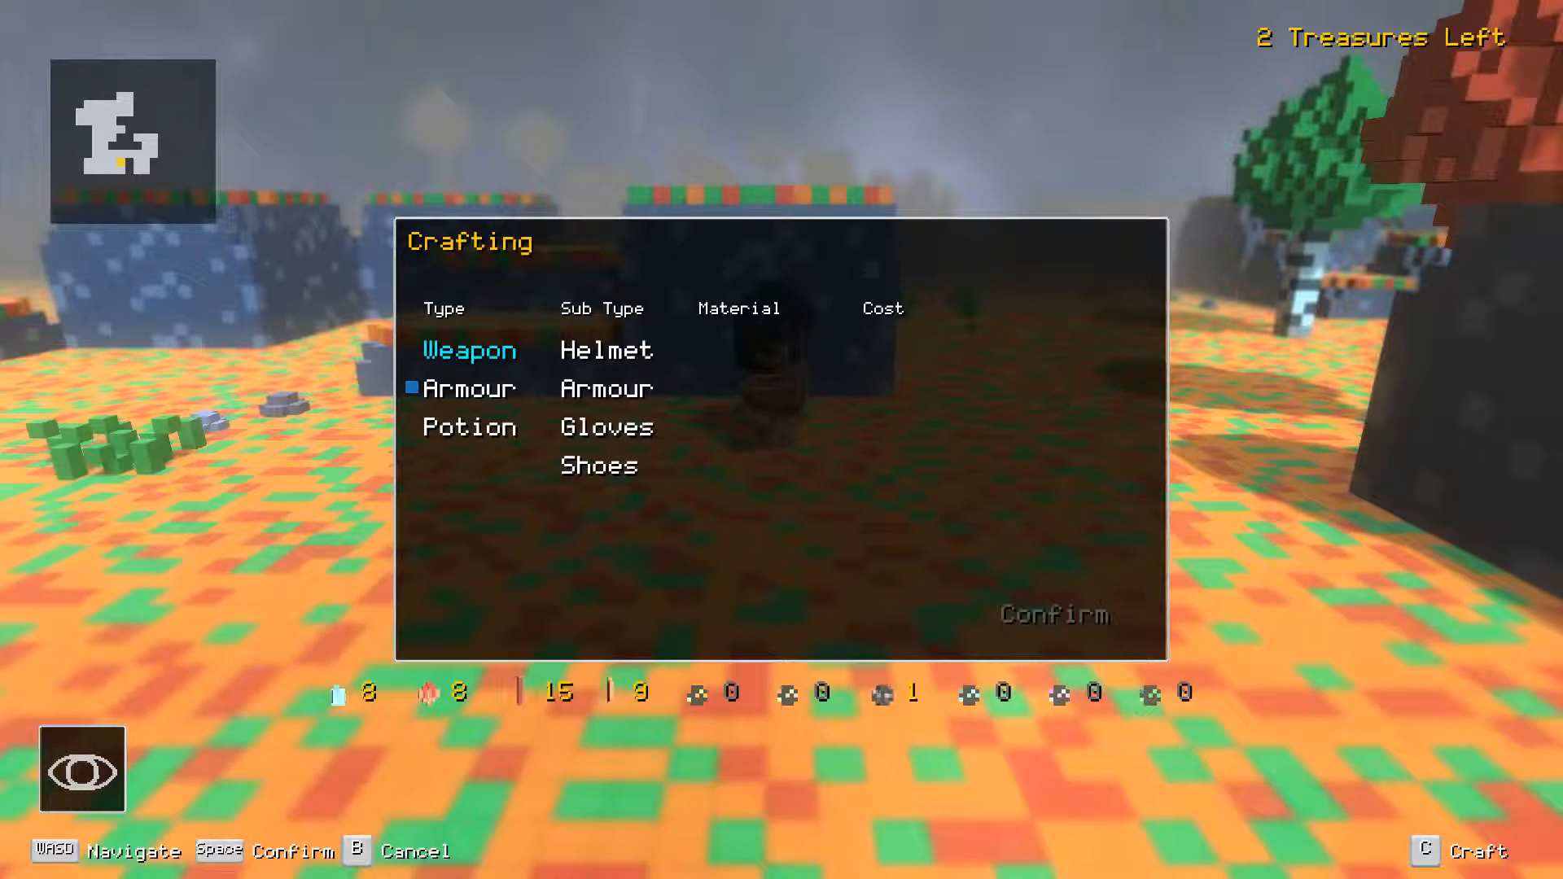
key("b")
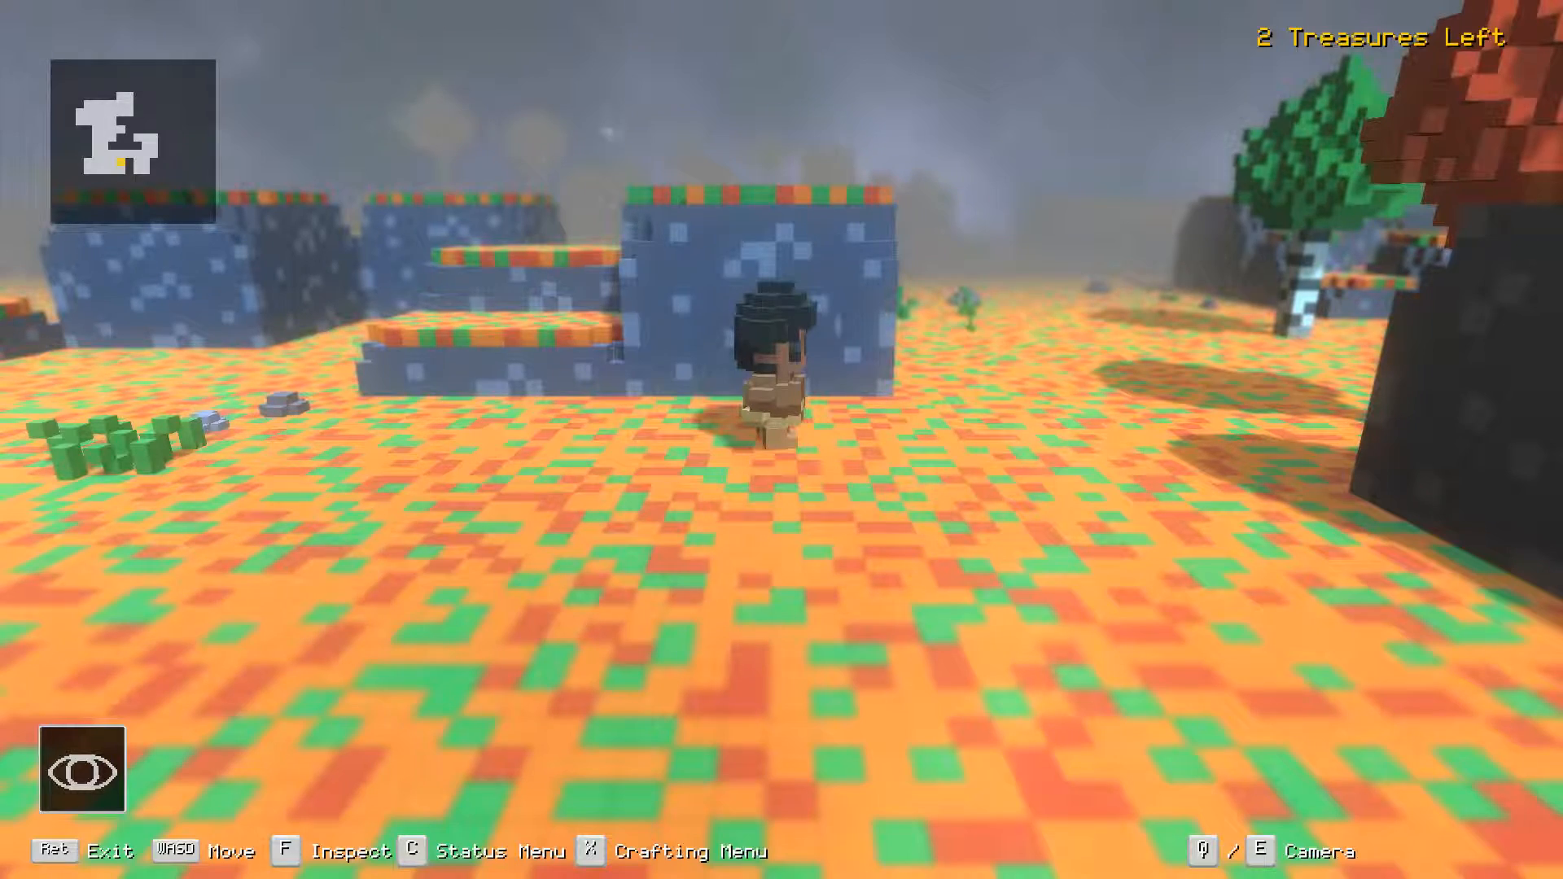
key("c")
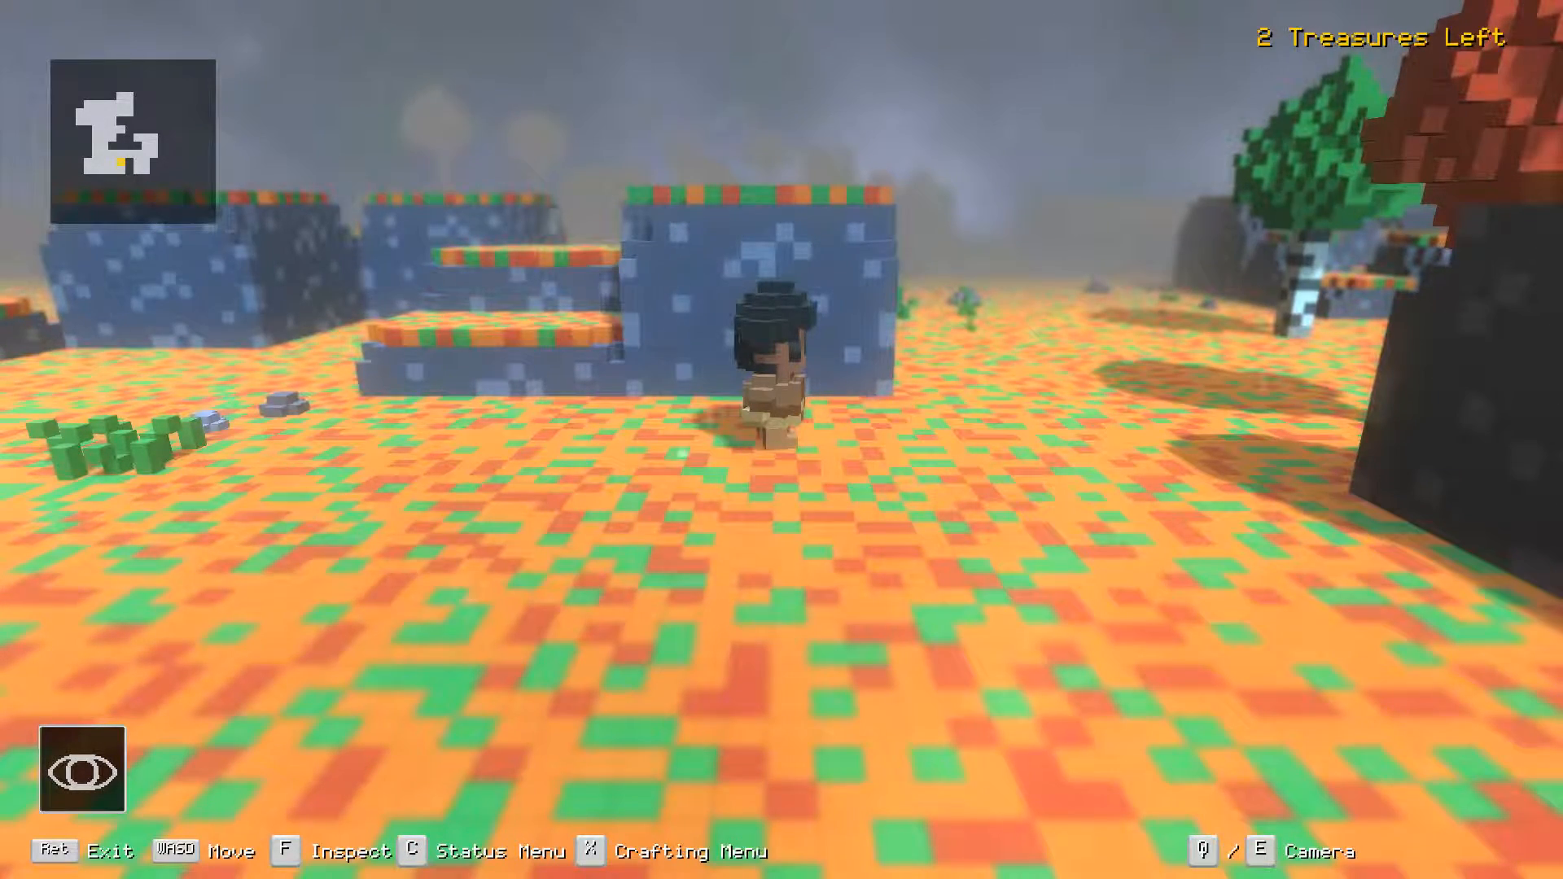
Try crafting an iron spear under Weapon > Spear > Iron; level is too low.
key("x")
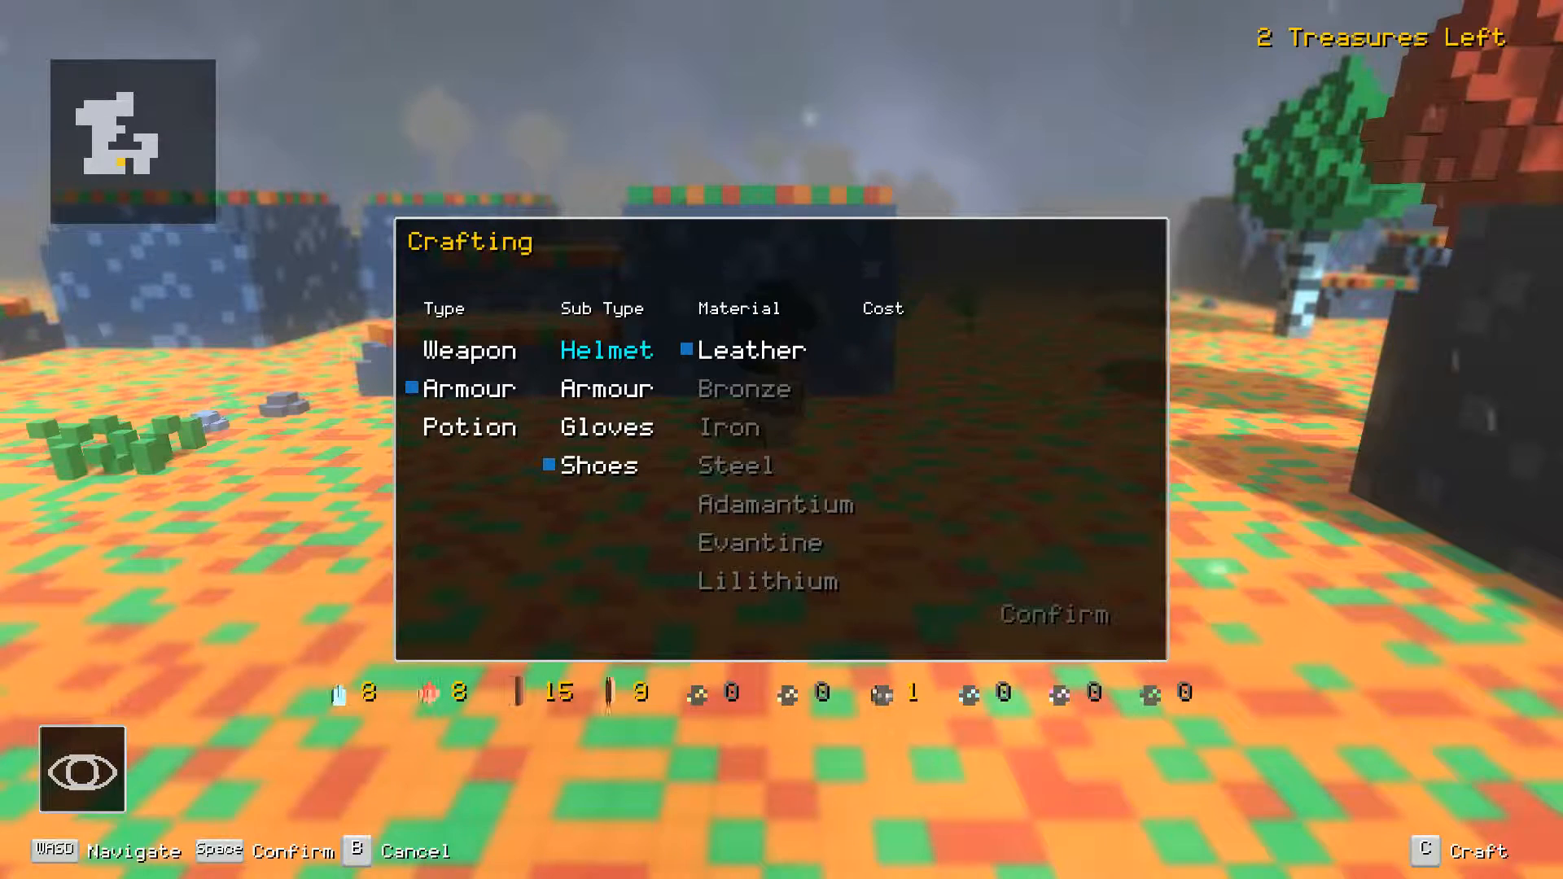
key("b")
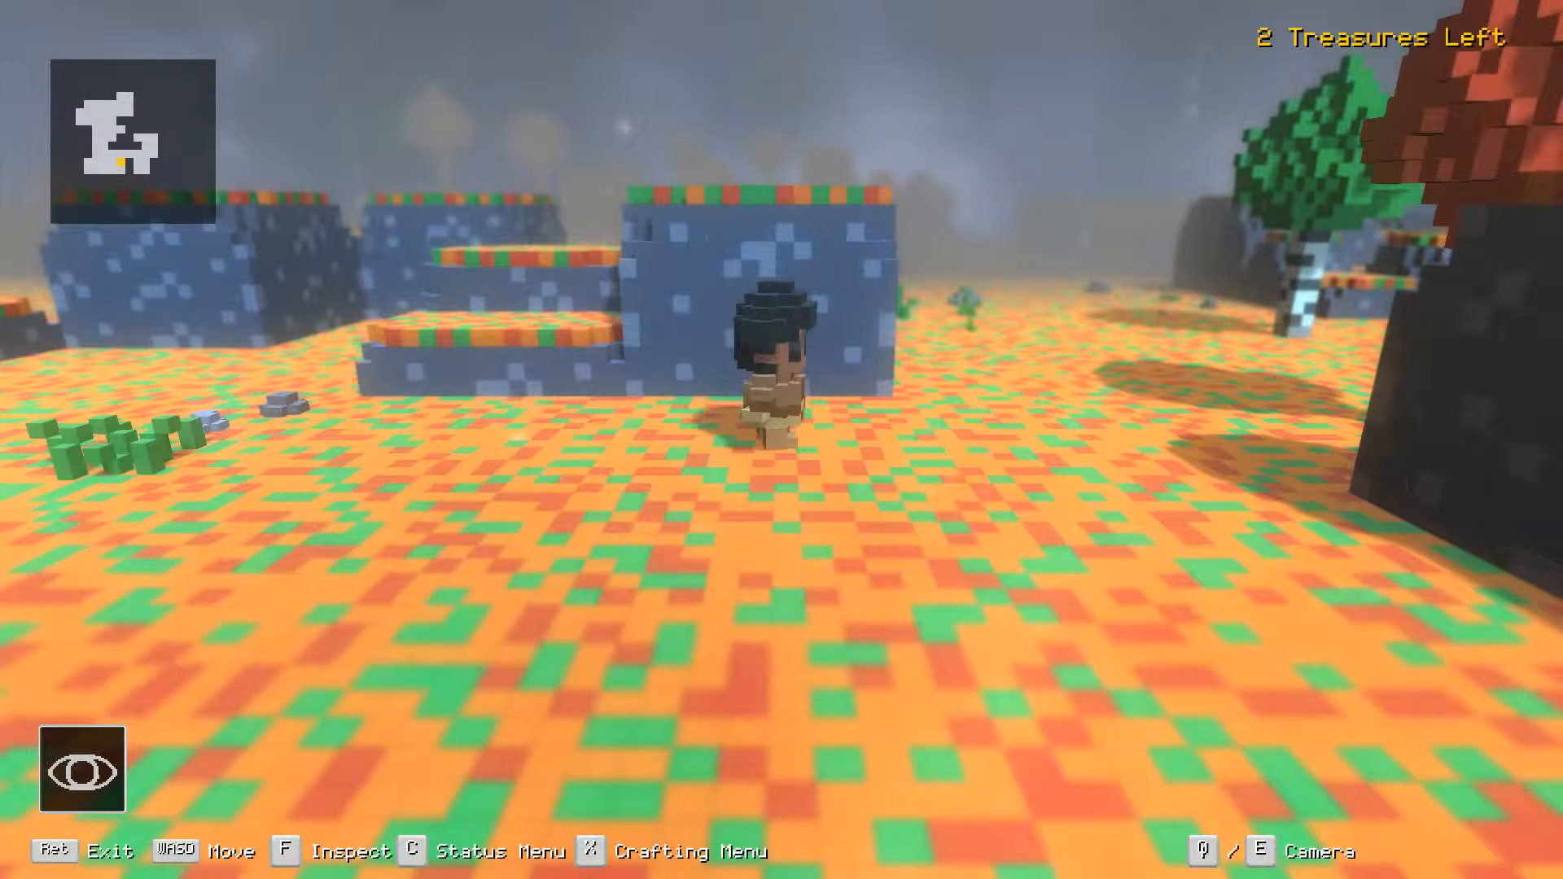
key("x")
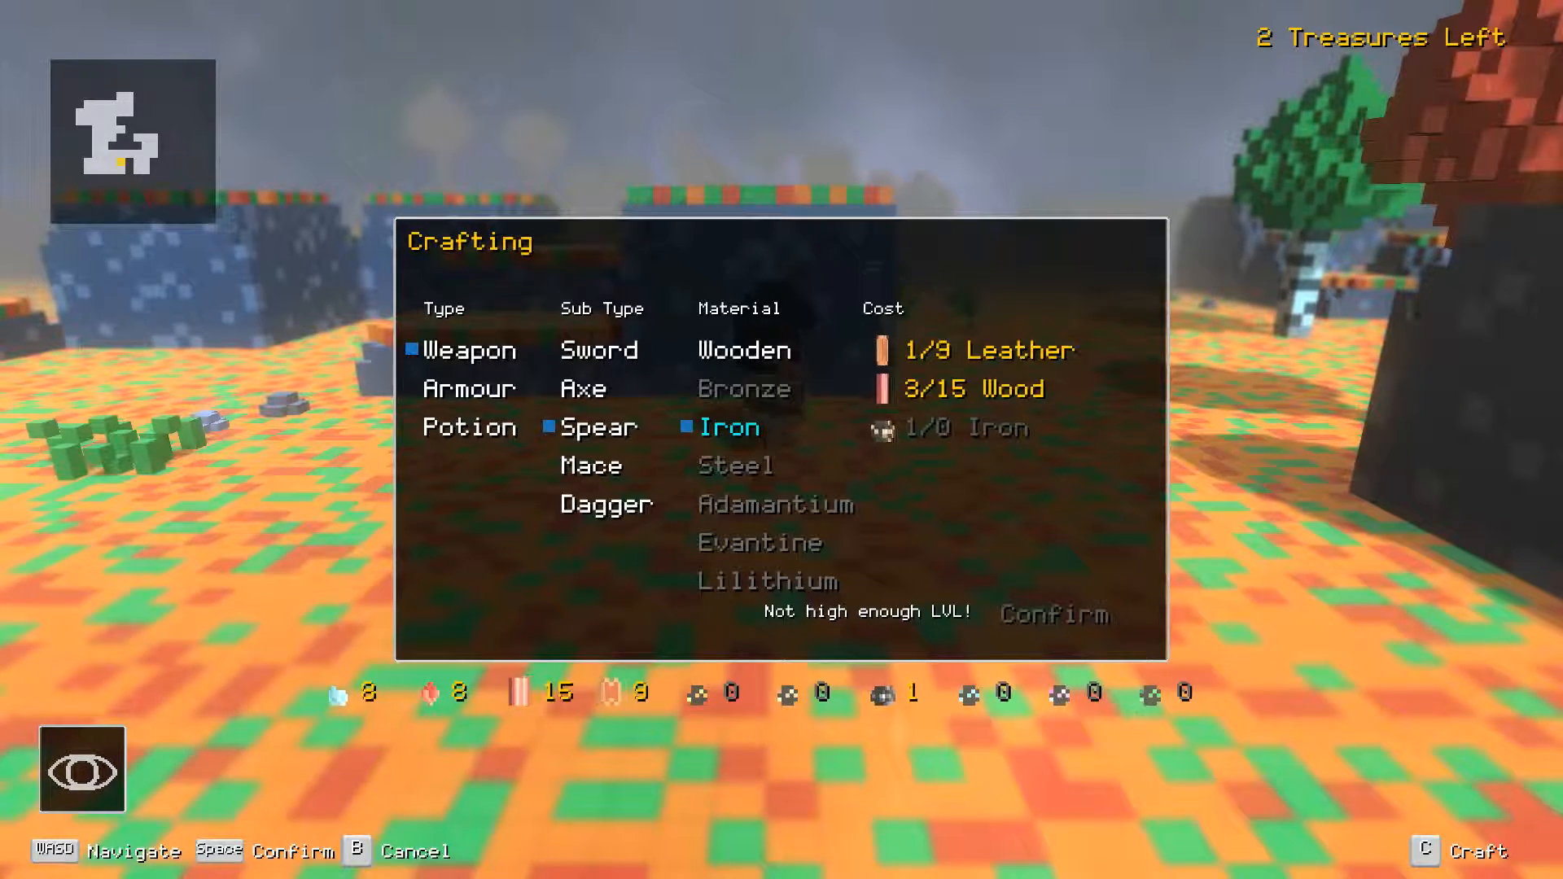
key("b")
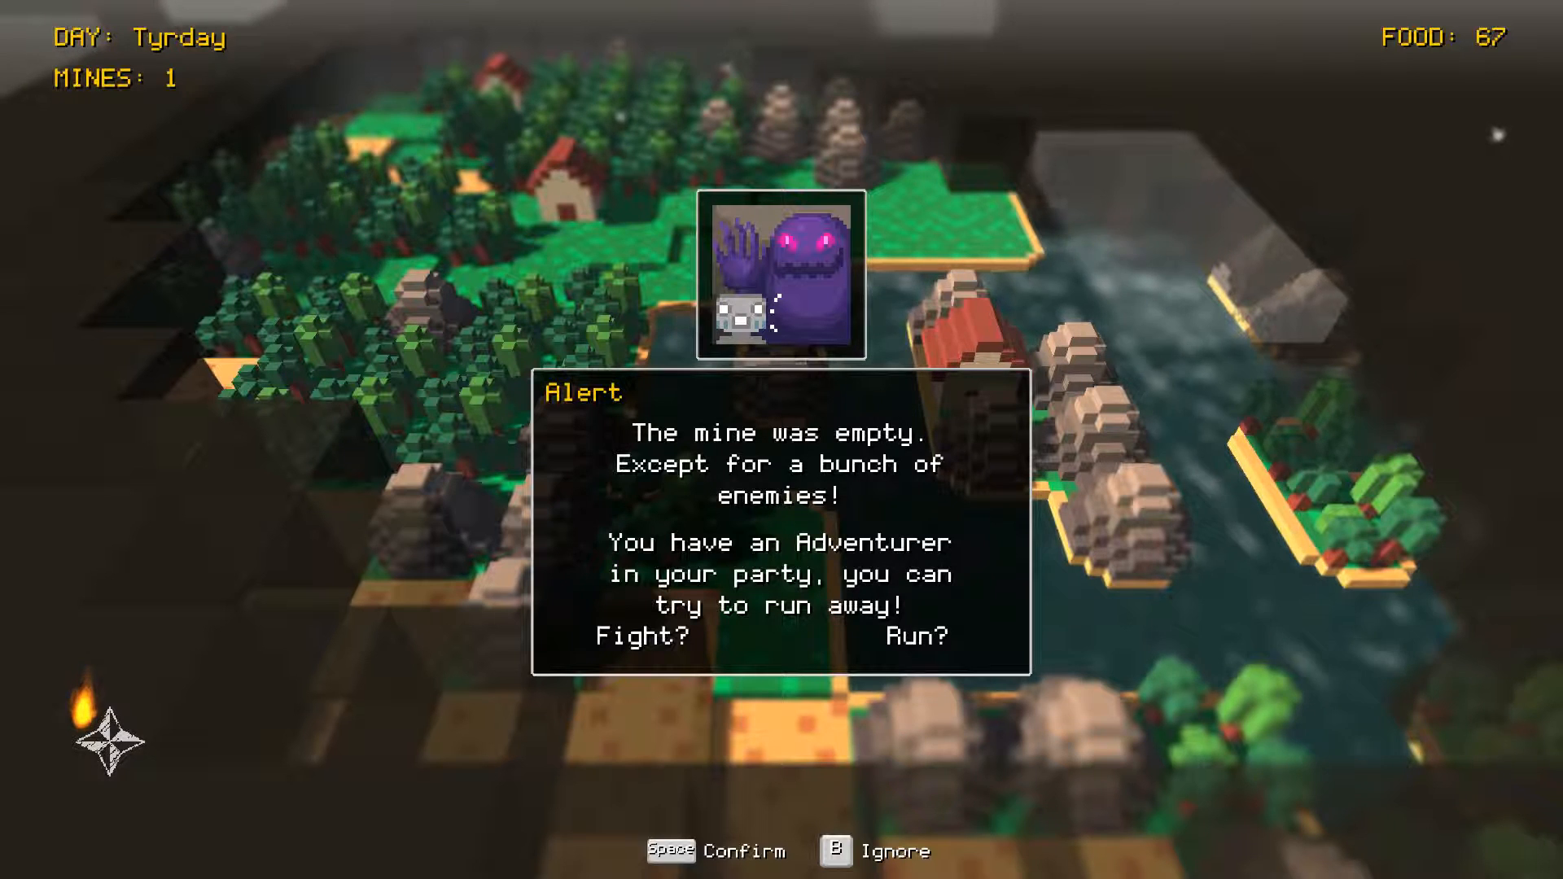
Choose Fight on the mine alert, facing a Demon and a Bat with Thrust.
key("space")
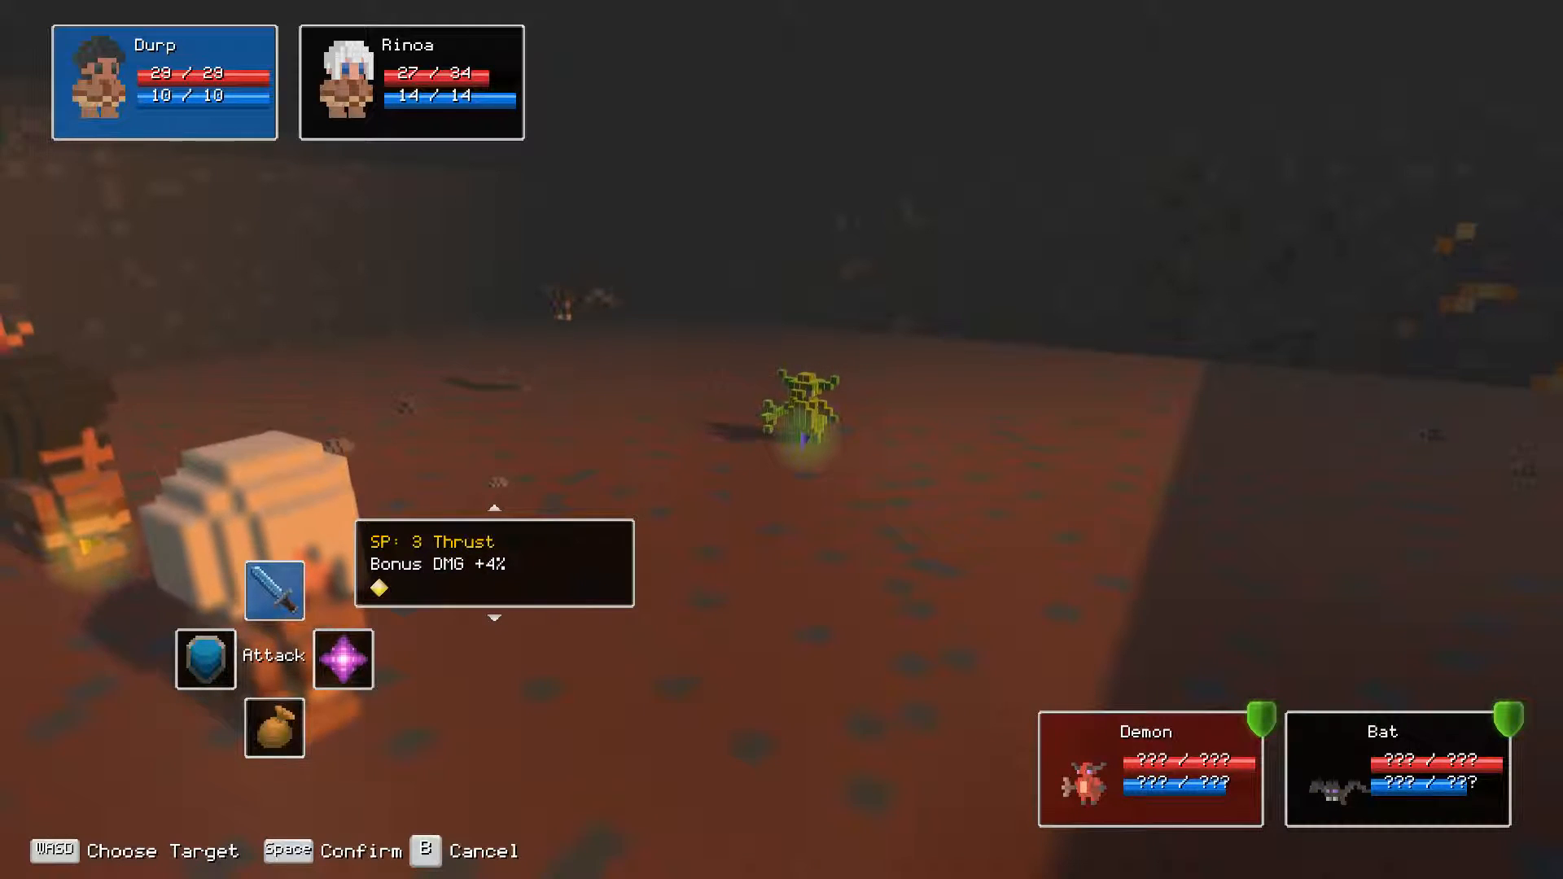
Defeat the Demon and Bat with Thrust, Stab and Harpoon for 18 EXP, 9 gold.
key("space")
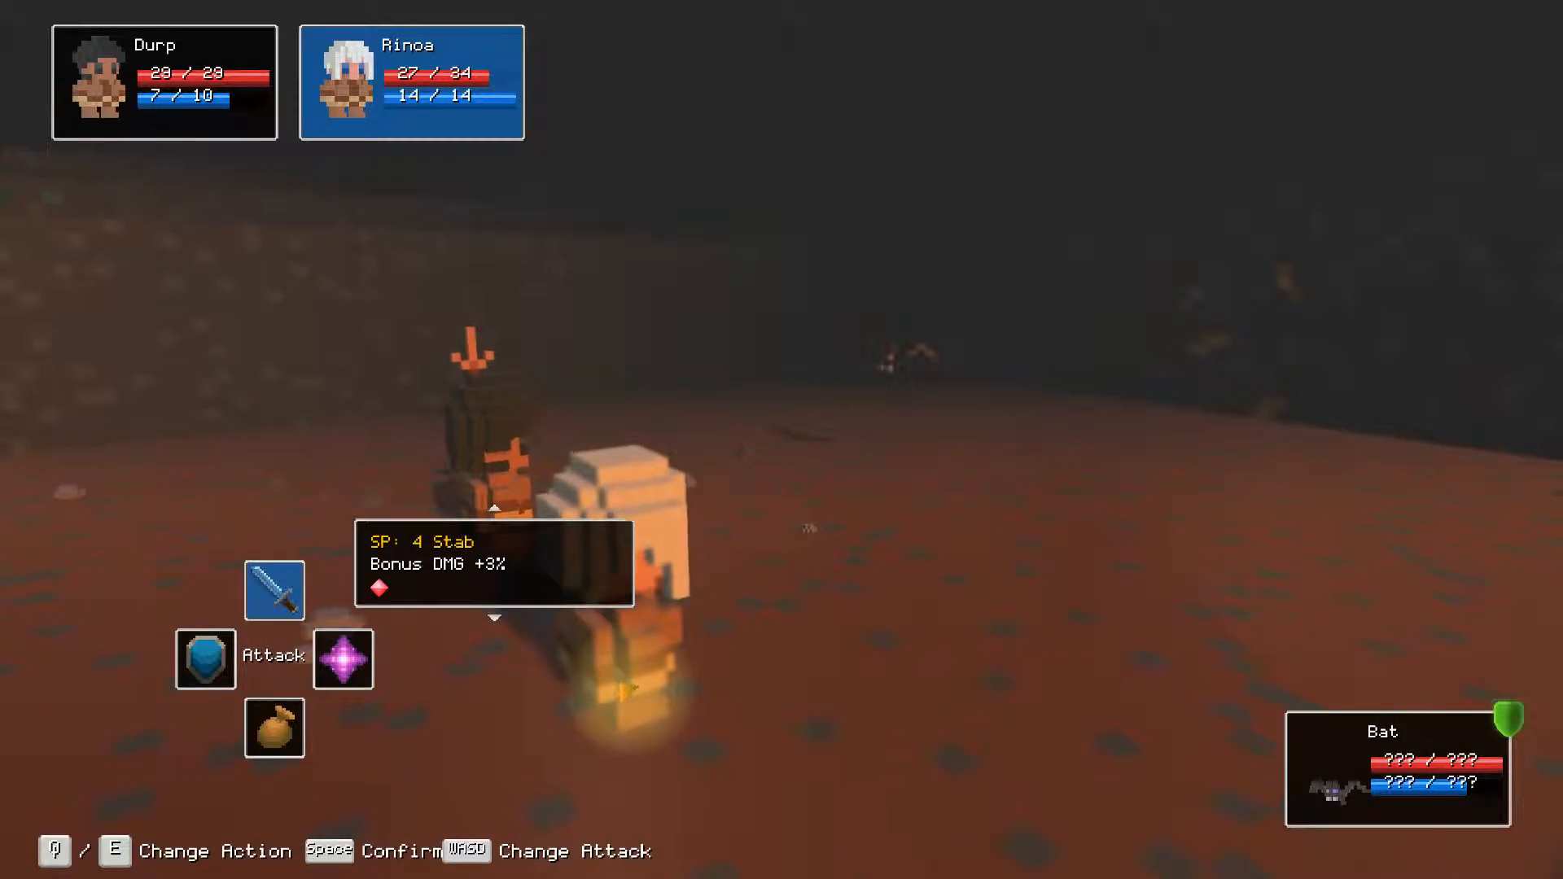
key("space")
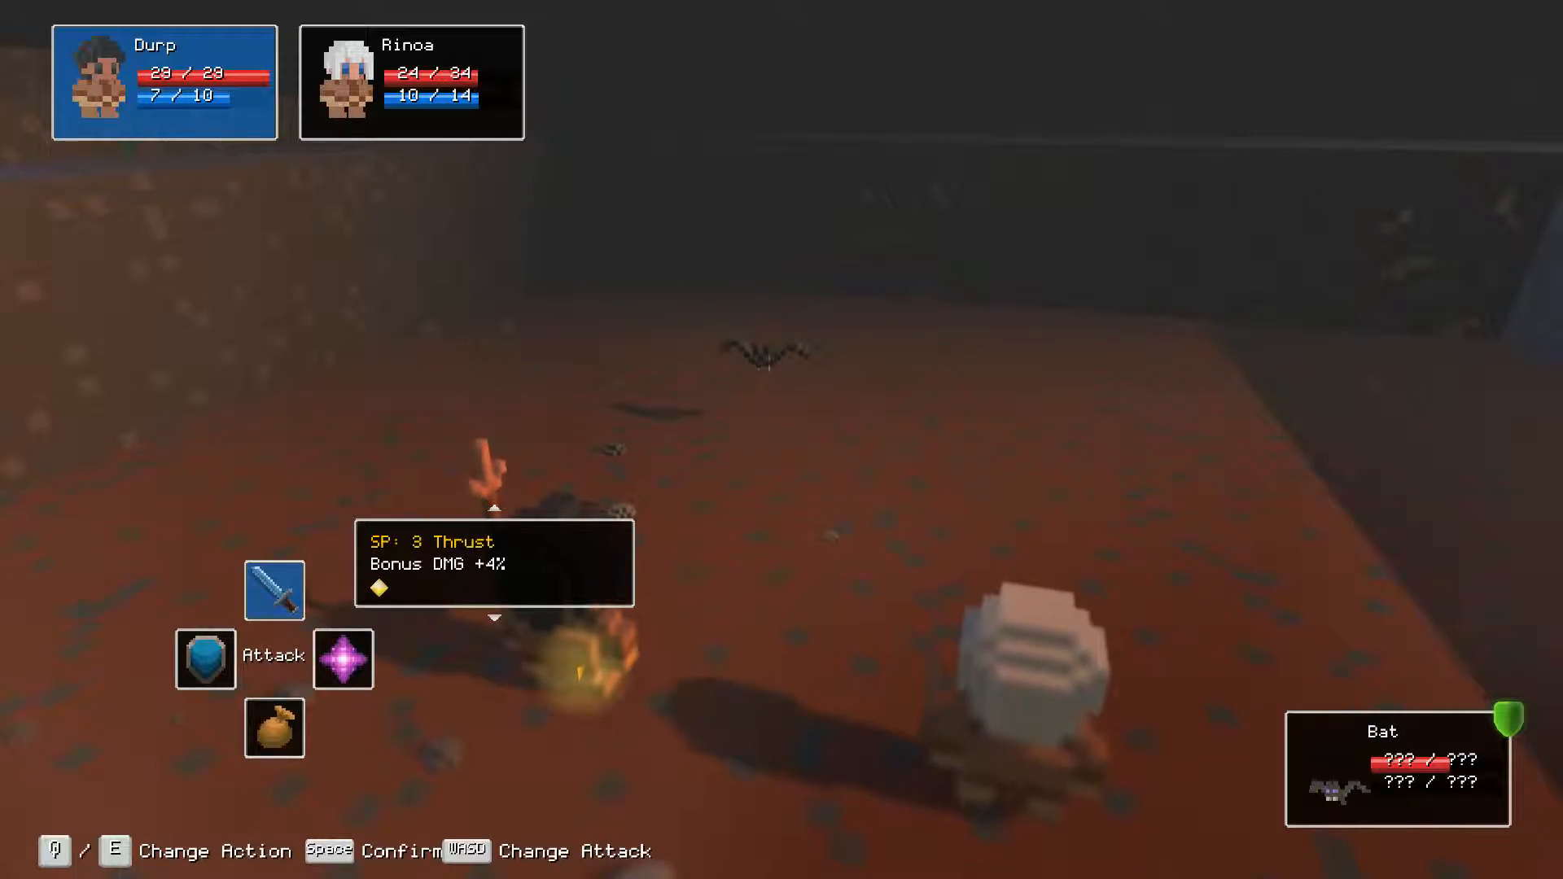
key("d")
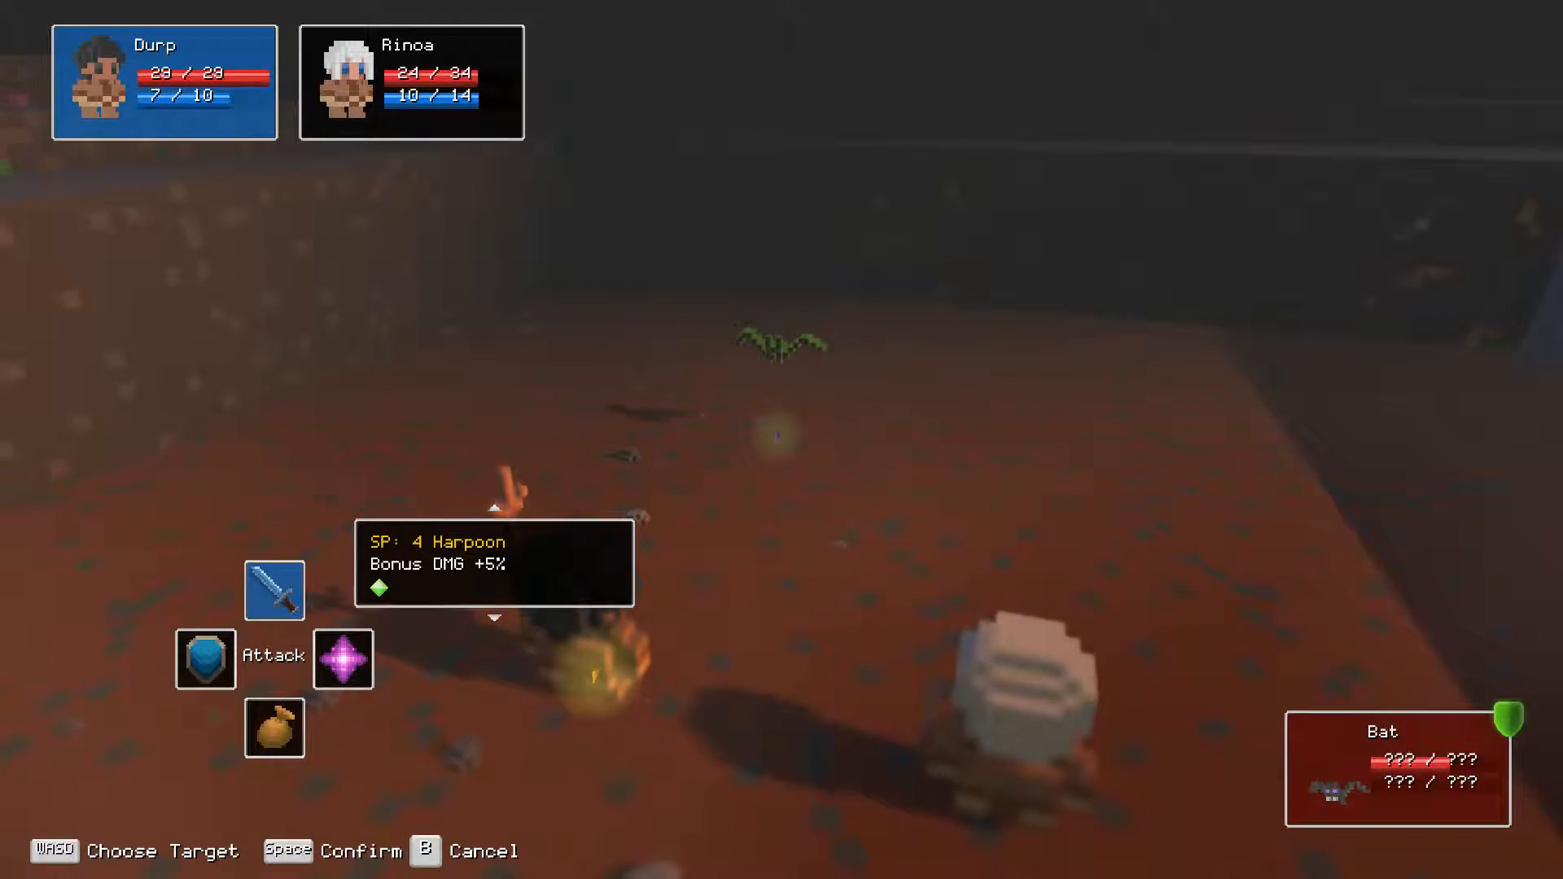
key("space")
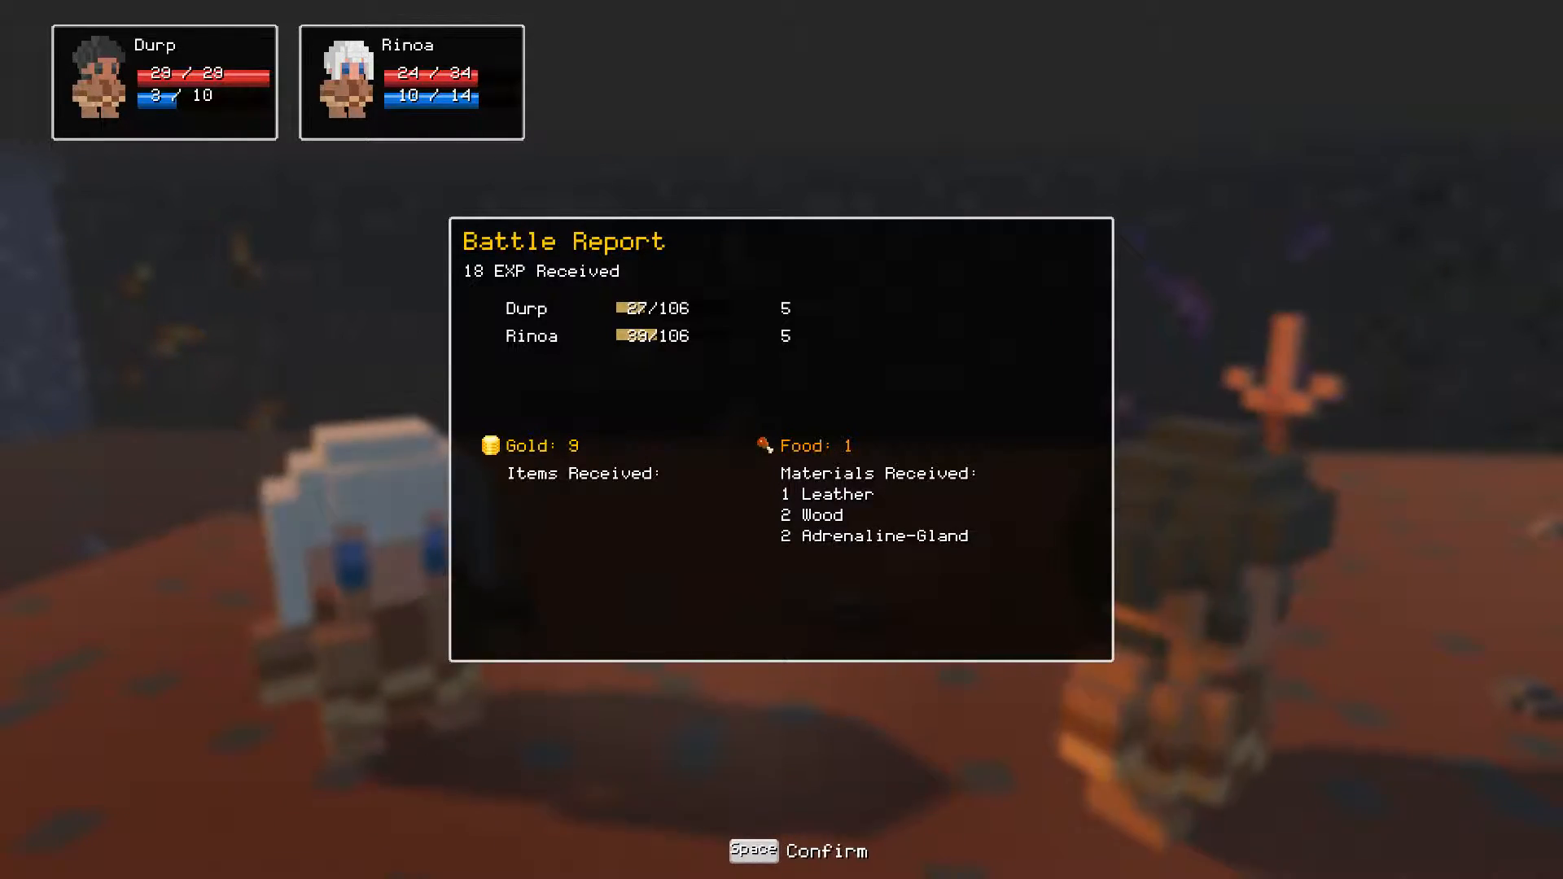
Close the battle report and reach the town tile, prompting a free town visit.
key("space")
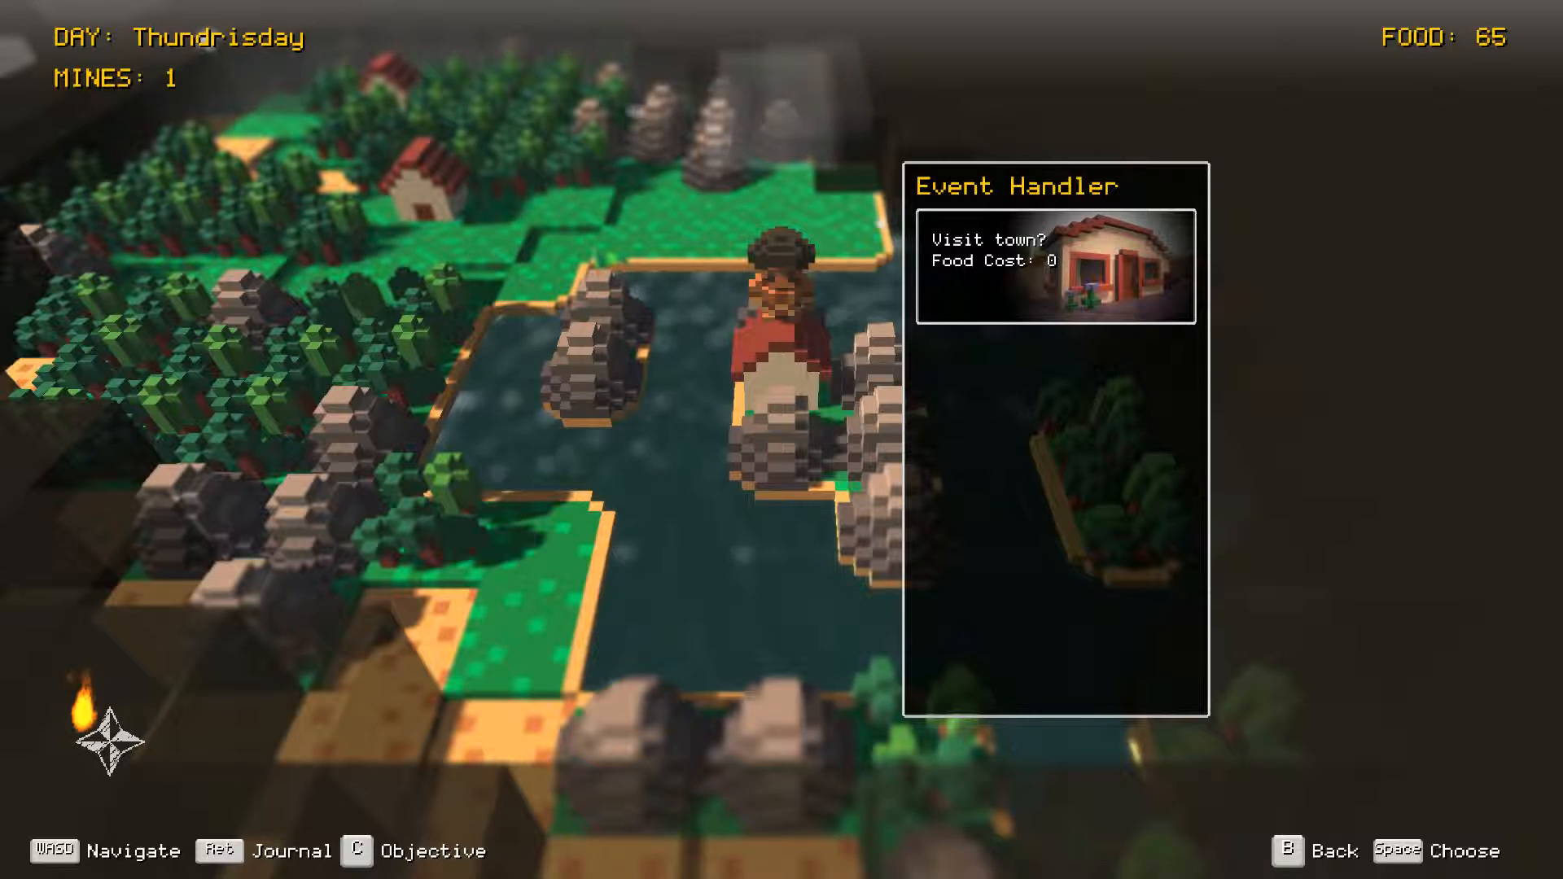
key("space")
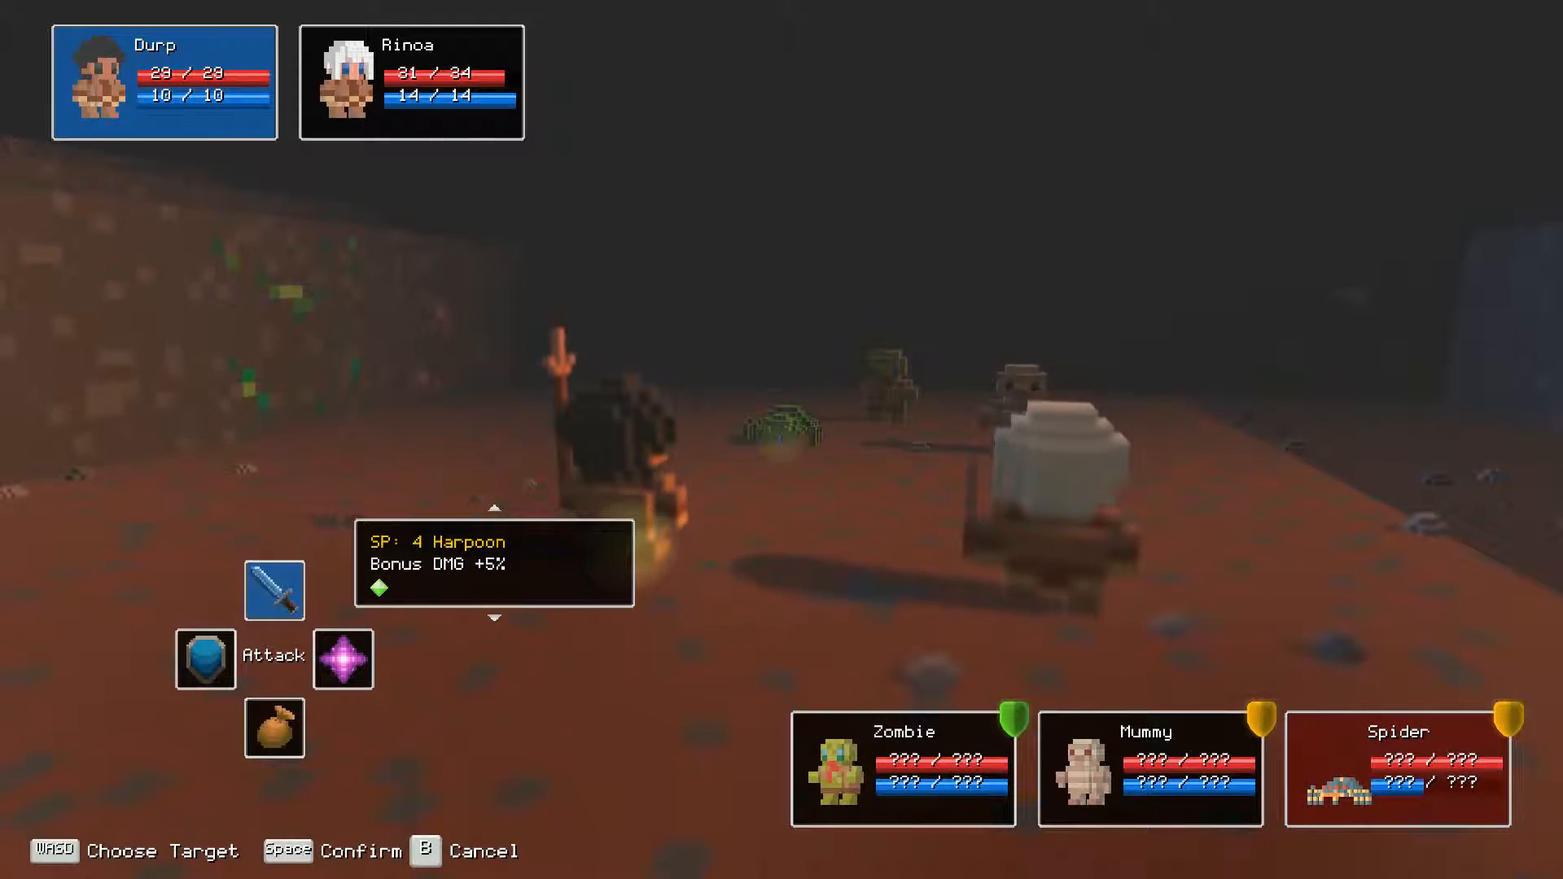
Beat the Spider, Zombie and Mummy with Harpoon and Throwing Dagger for 30 EXP, 16 gold.
key("space")
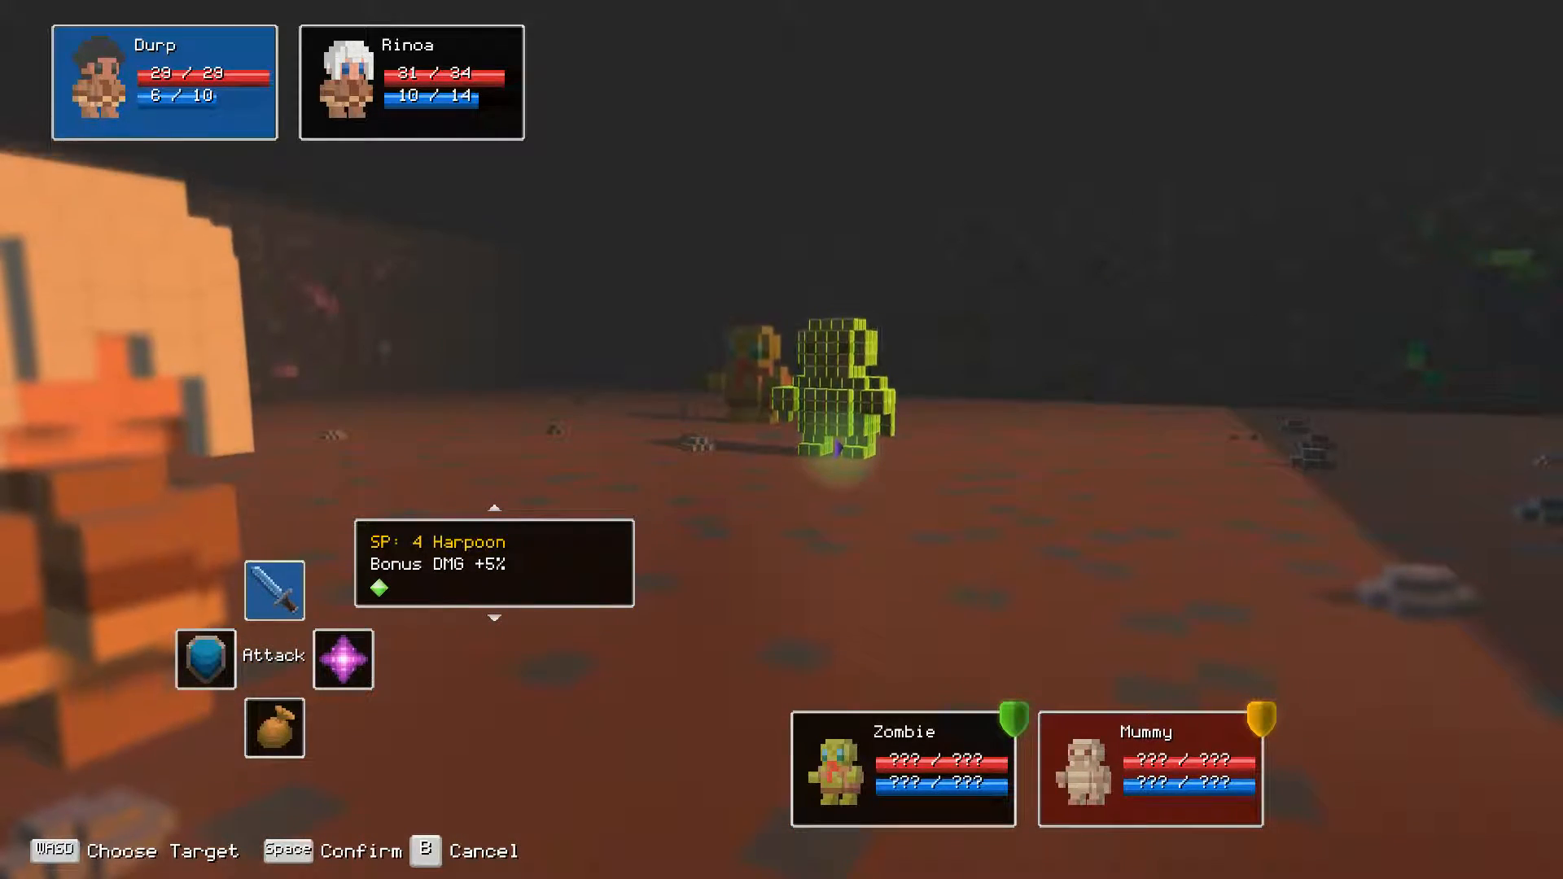
key("space")
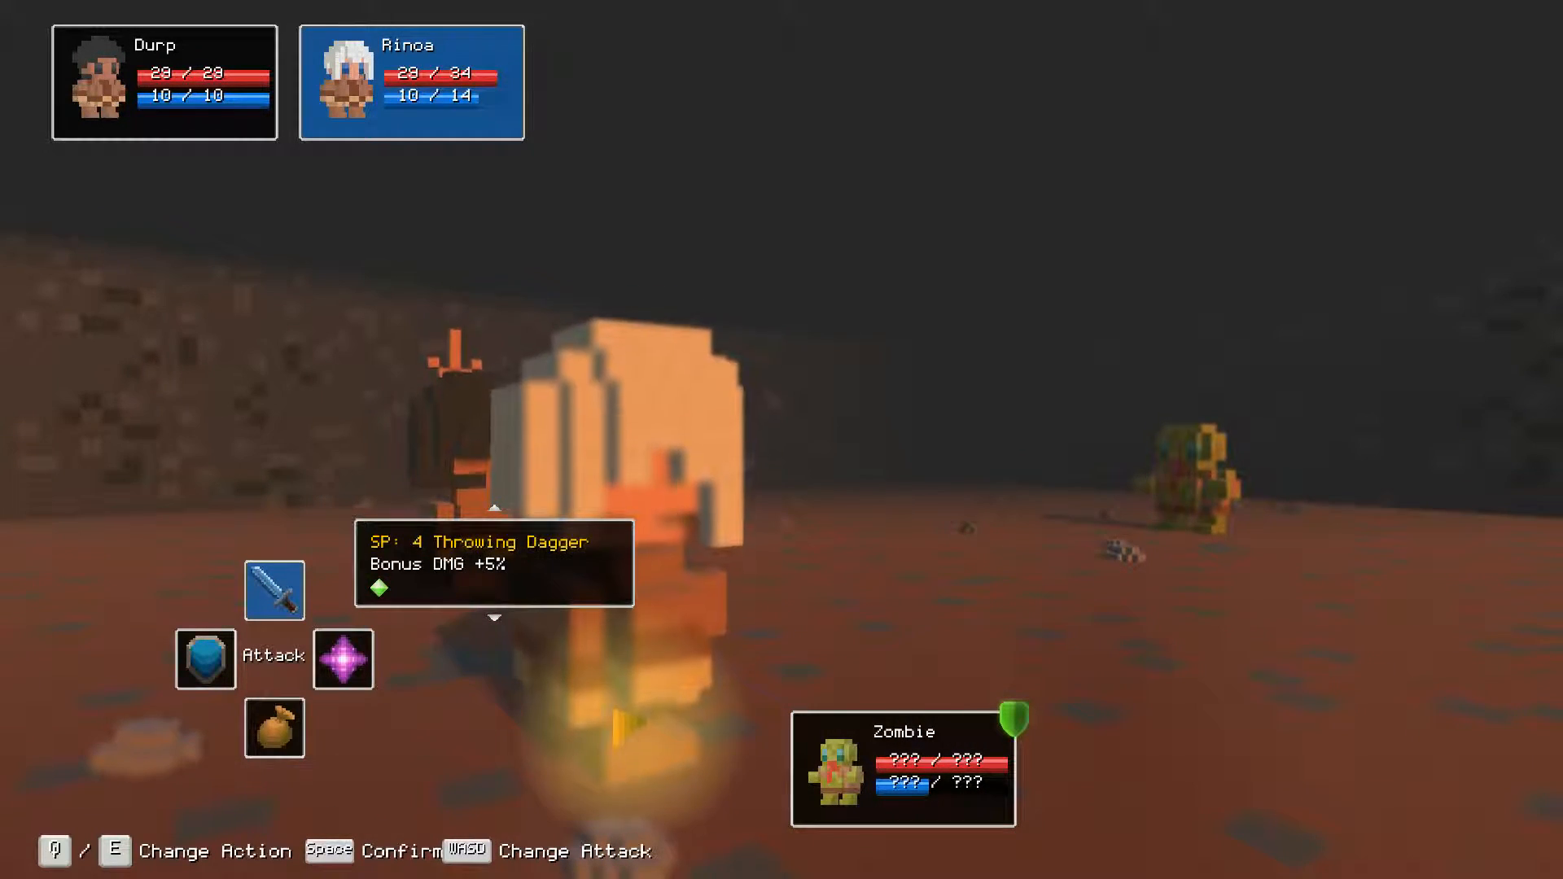
key("space")
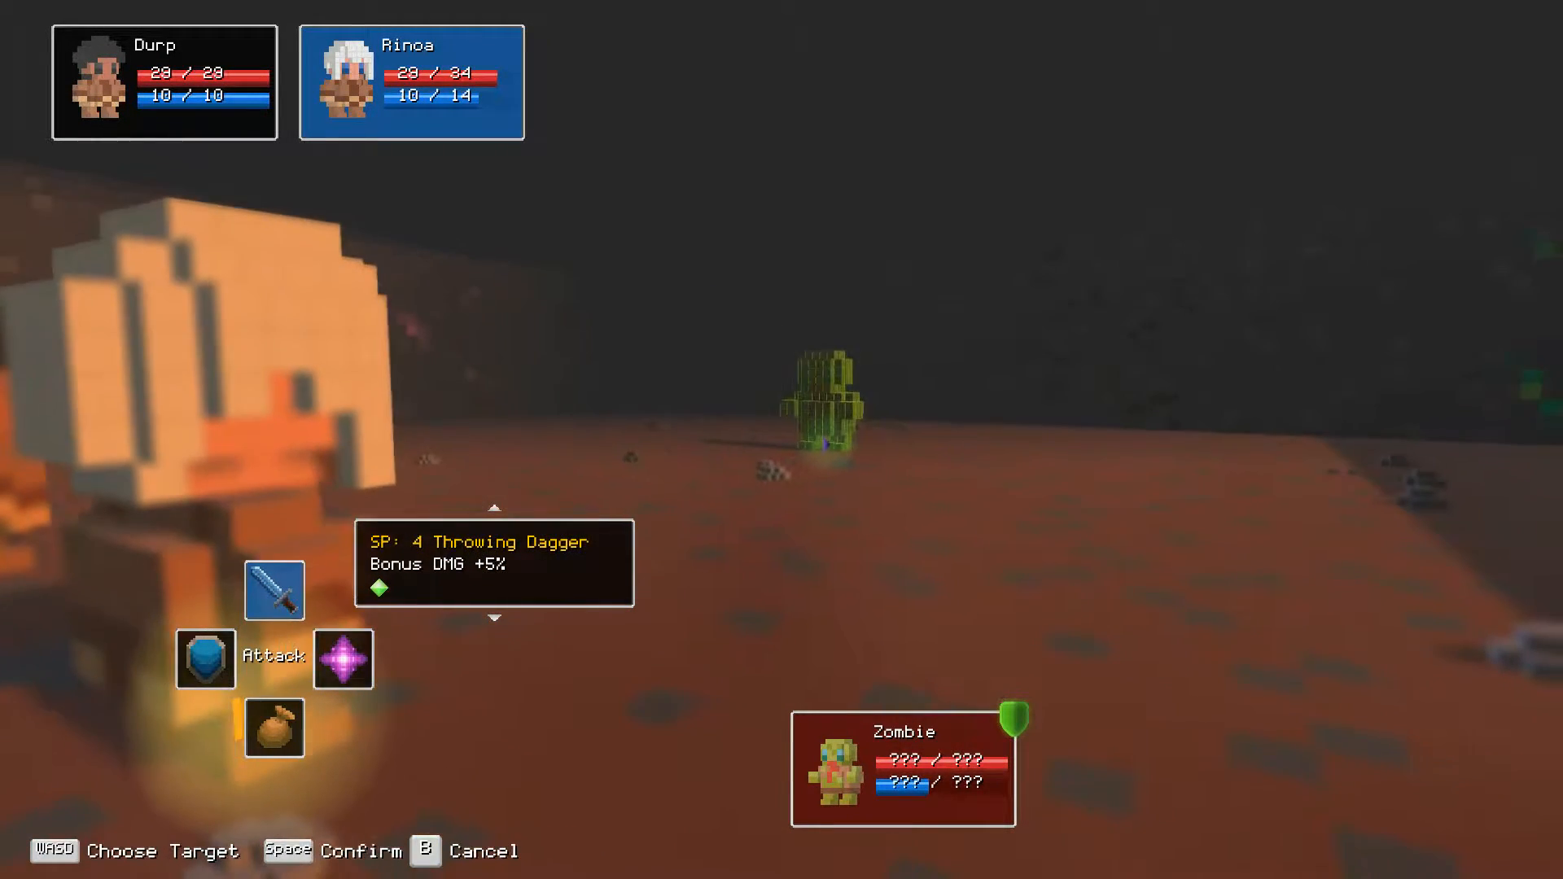
key("space")
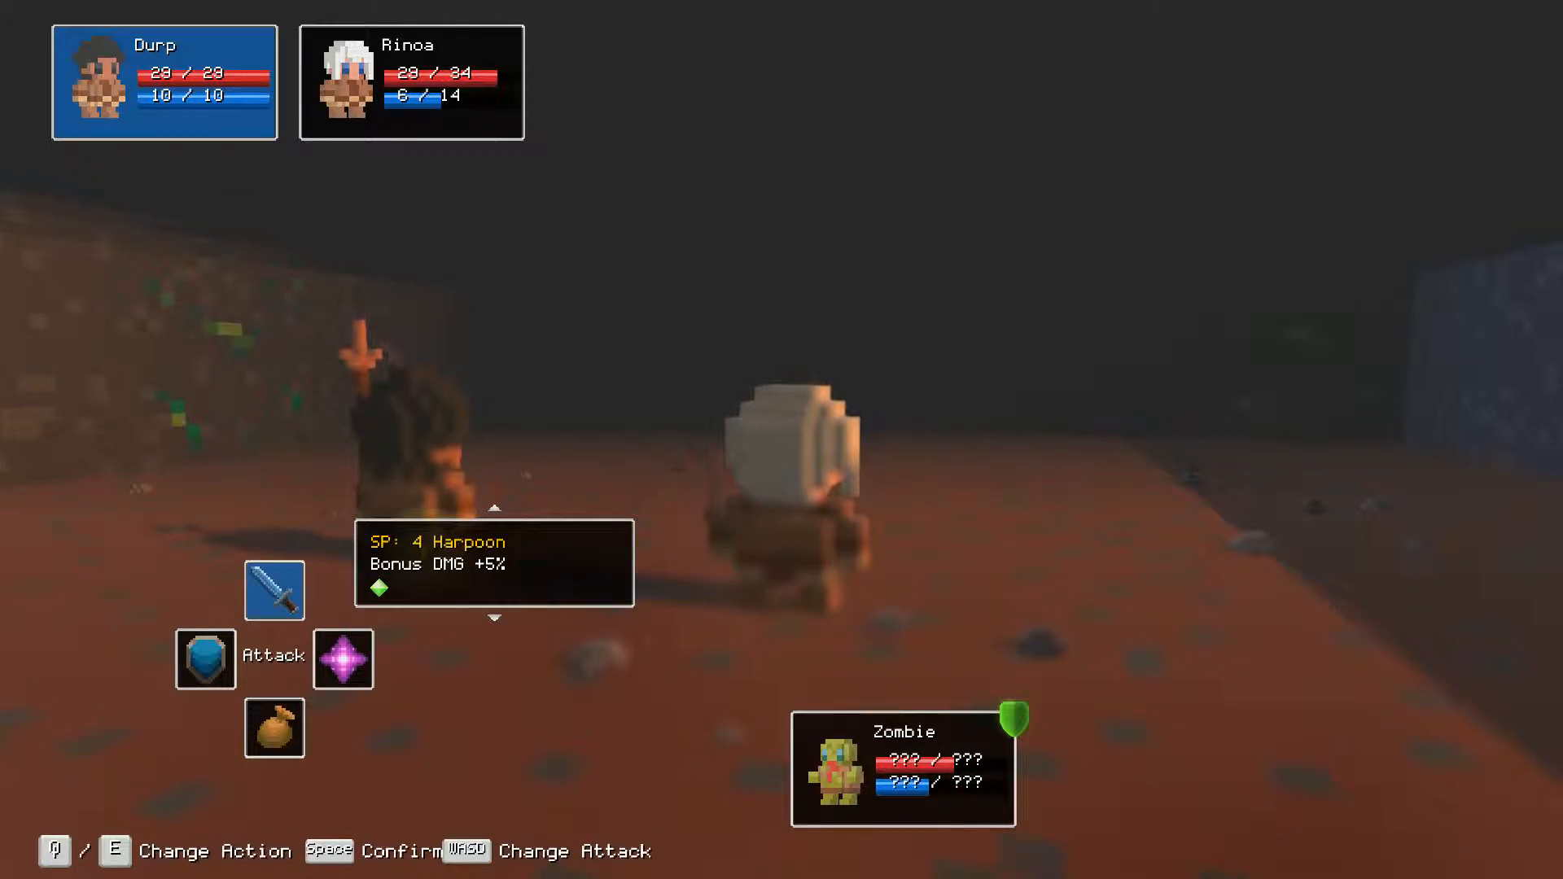
key("space")
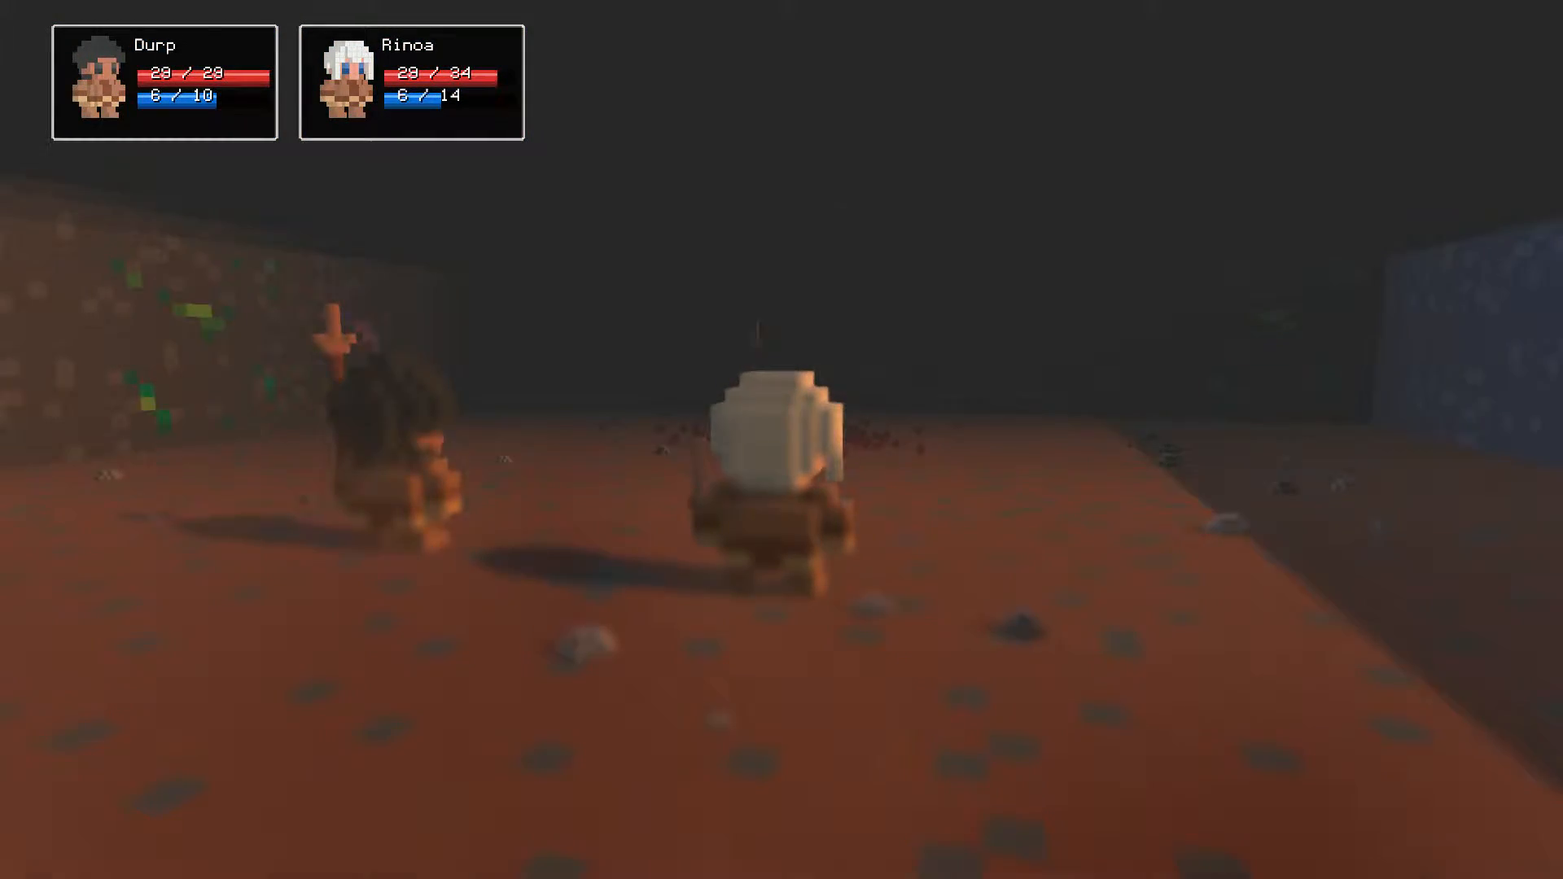
key("space")
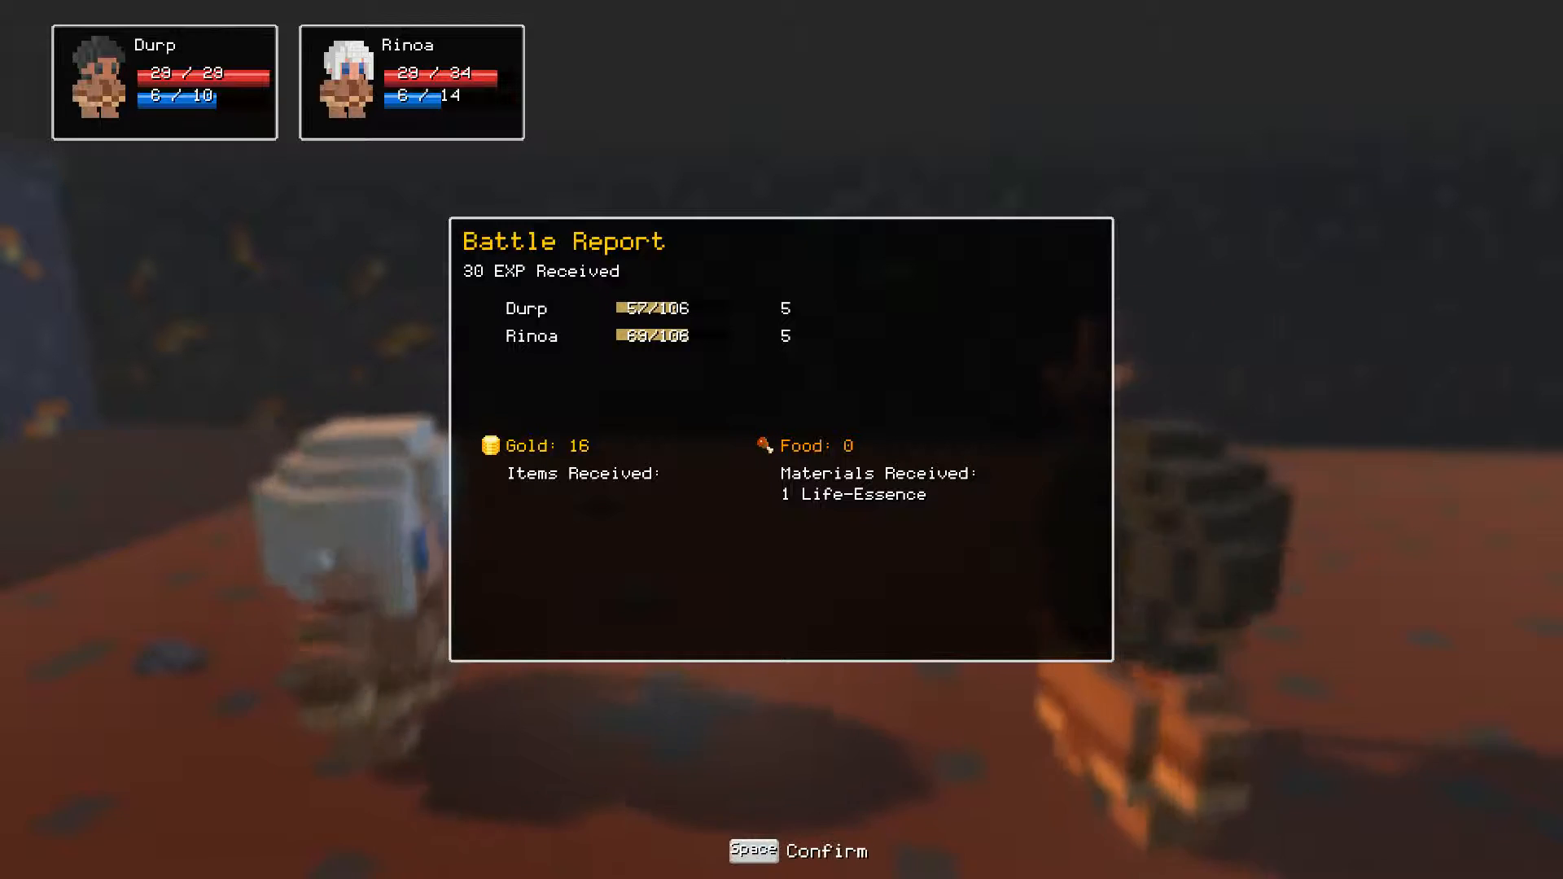
Accept the rewards, decline the town visit, and travel onto the mountain tile.
key("space")
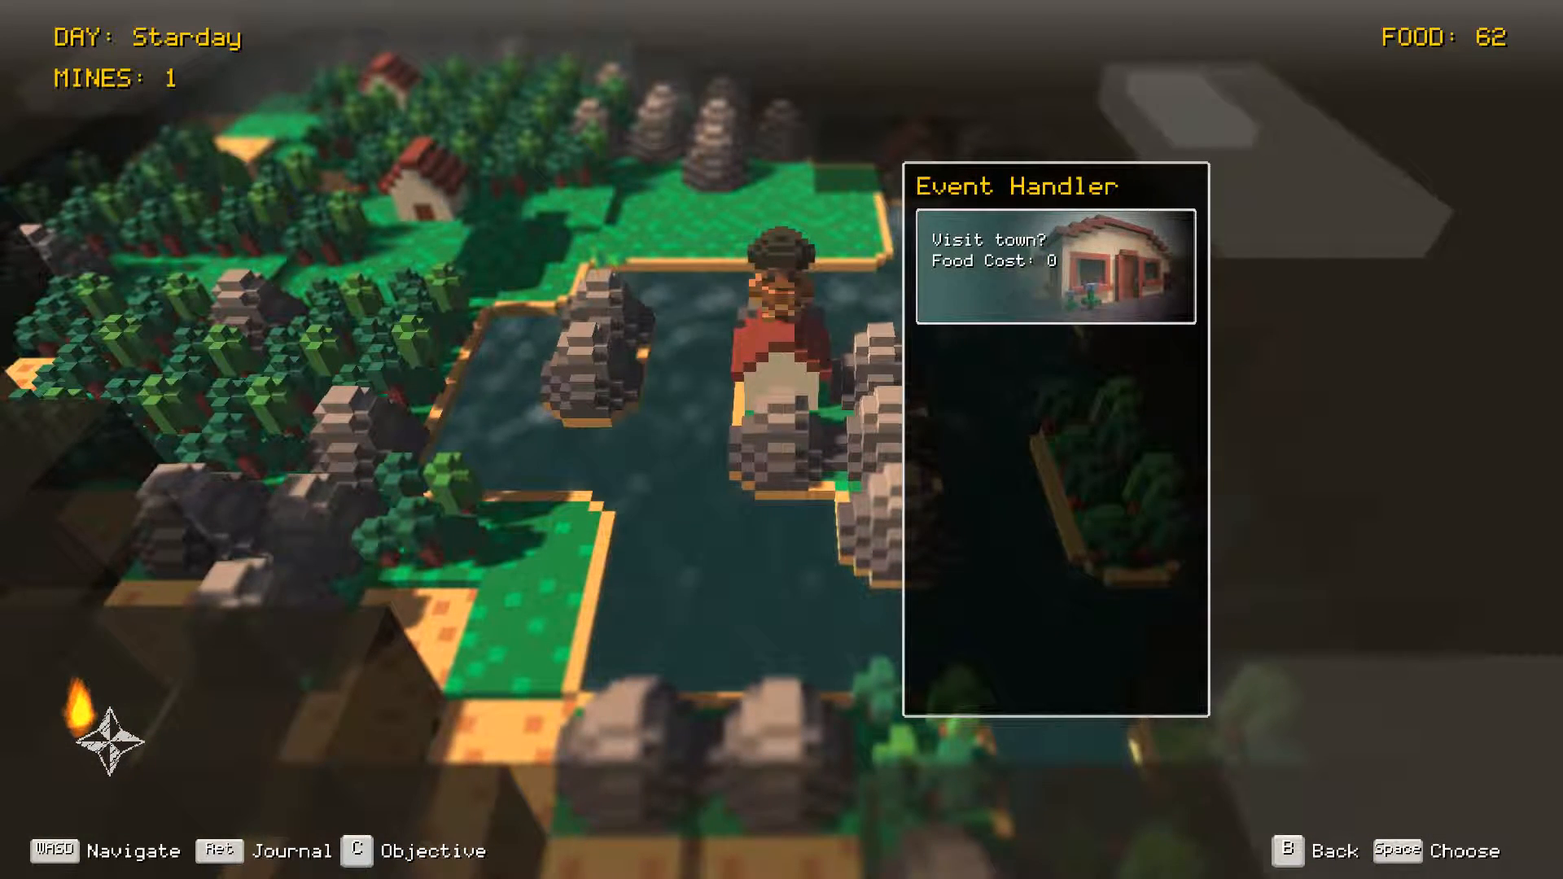
key("space")
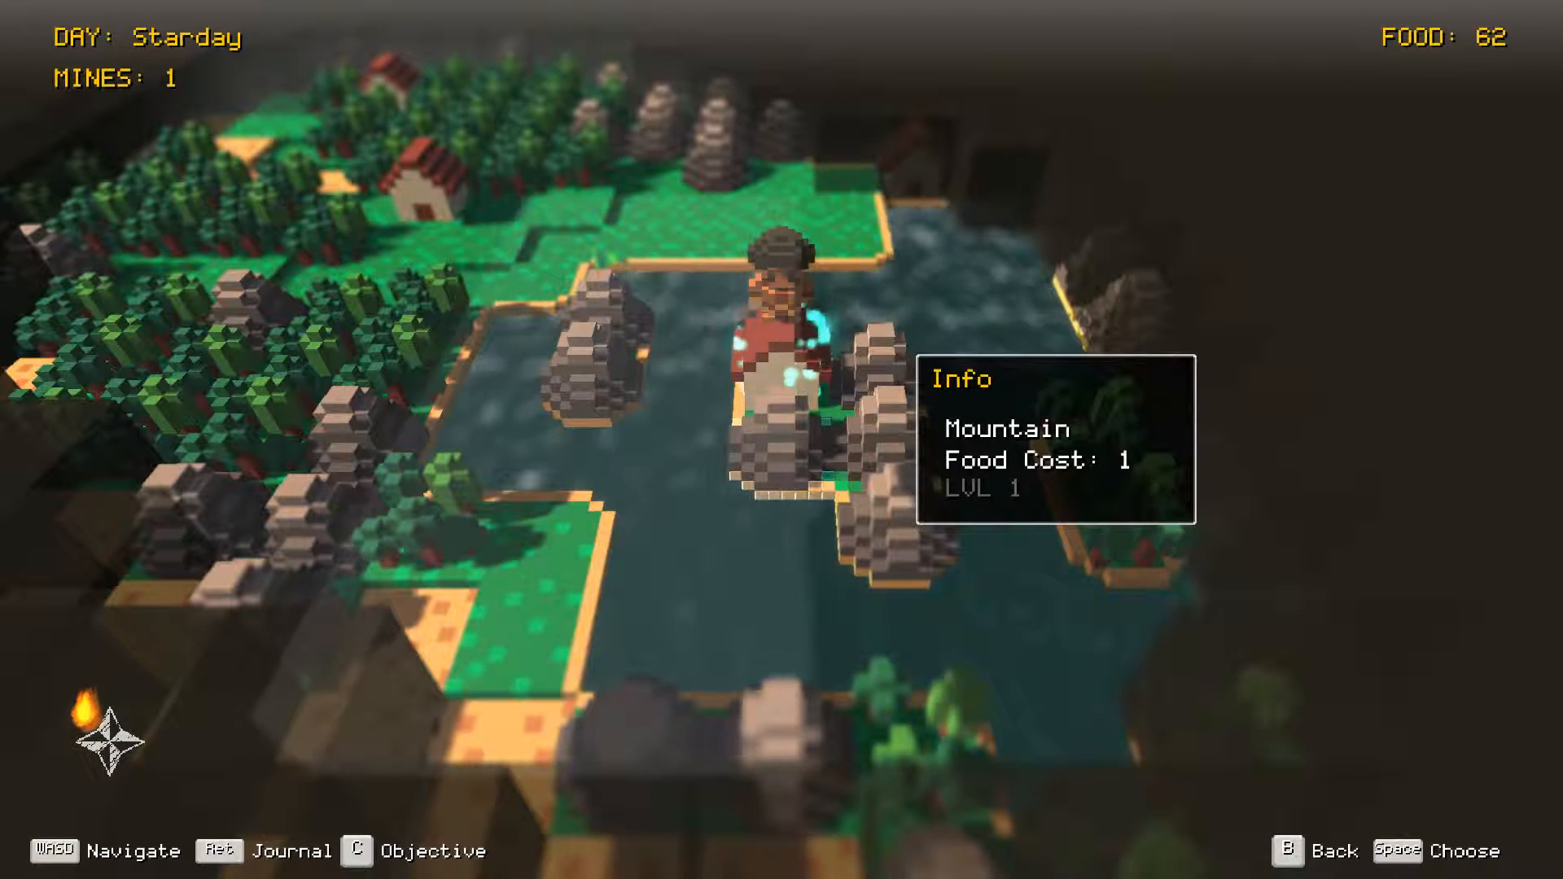
key("space")
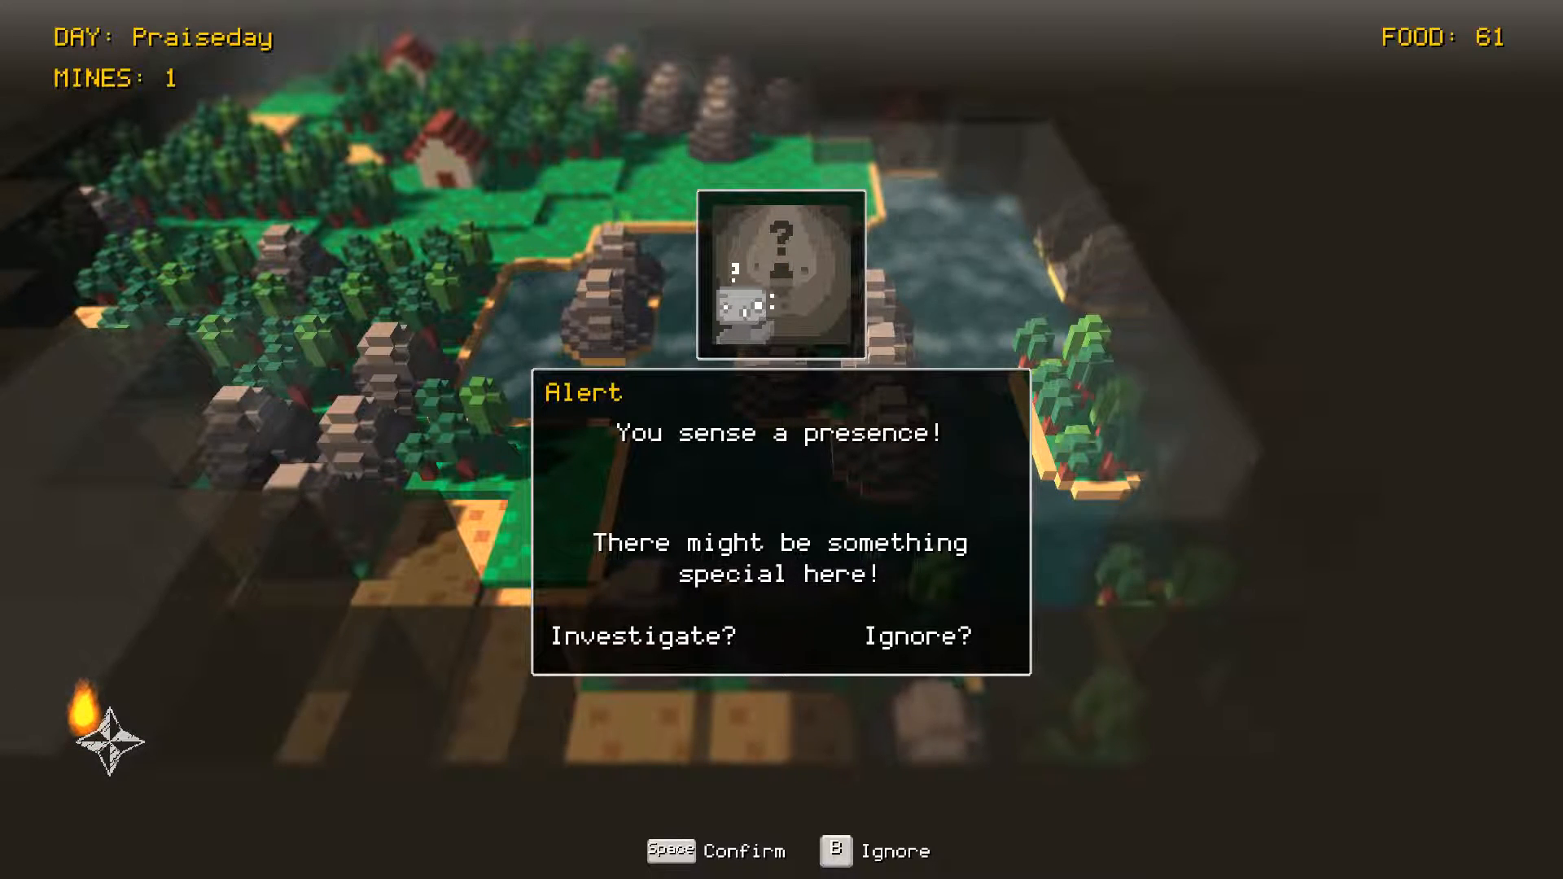
Investigate the sensed presence, entering the foggy treasure area.
key("space")
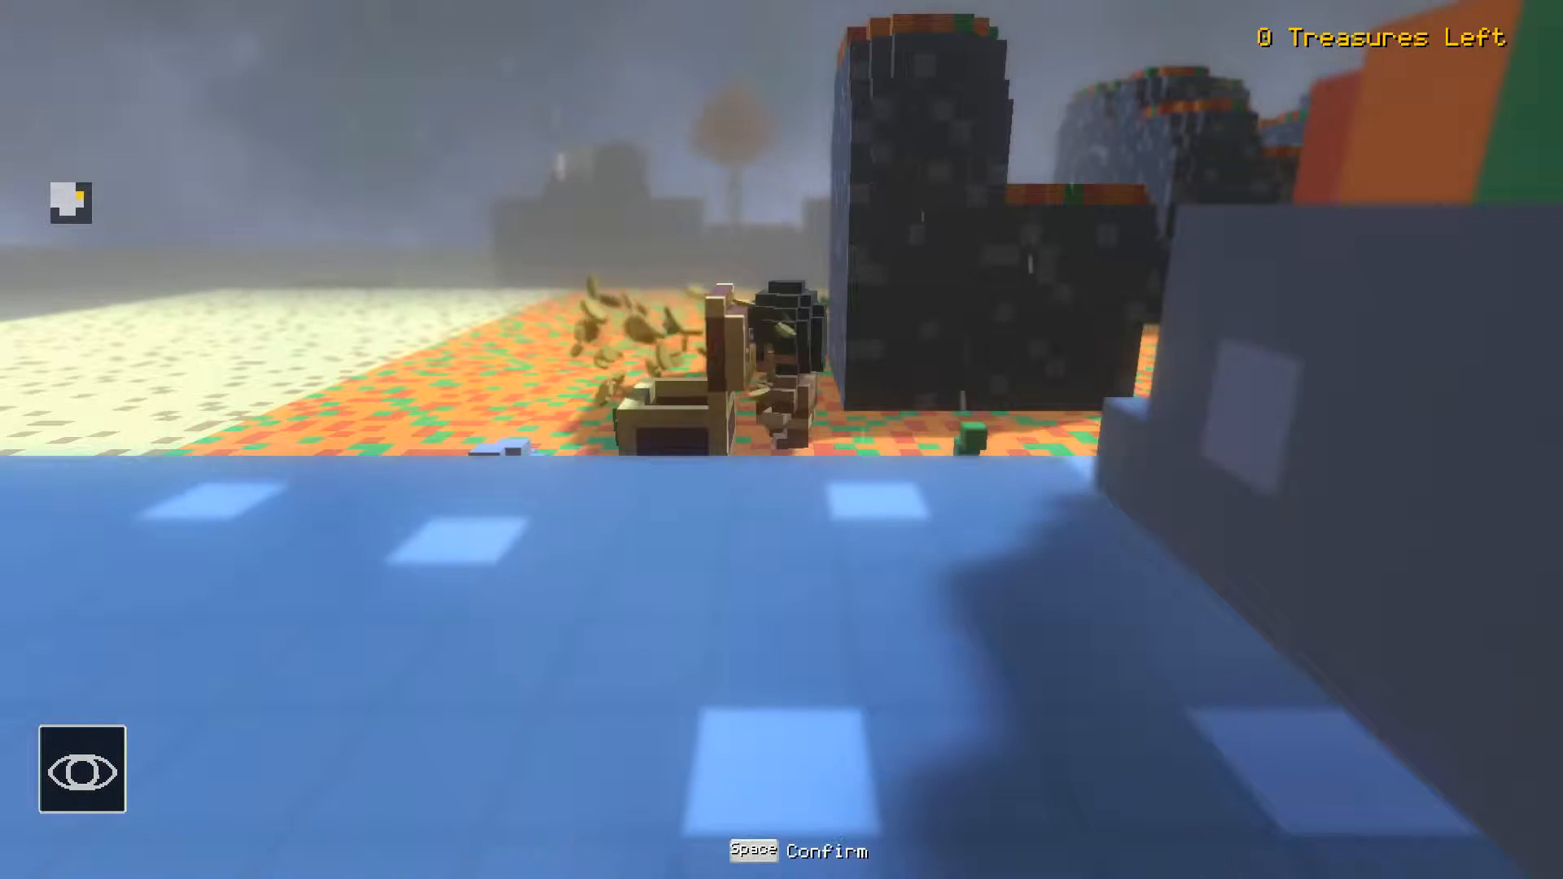
Loot the chest's gold, food, Old Leather Helmet and materials, then exit to the overworld.
key("space")
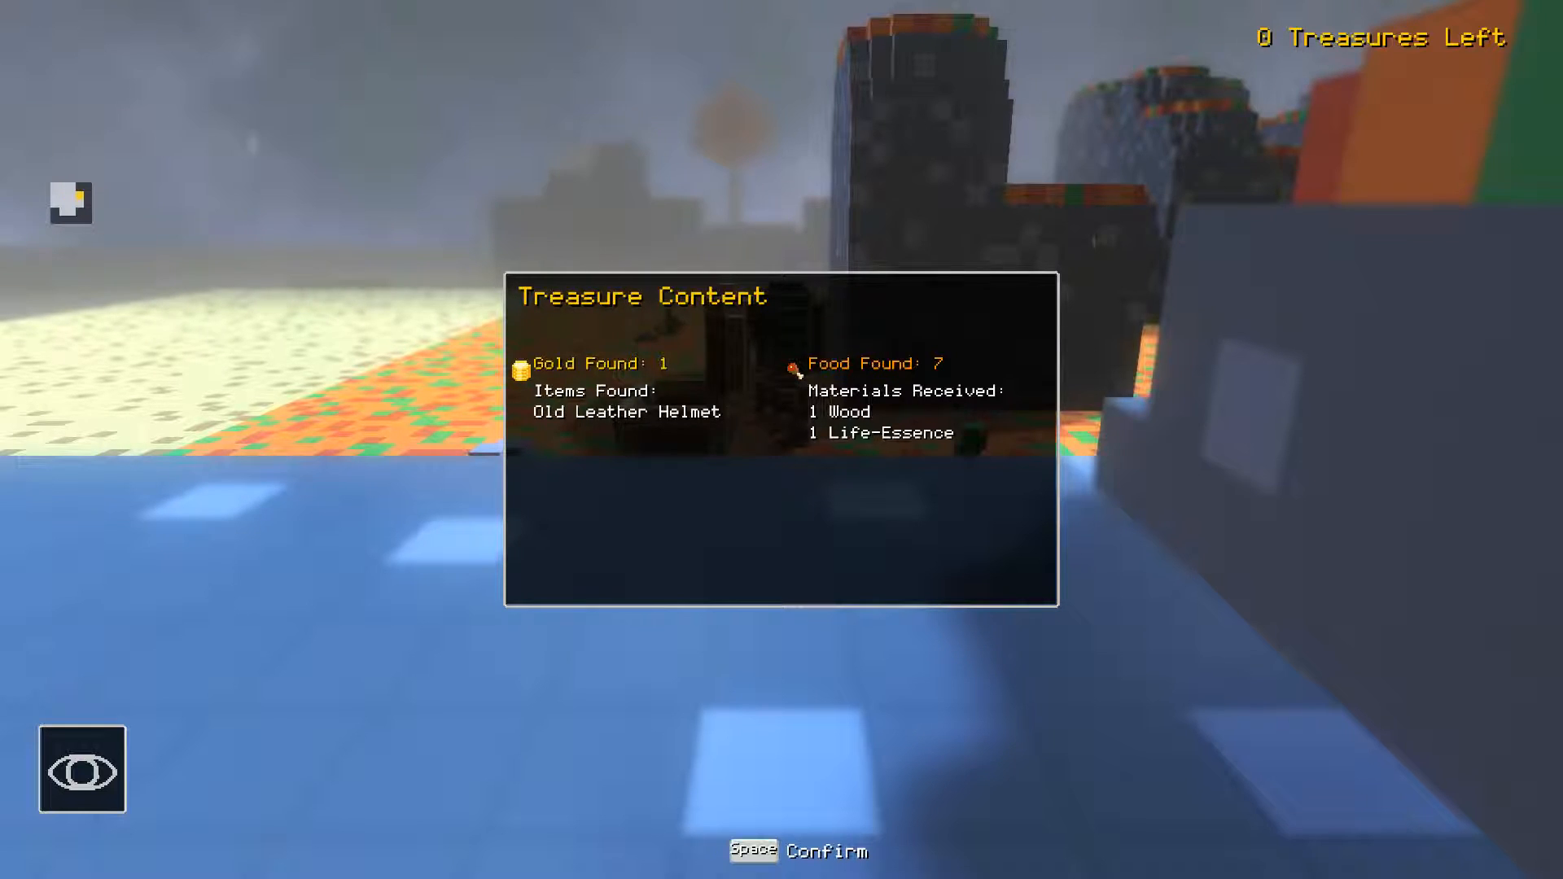
key("space")
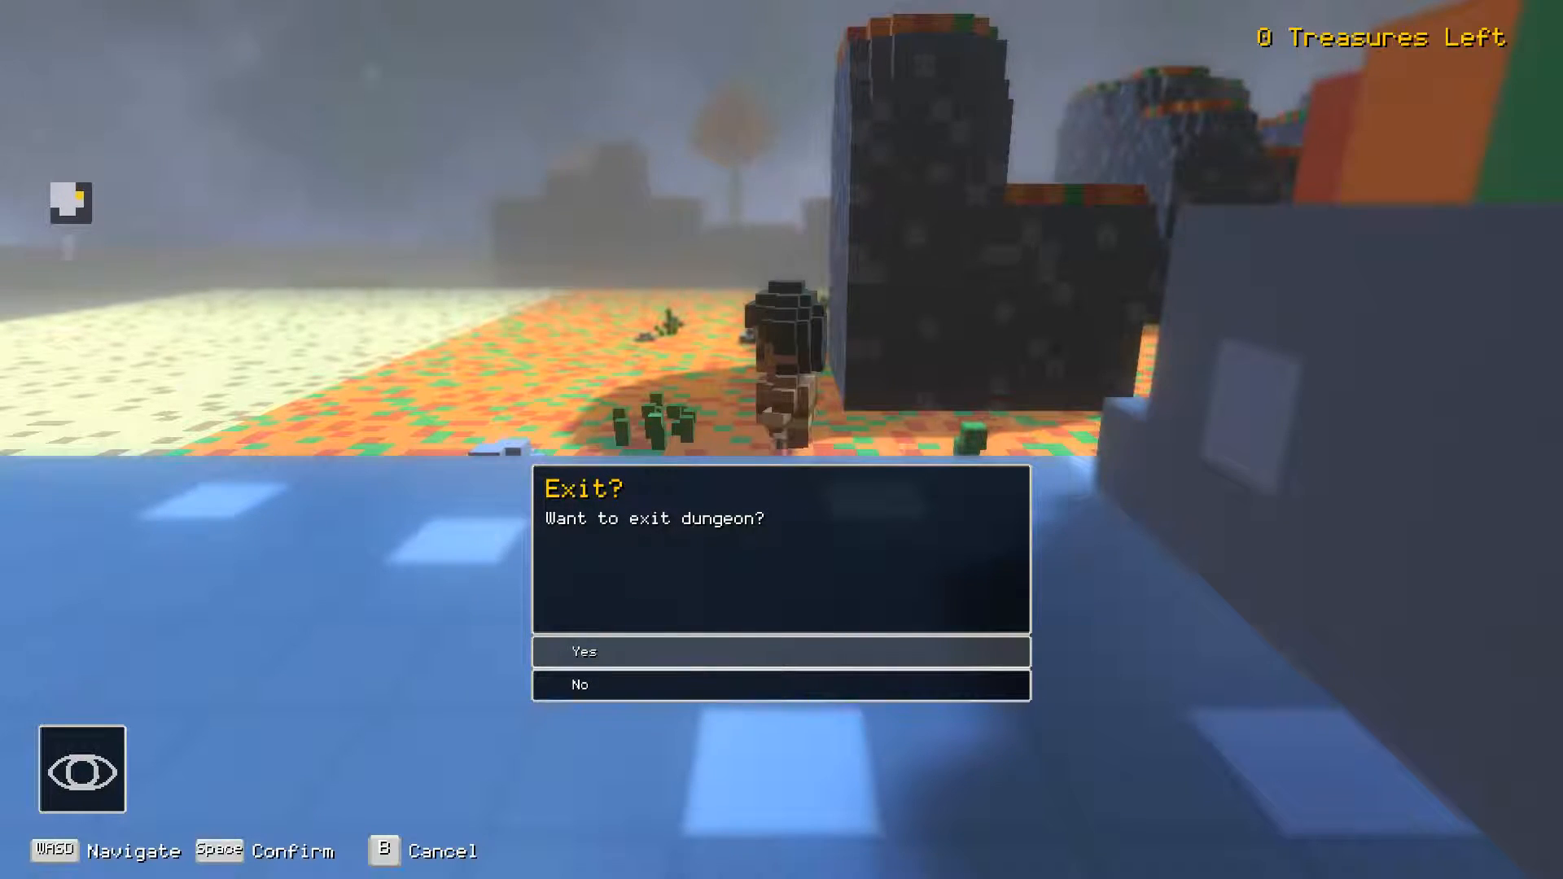
key("s")
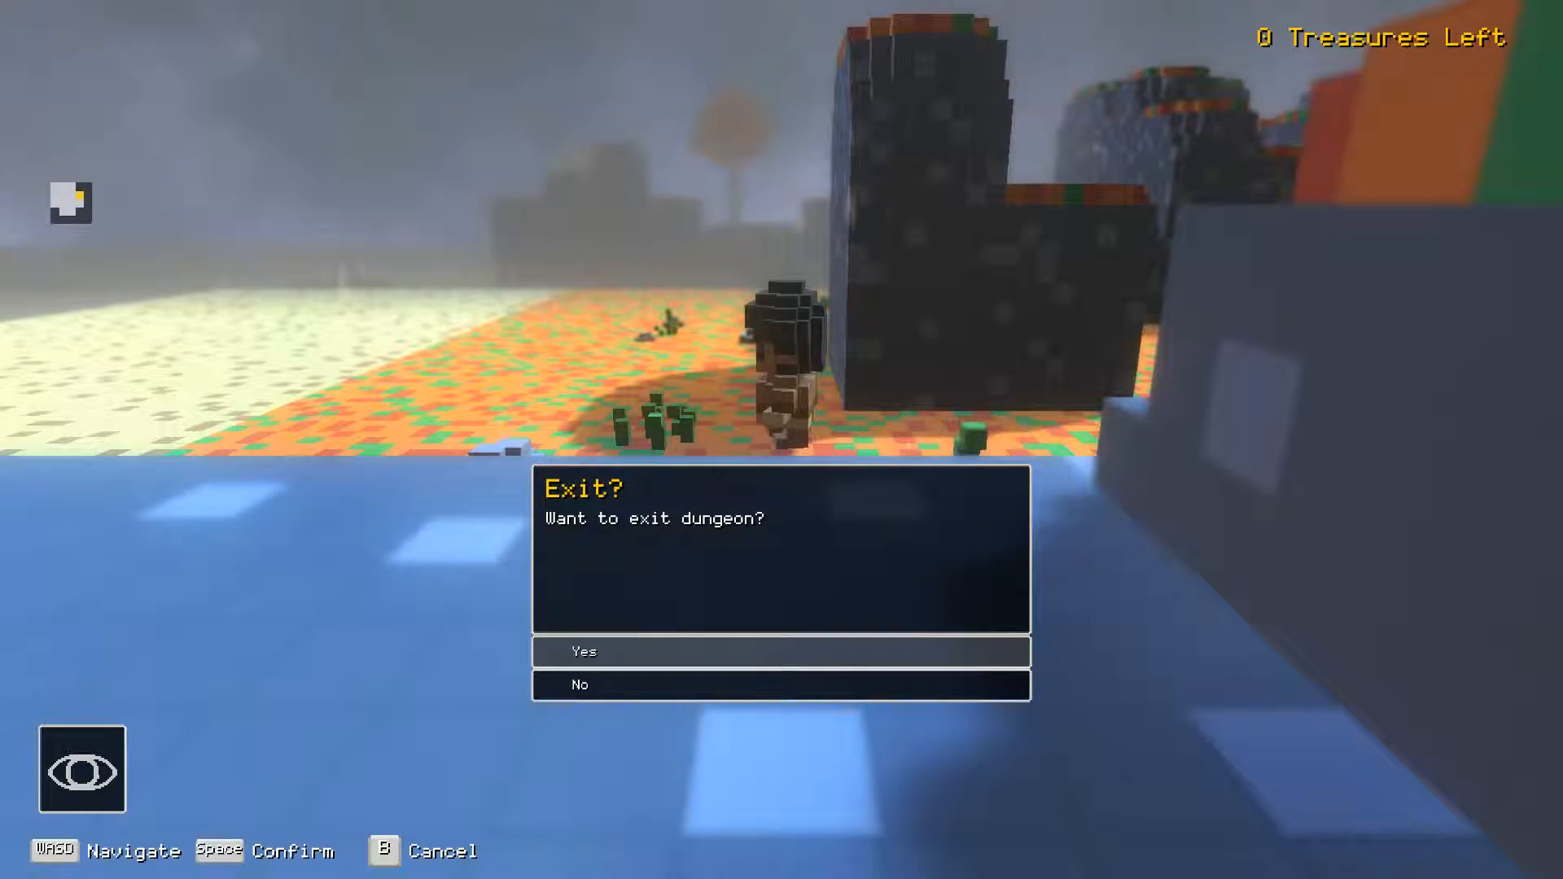
key("space")
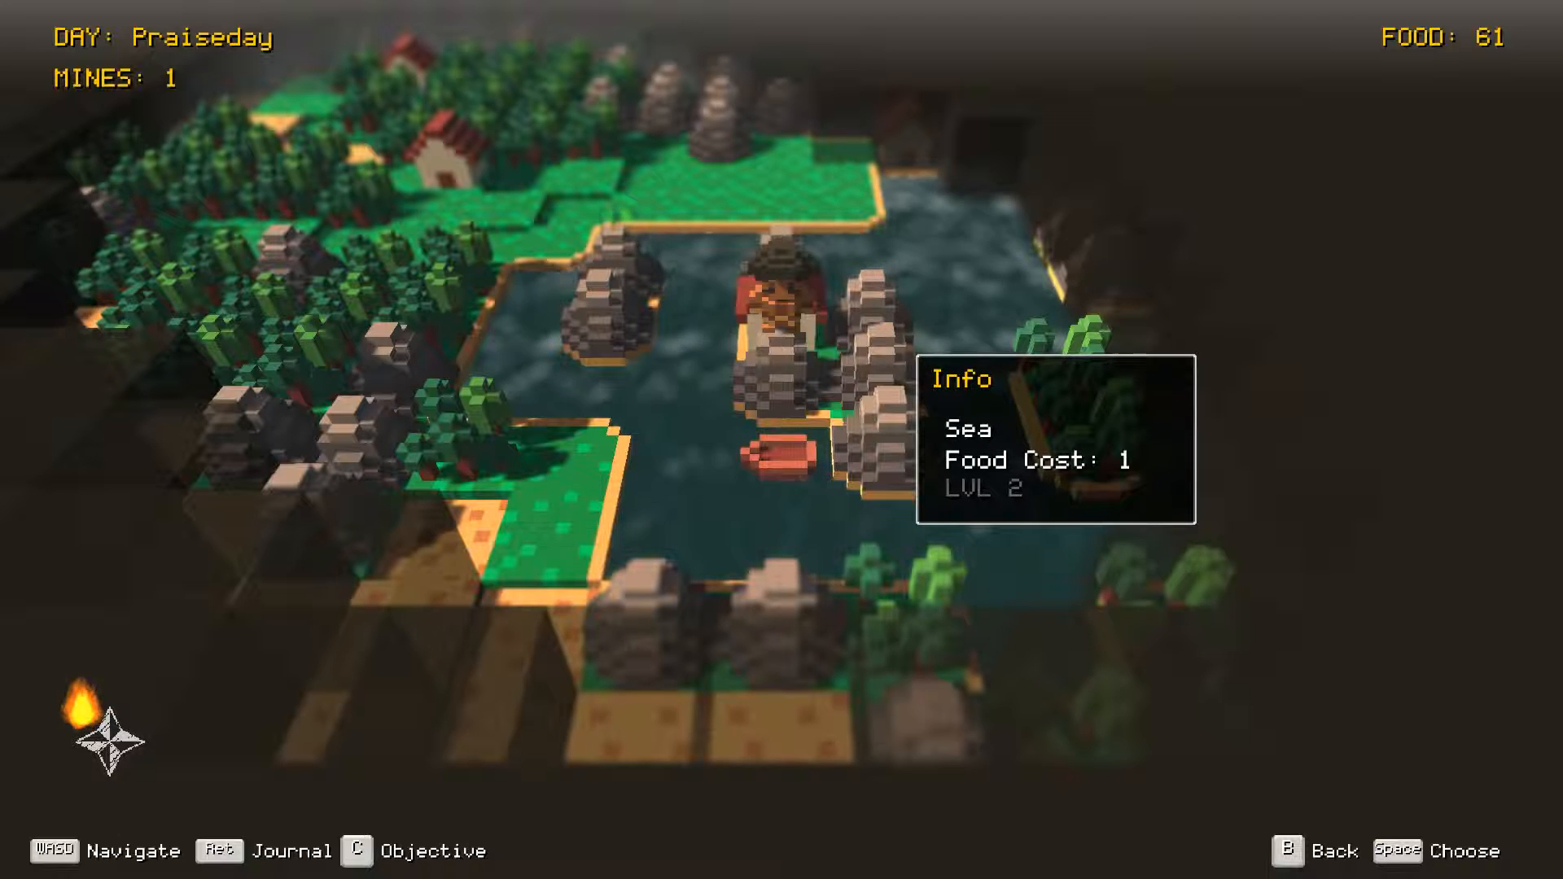
Pick an Event Handler activity on the sea tile to fight two Mummies.
key("space")
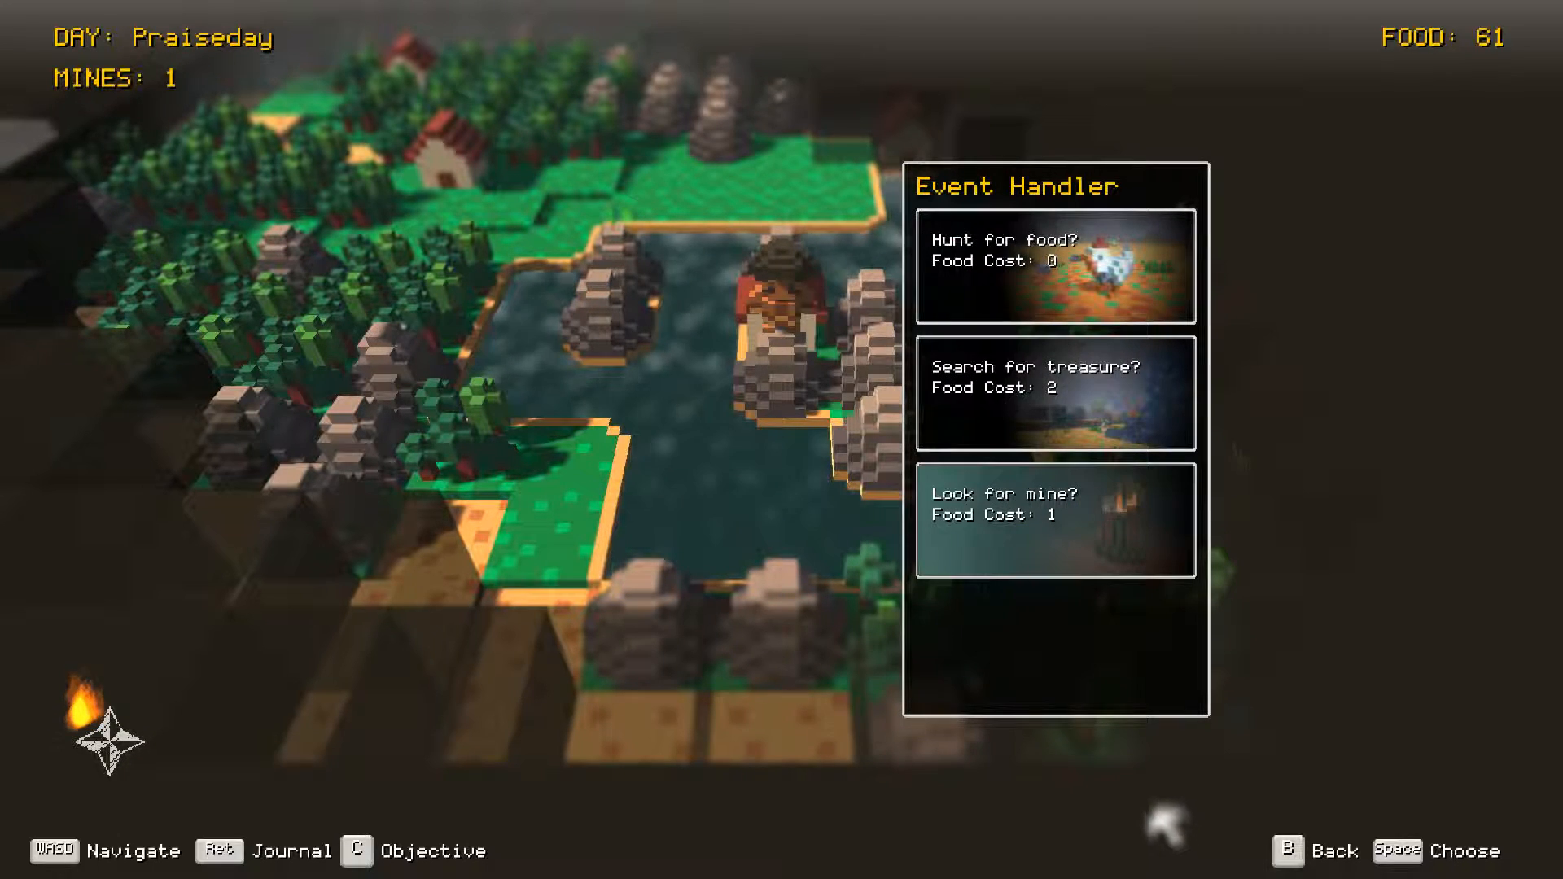
left_click(1055, 518)
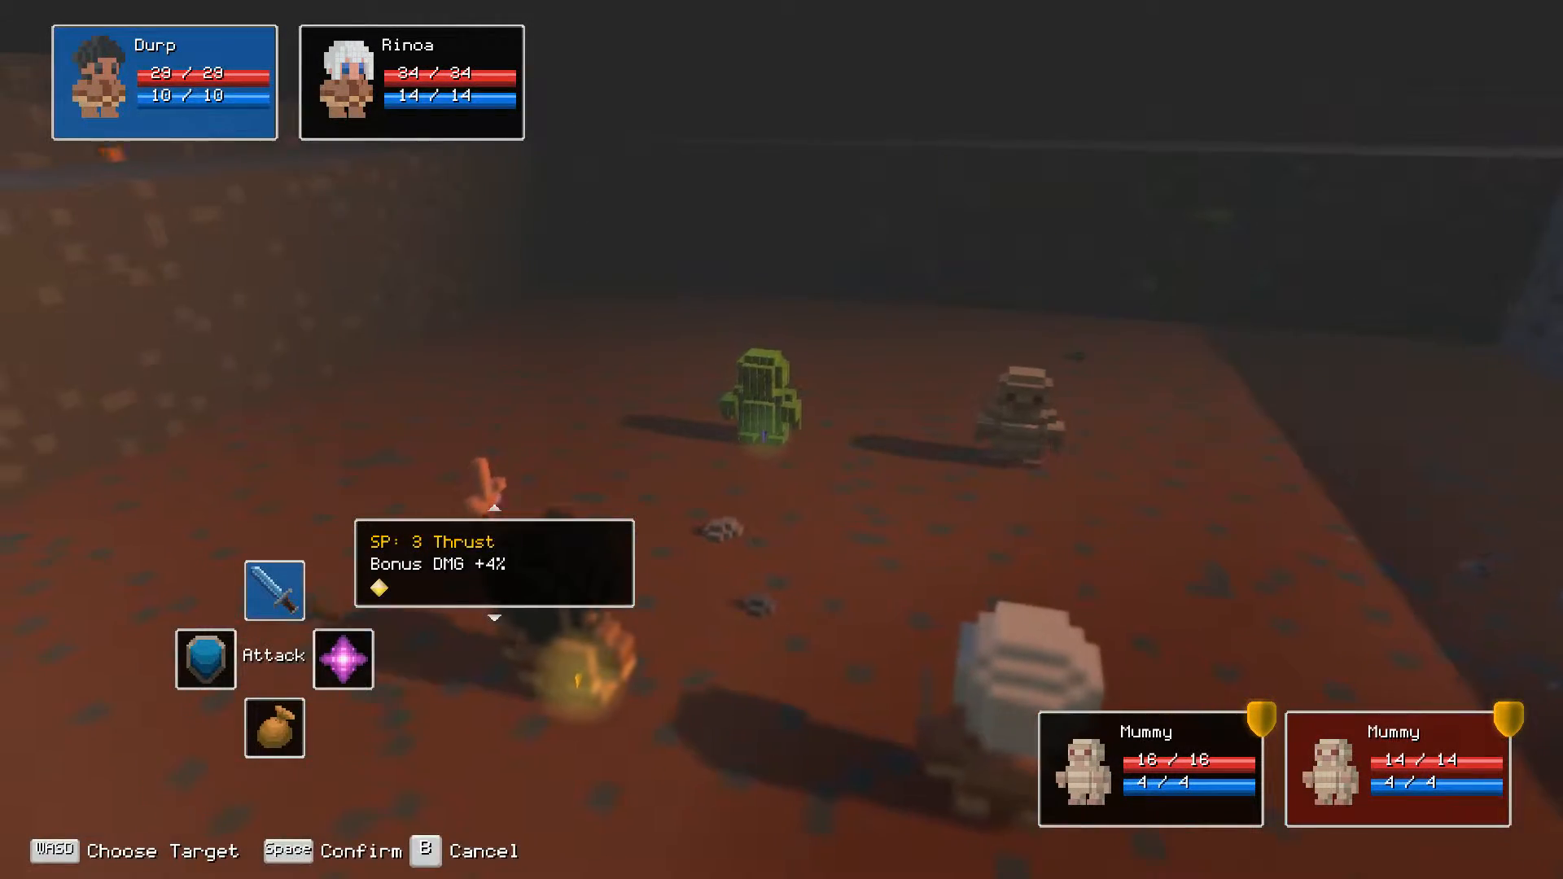
Defeat the two Mummies with Thrust, Throwing Dagger and Harpoon for 22 EXP and leather gear.
key("space")
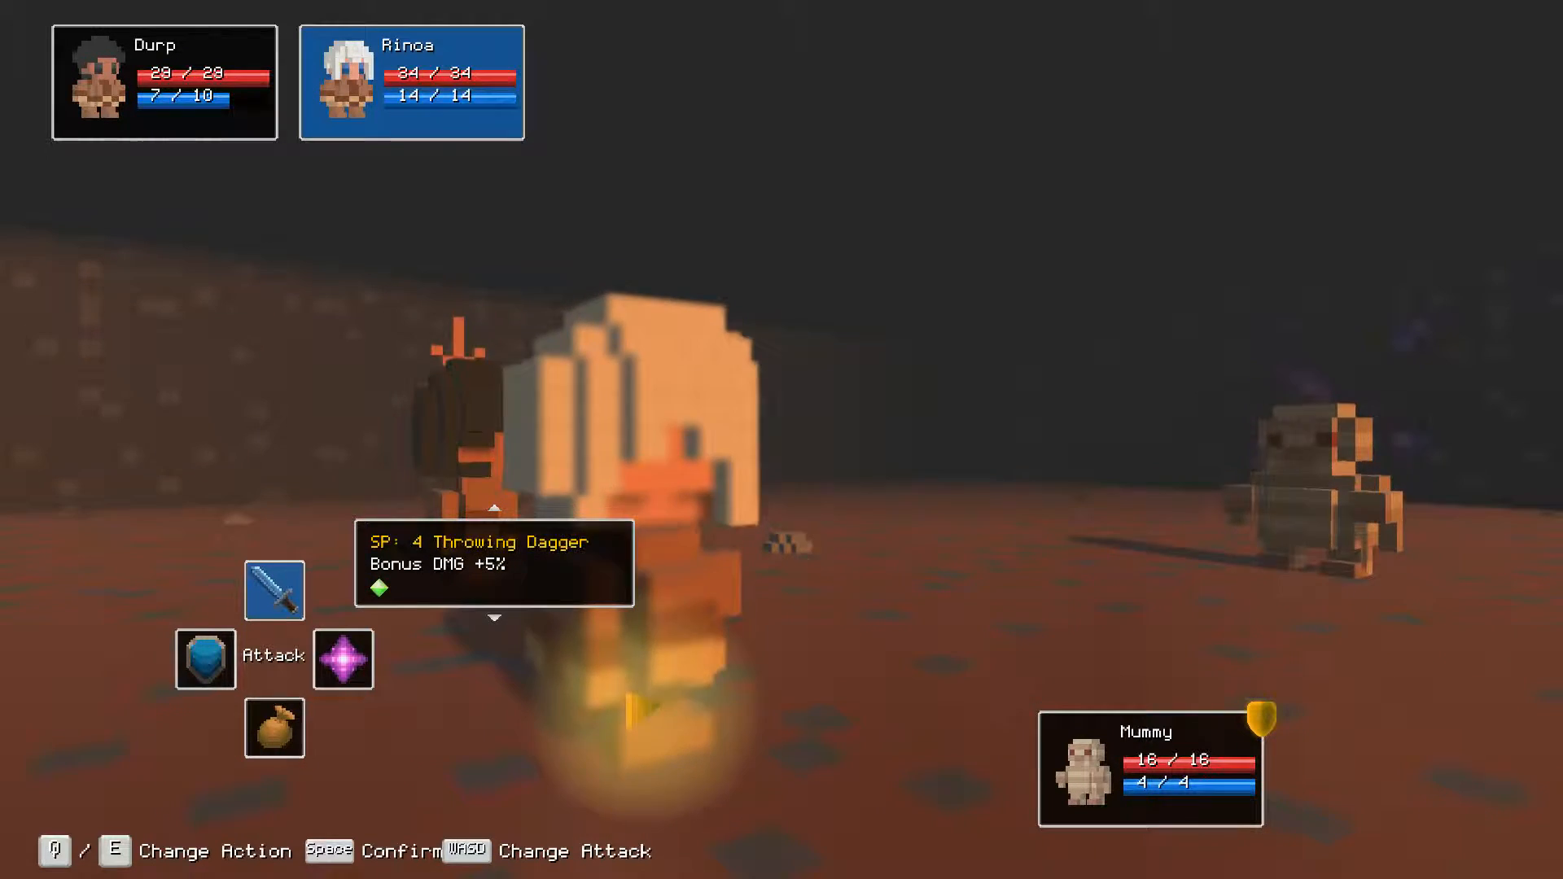
key("space")
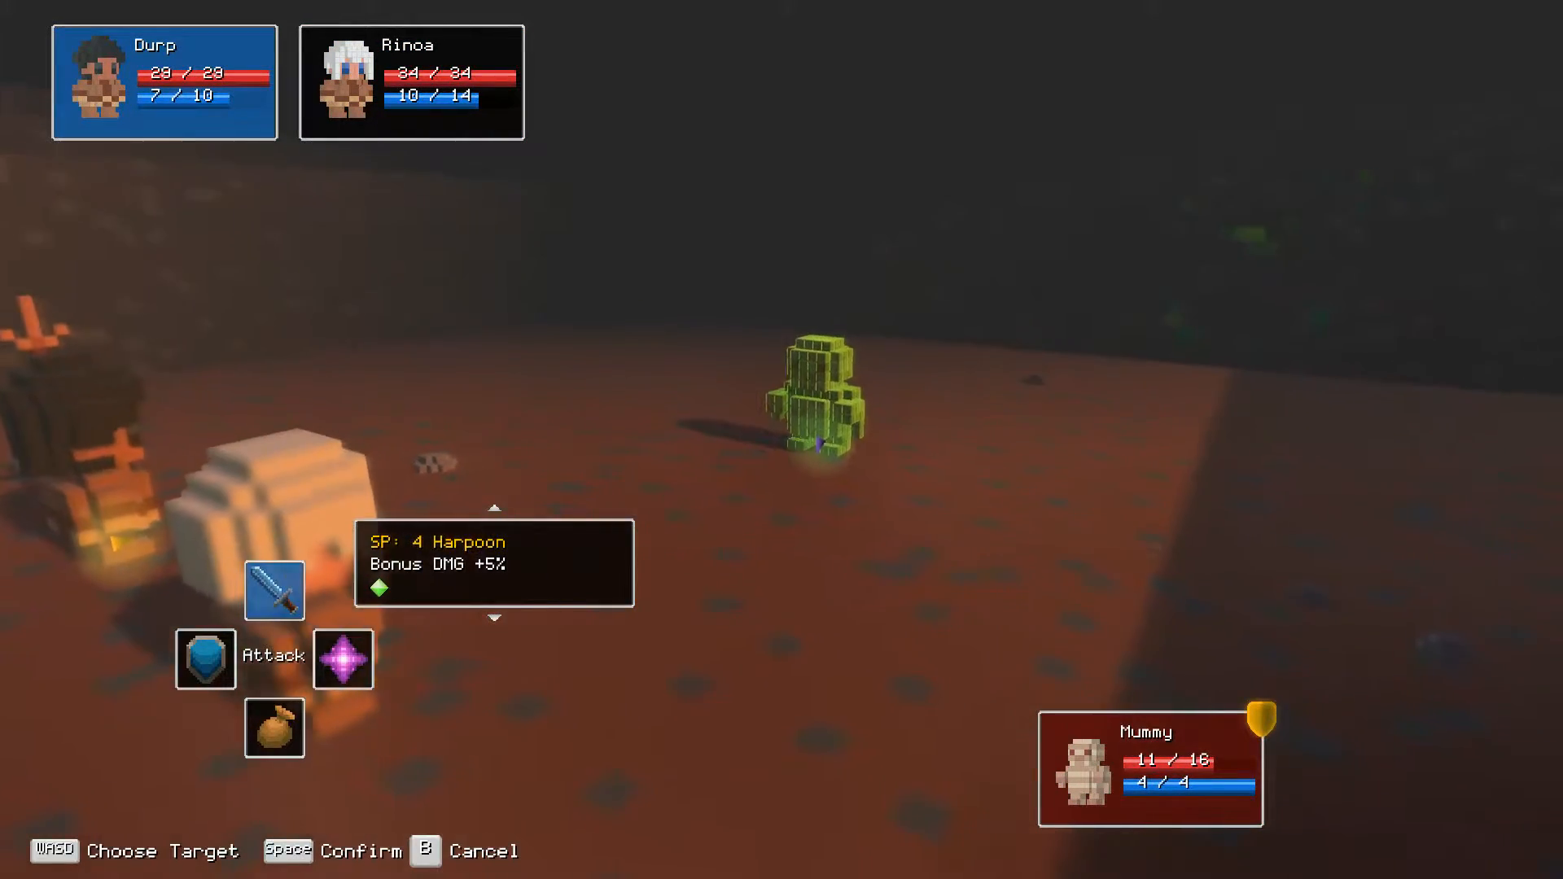
key("space")
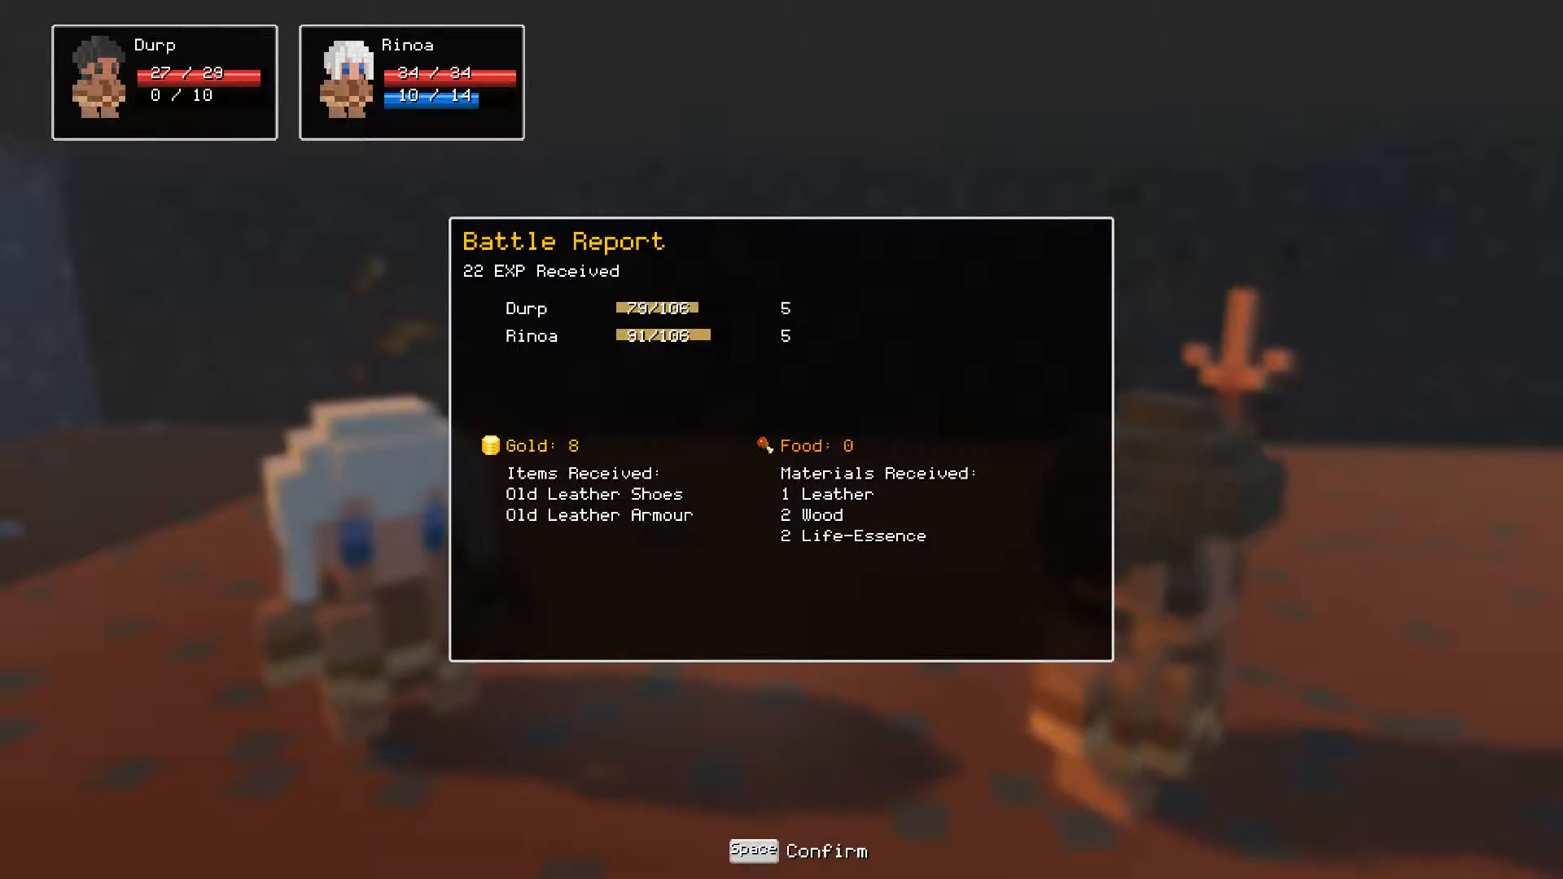
key("space")
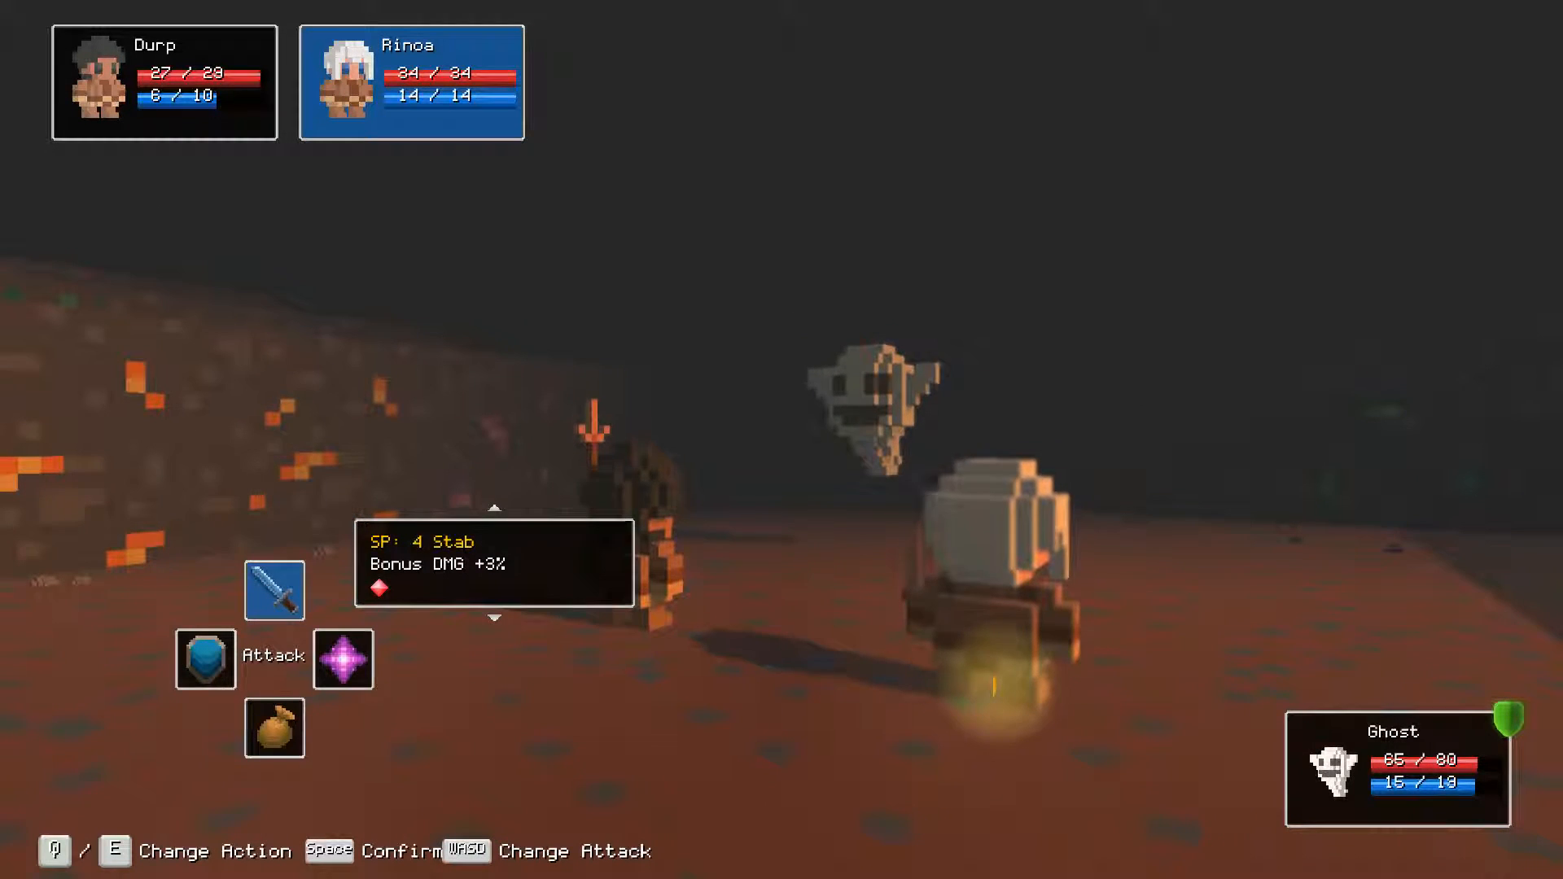
Hit the Ghost with Stab, two Durp Thrusts, and select Rinoa's Throwing Dagger.
key("Space")
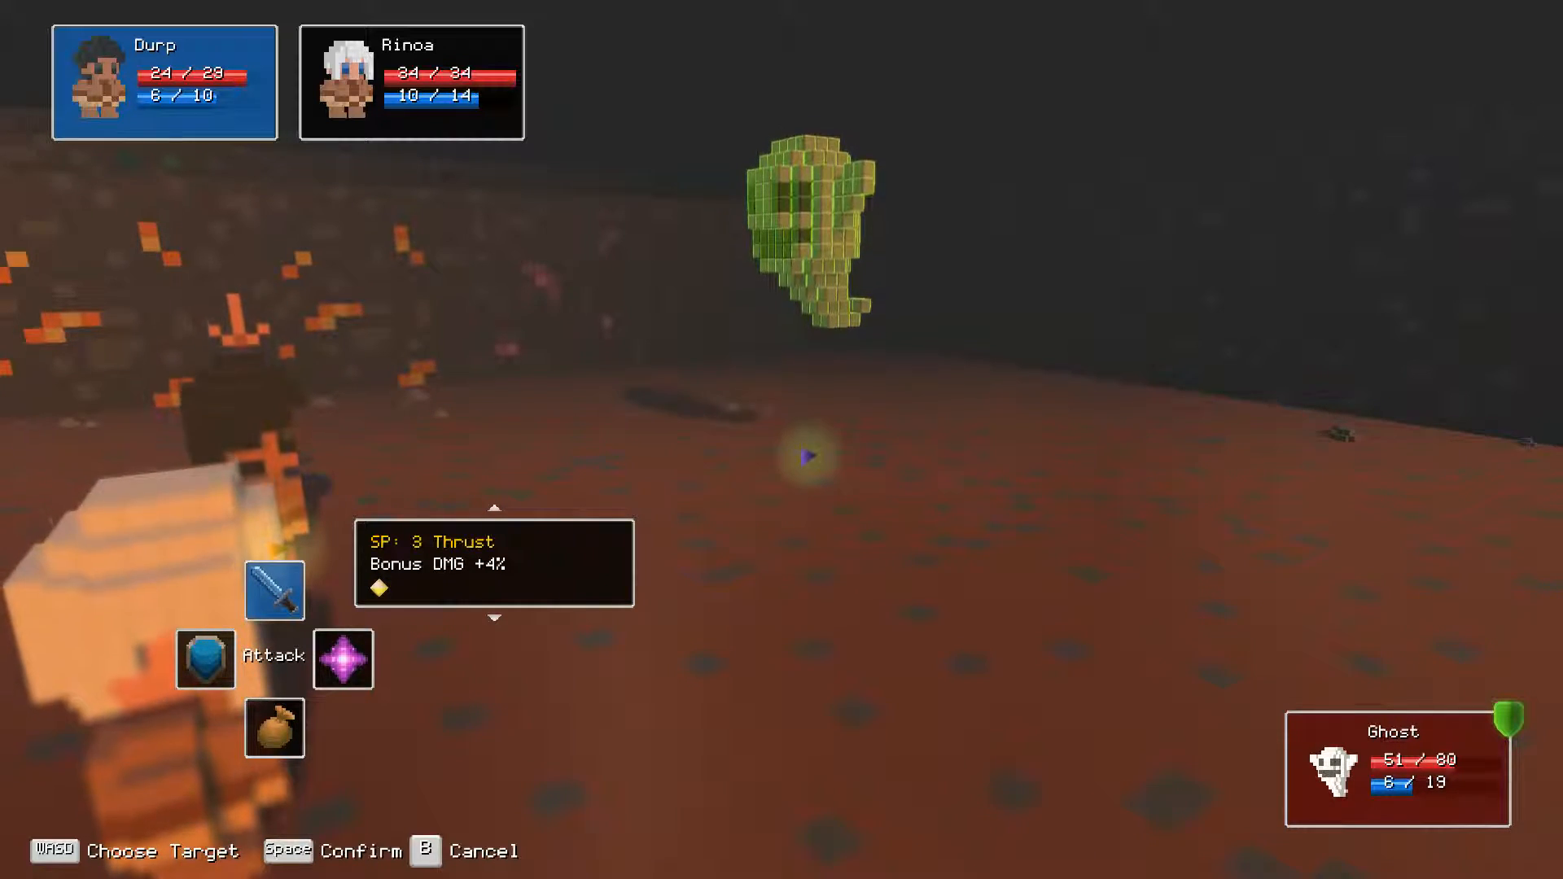
key("space")
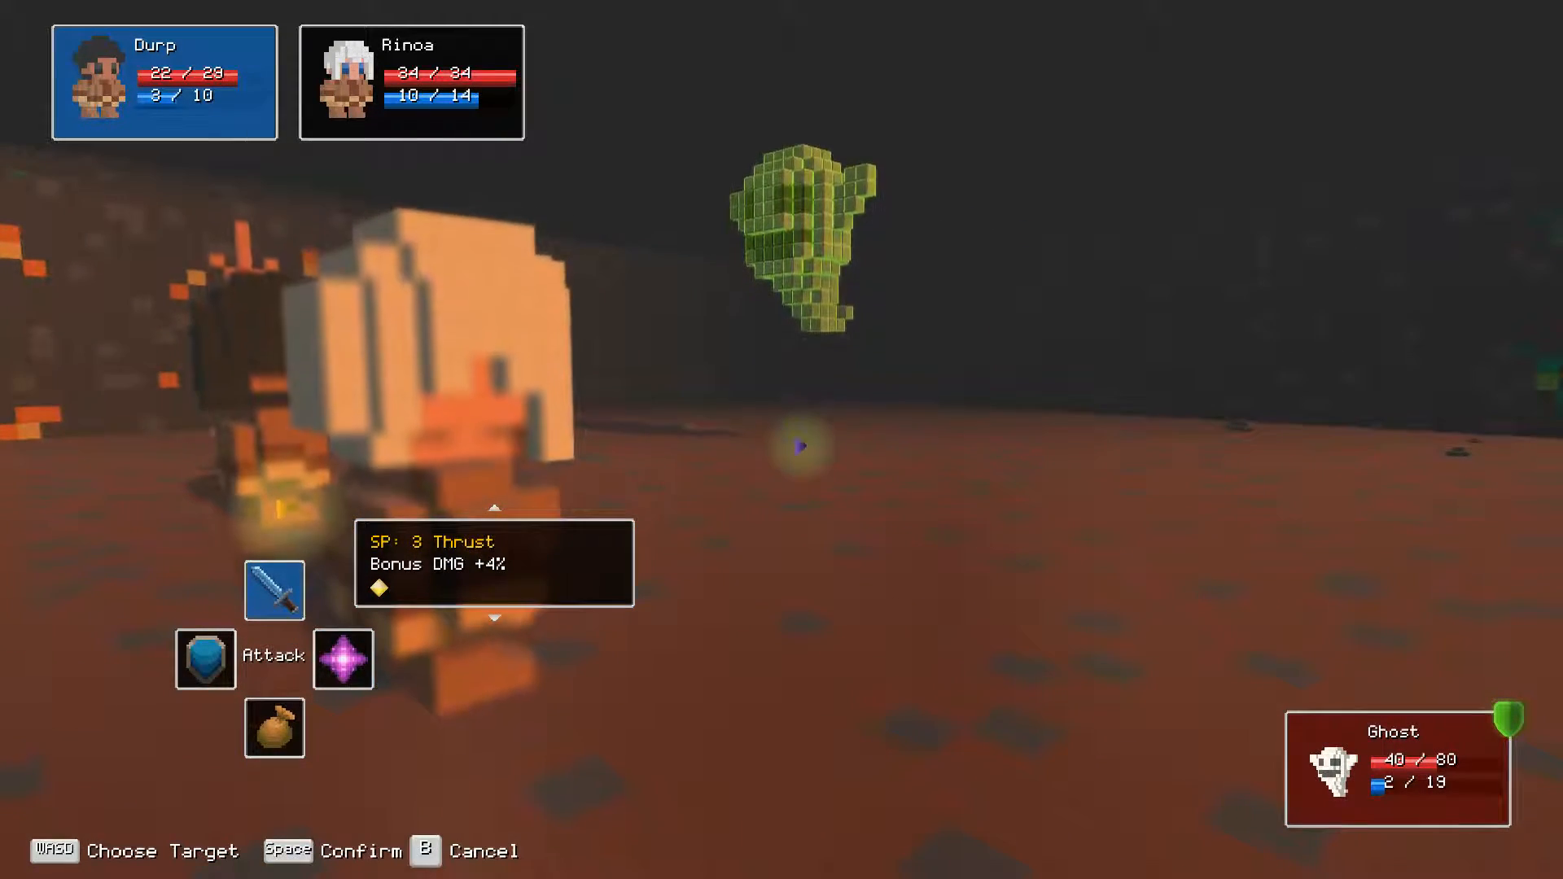
key("Space")
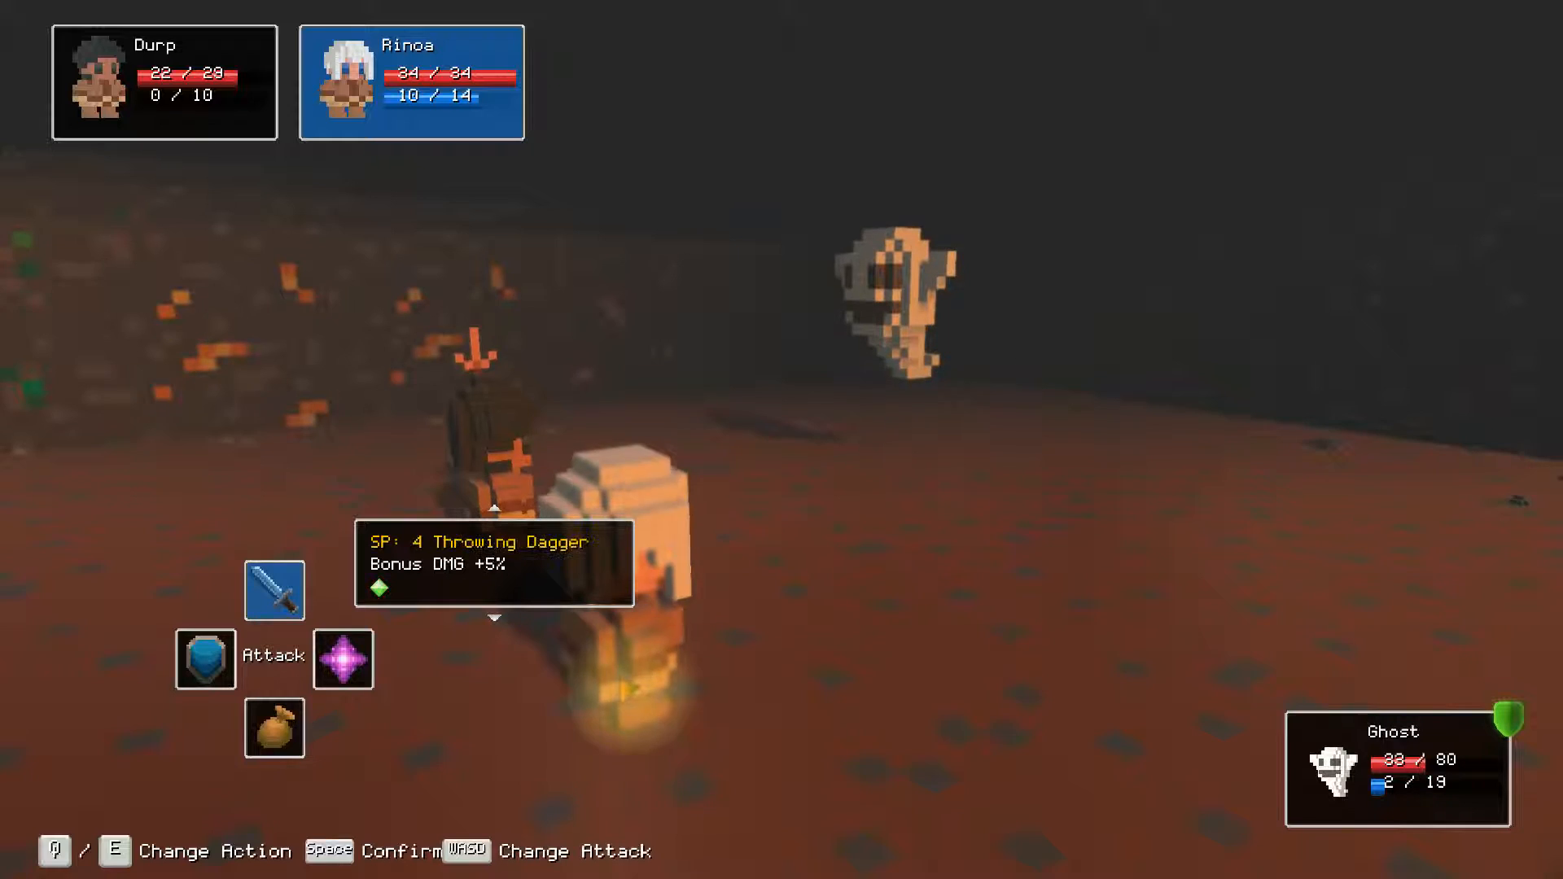
key("space")
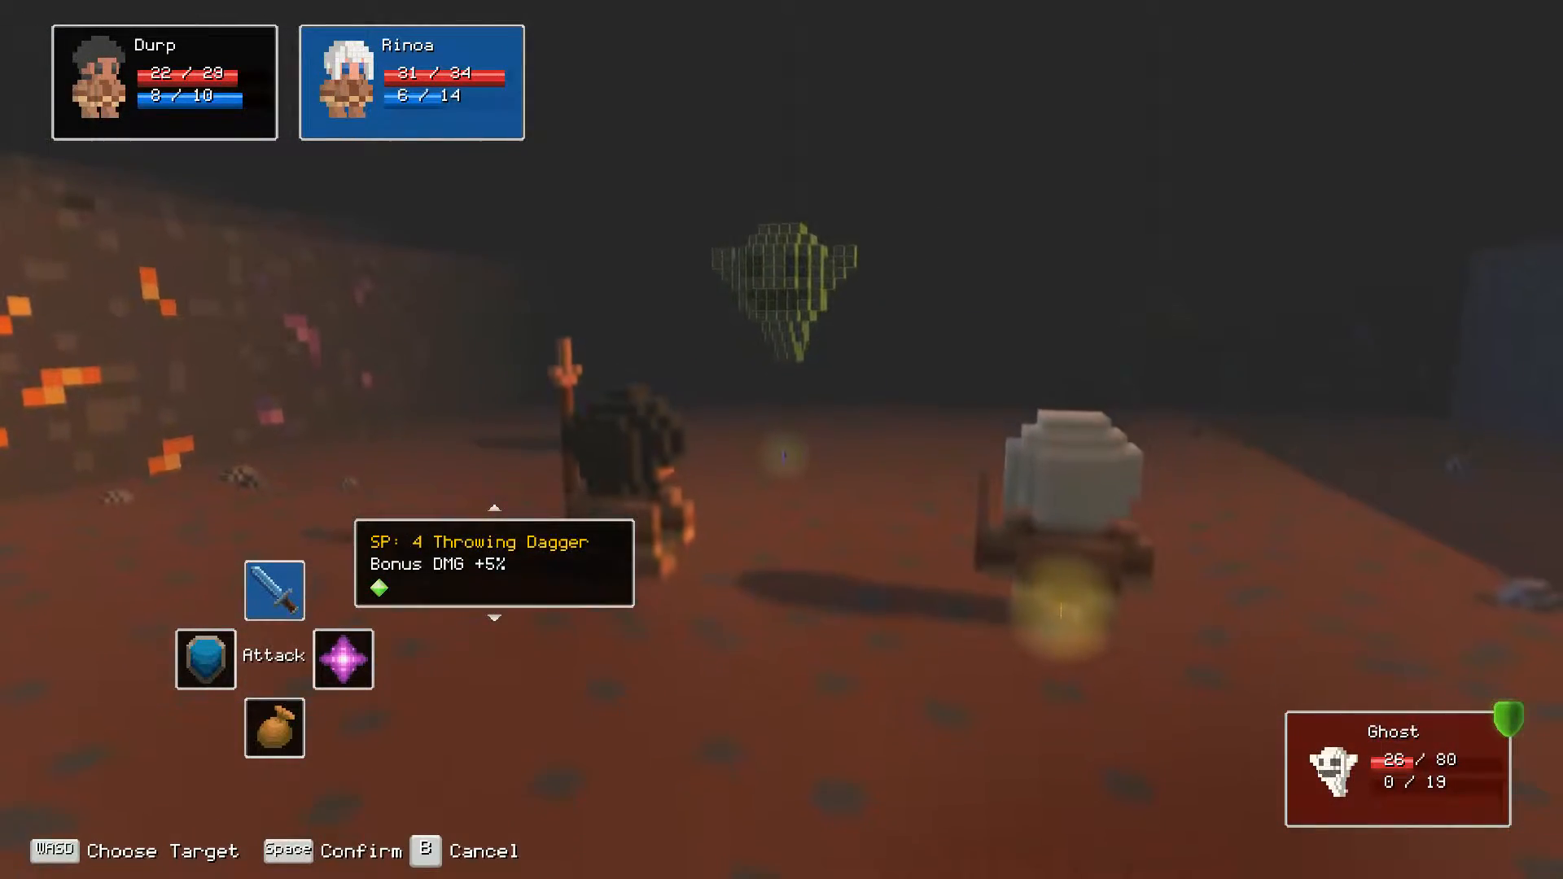
Finish the Ghost with Throwing Dagger, Harpoon and Thrusts for 67 EXP and Adrenaline-Glands.
key("space")
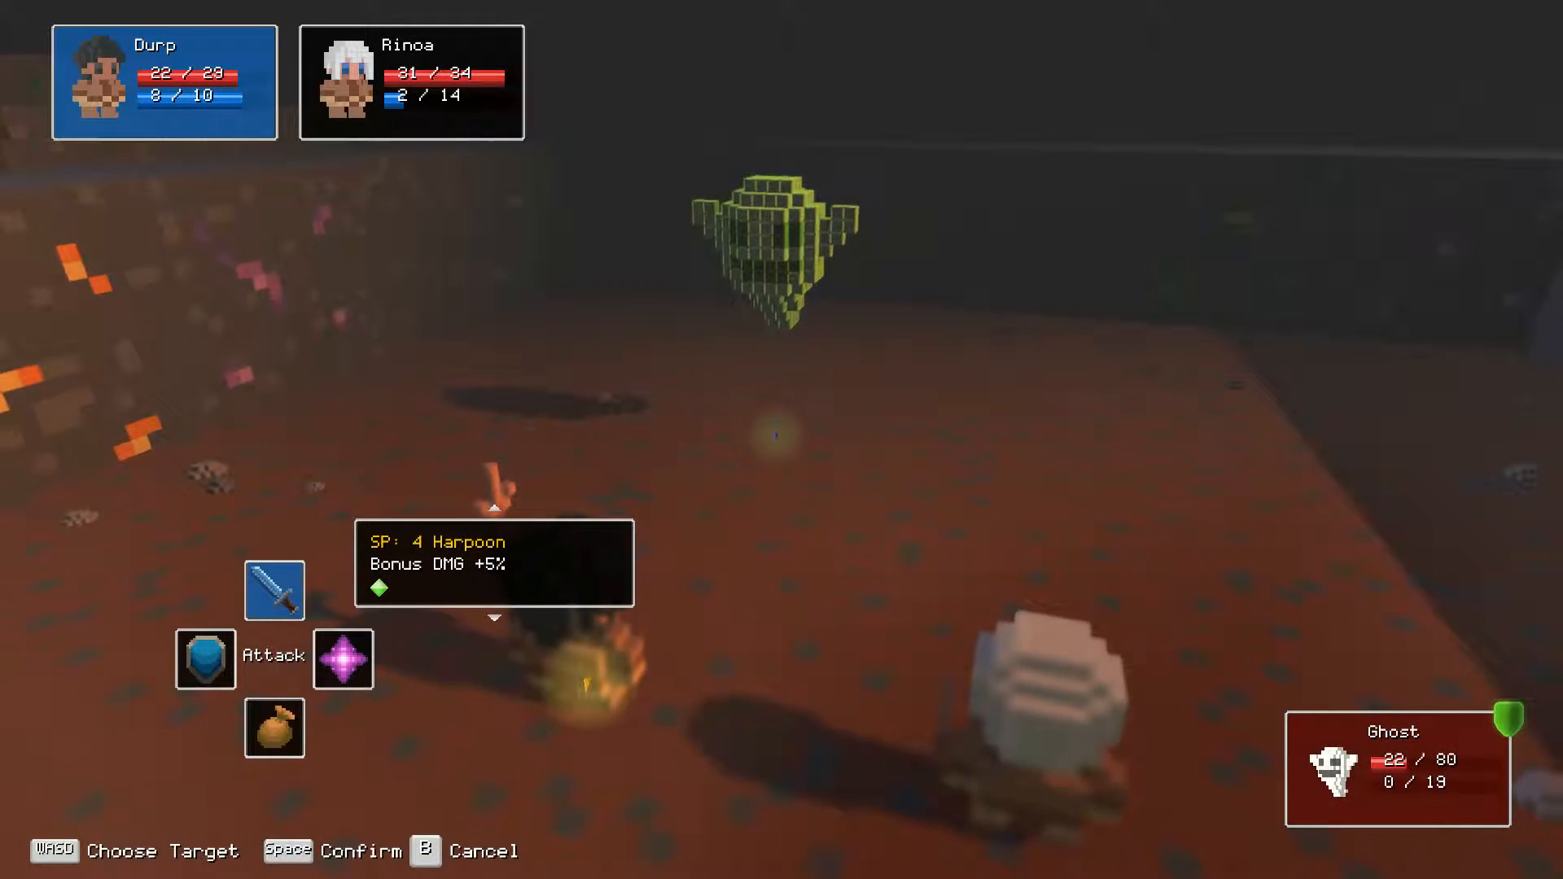
key("space")
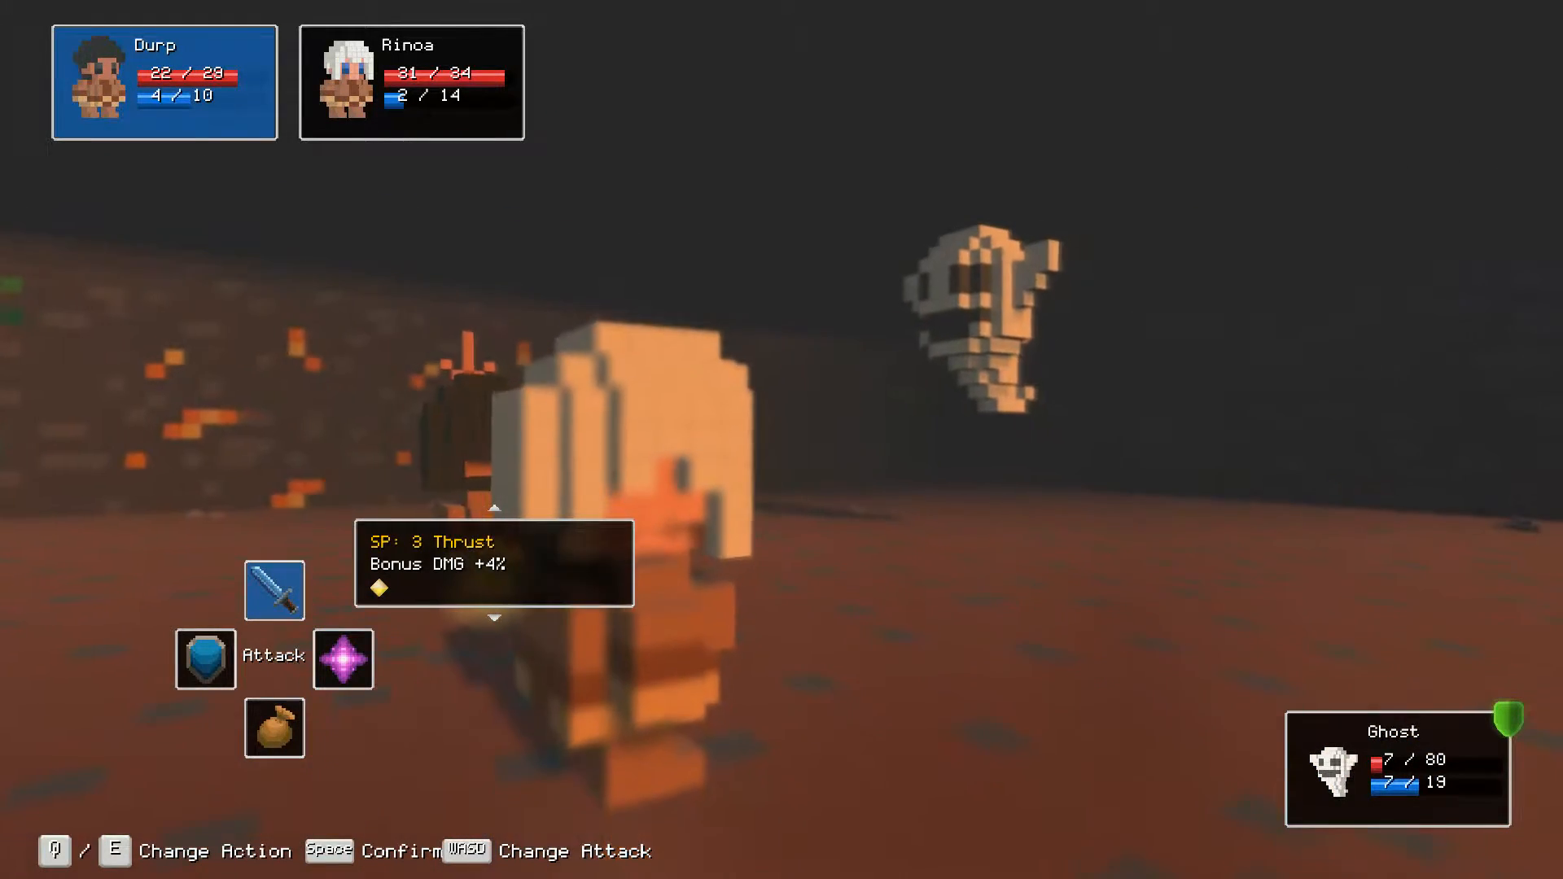
key("space")
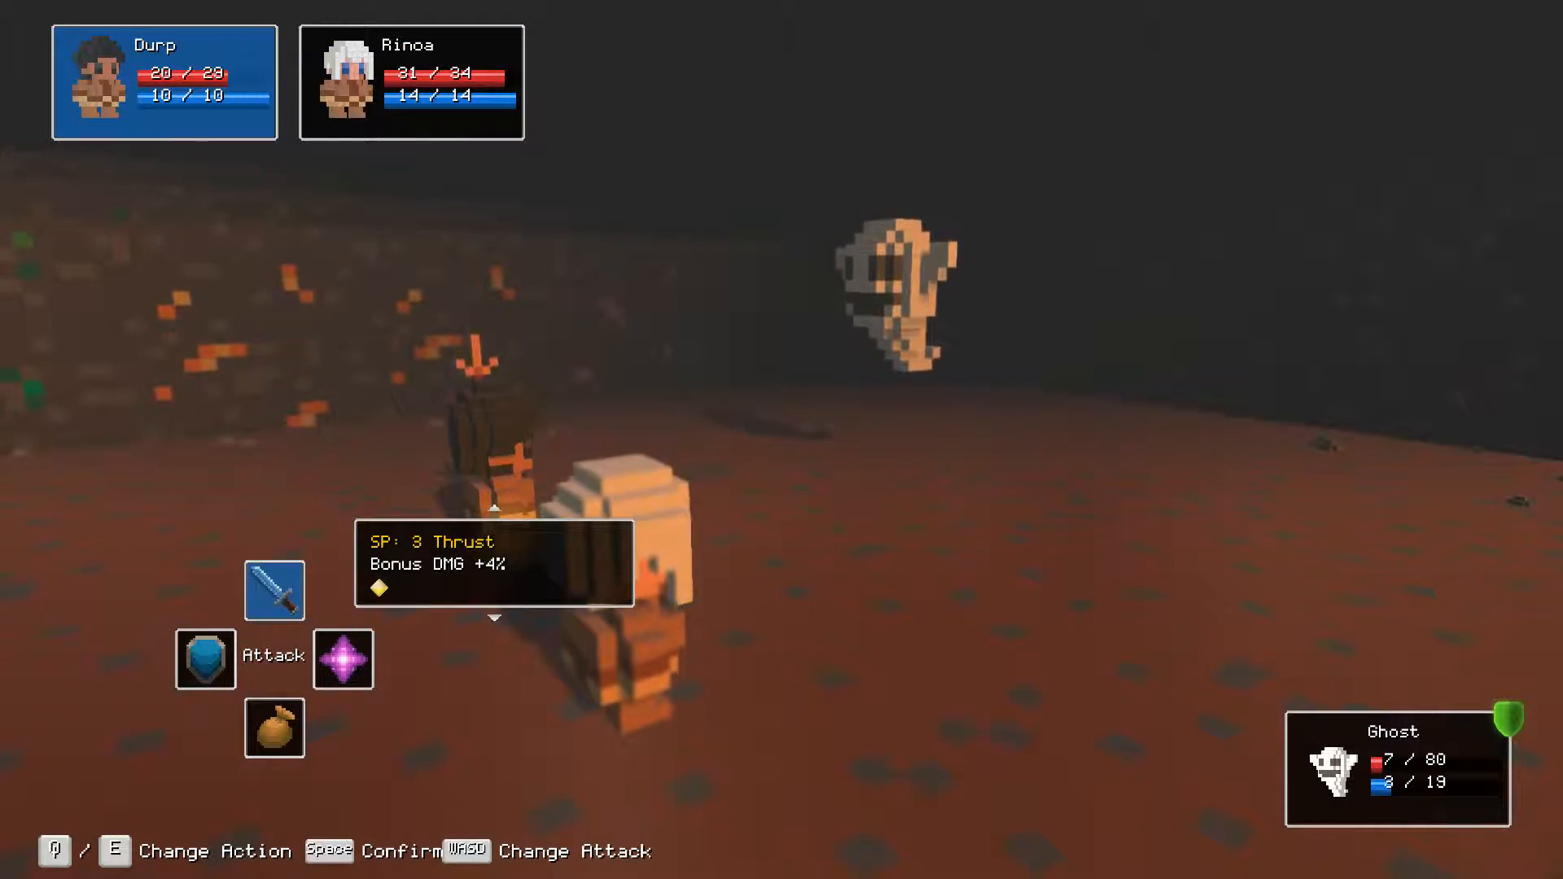
key("space")
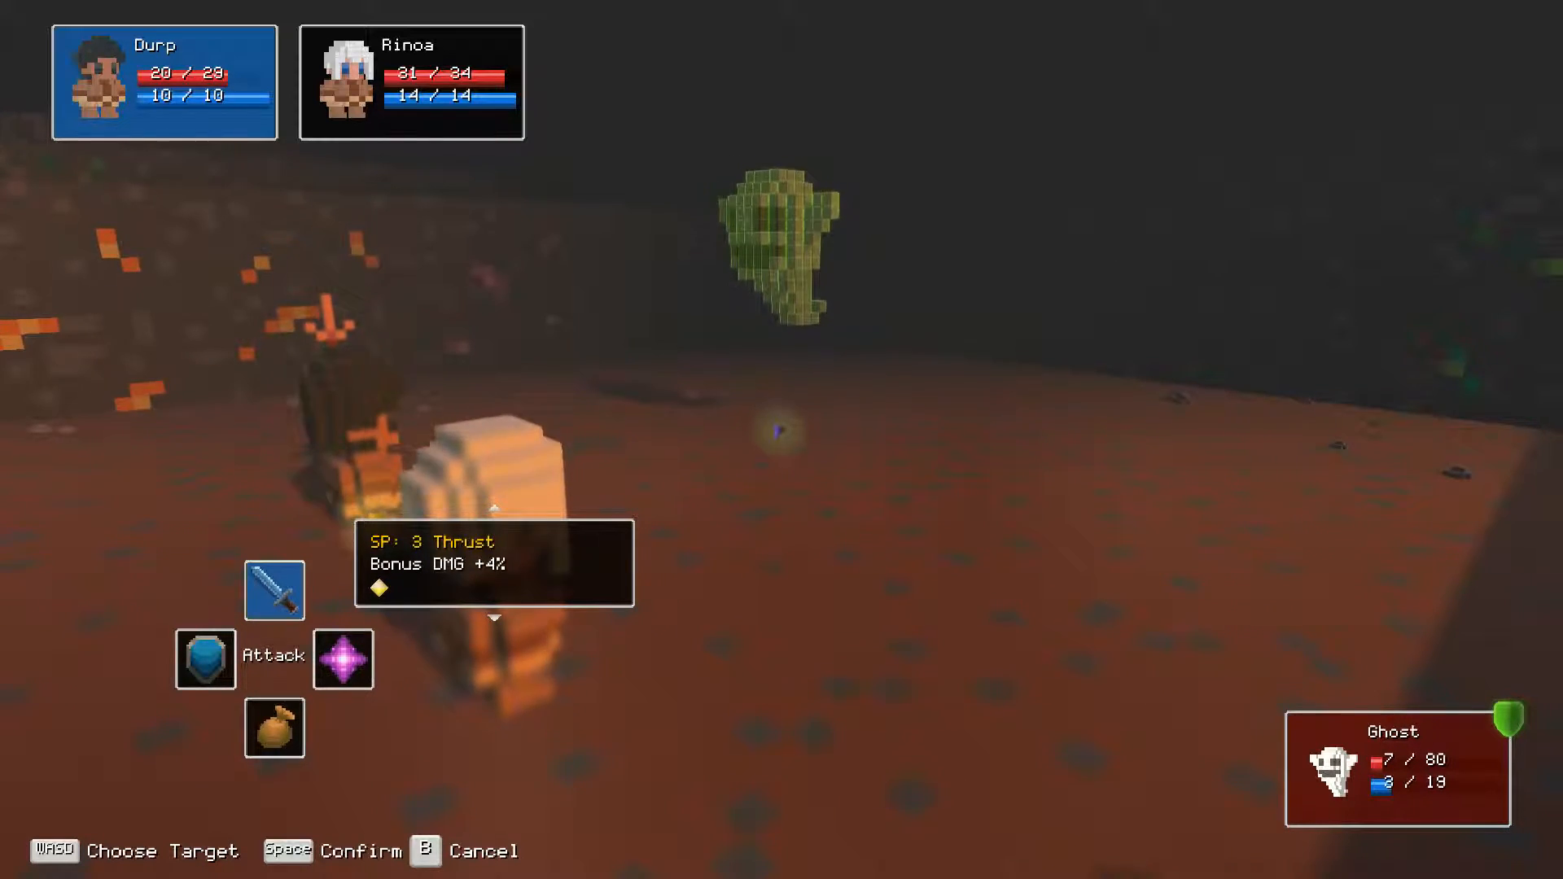
key("space")
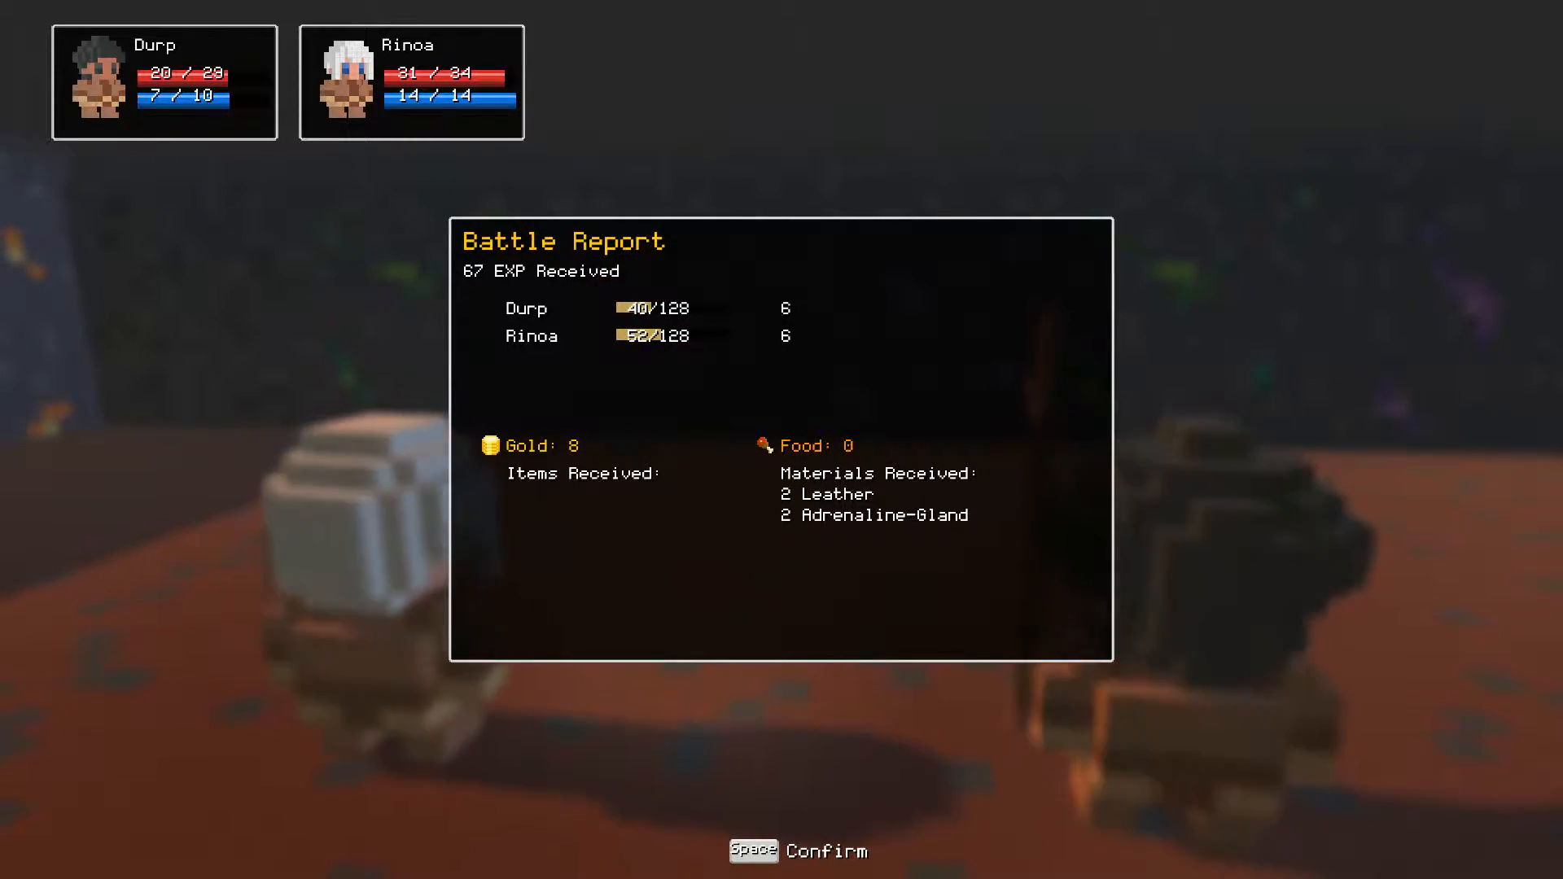
Dismiss the Ghost battle report and return to the Moonday overworld.
key("space")
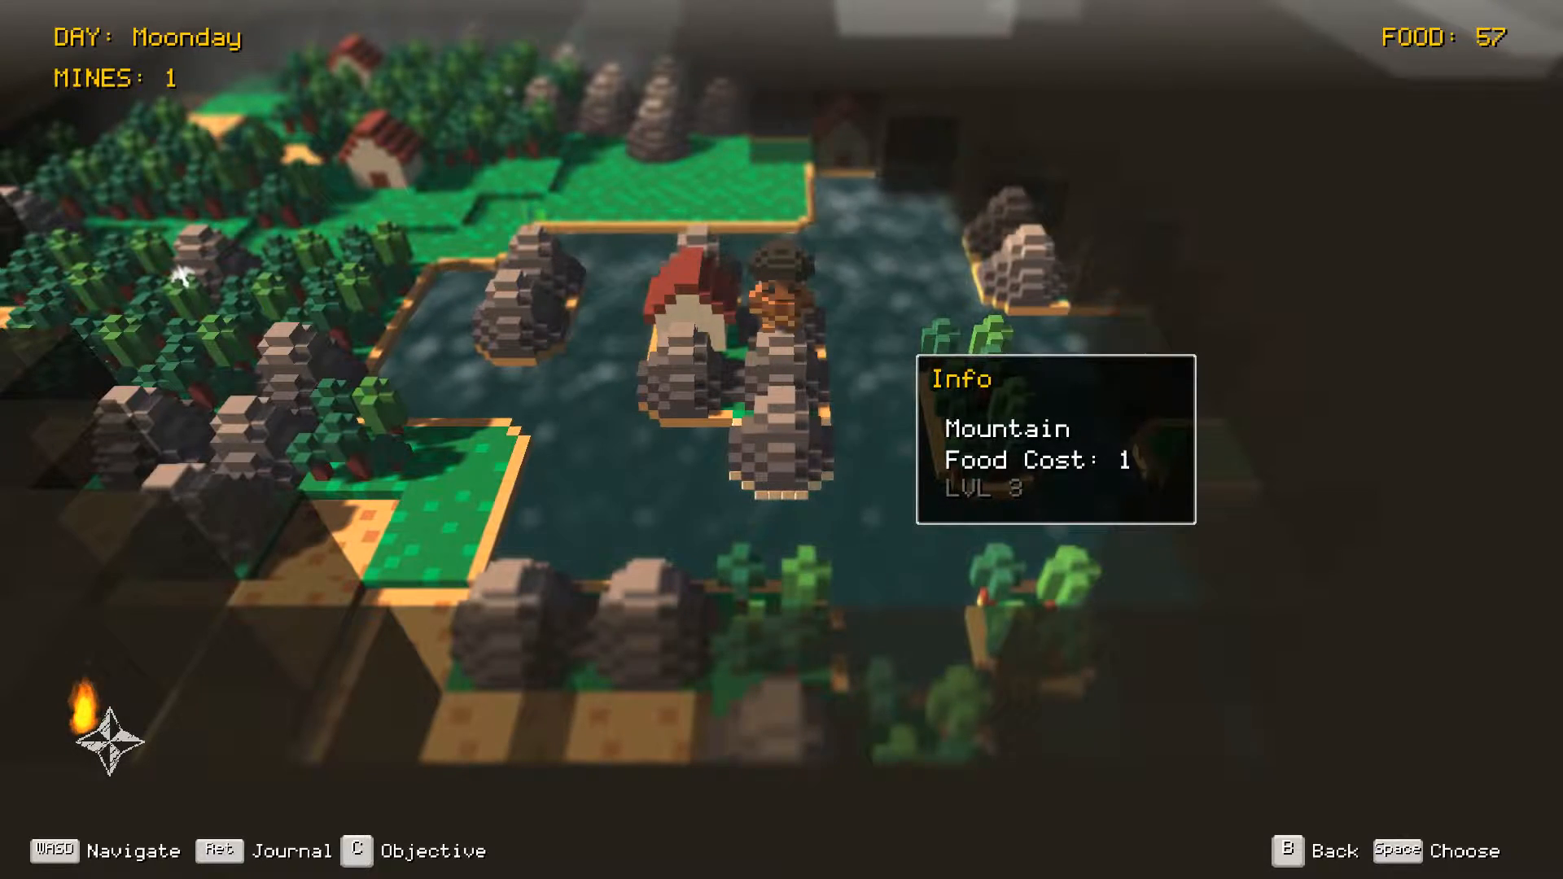
Choose 'Look for mine?' on the mountain tile to fight a Bat, Spider and Mummy.
key("space")
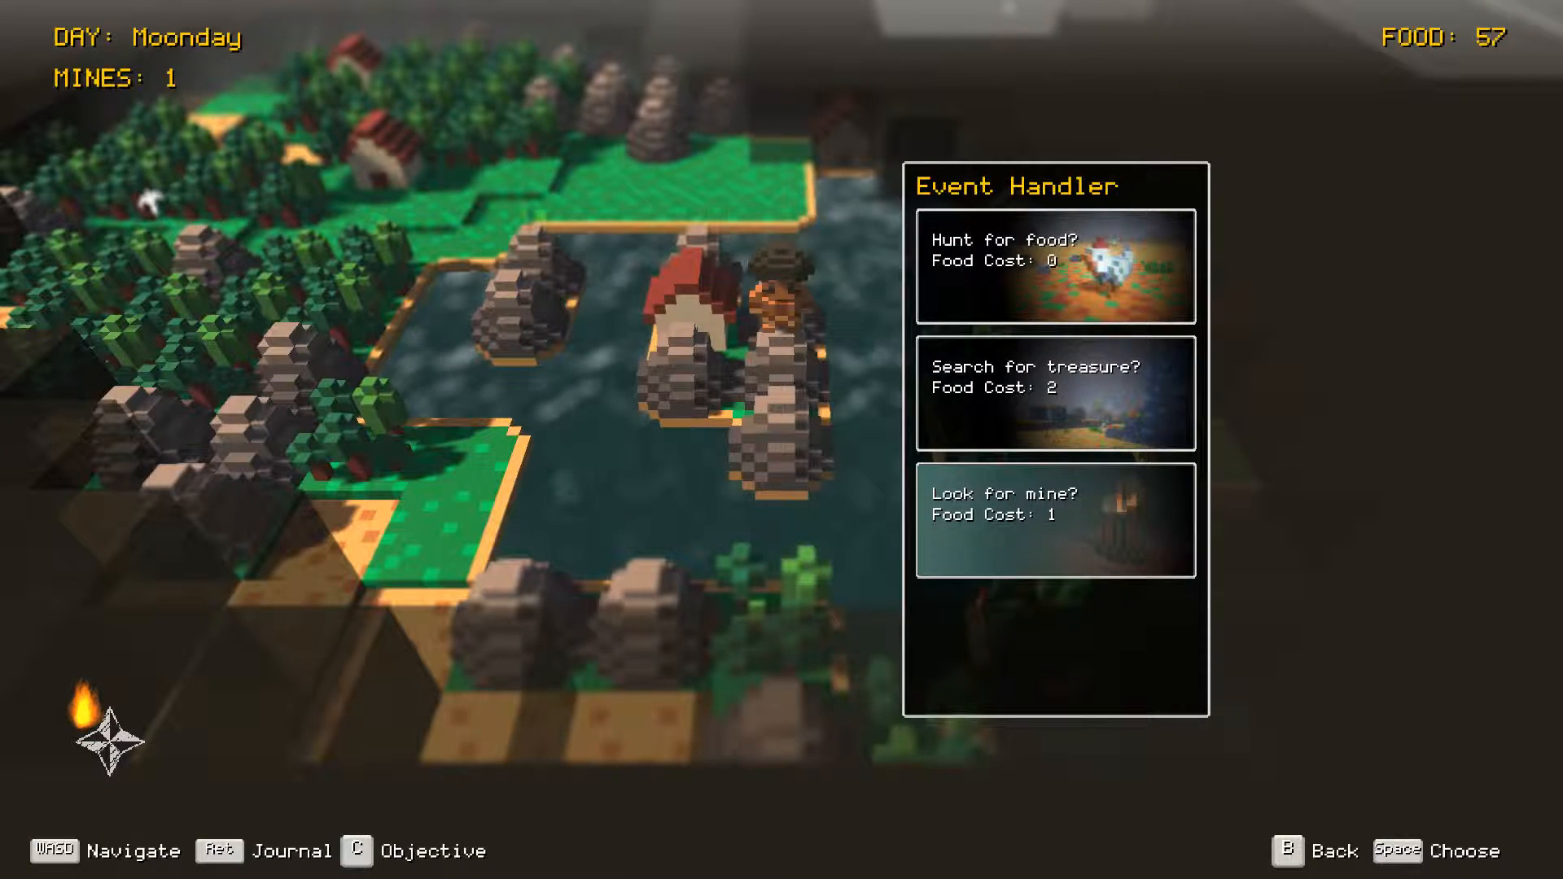
left_click(1055, 265)
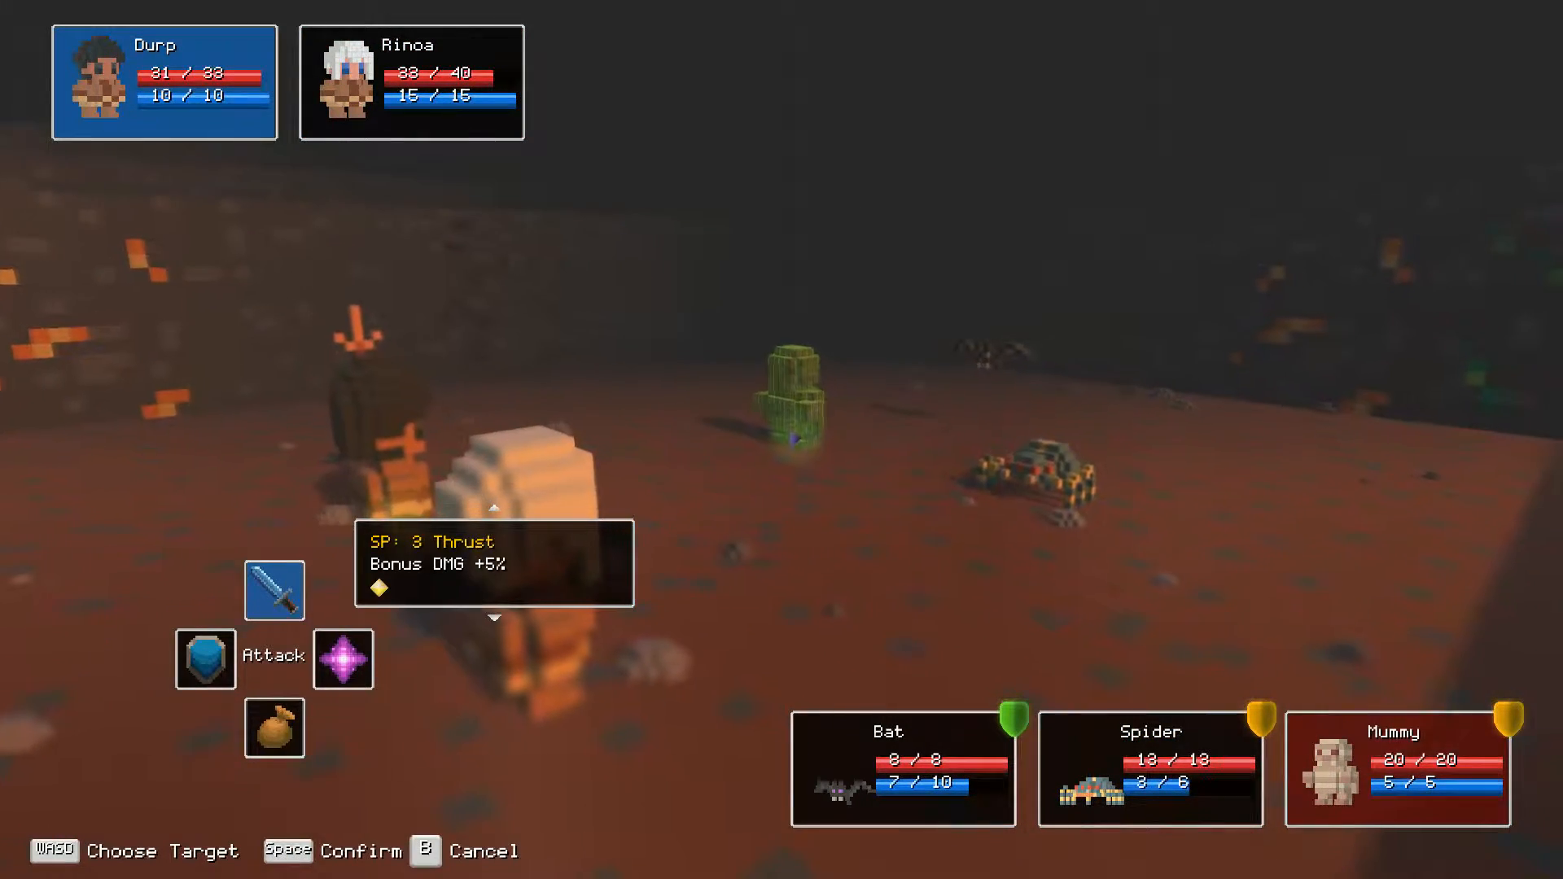
Defeat the Bat, Spider and Mummy with timed Thrusts and a Harpoon for 36 EXP, 36 gold.
key("space")
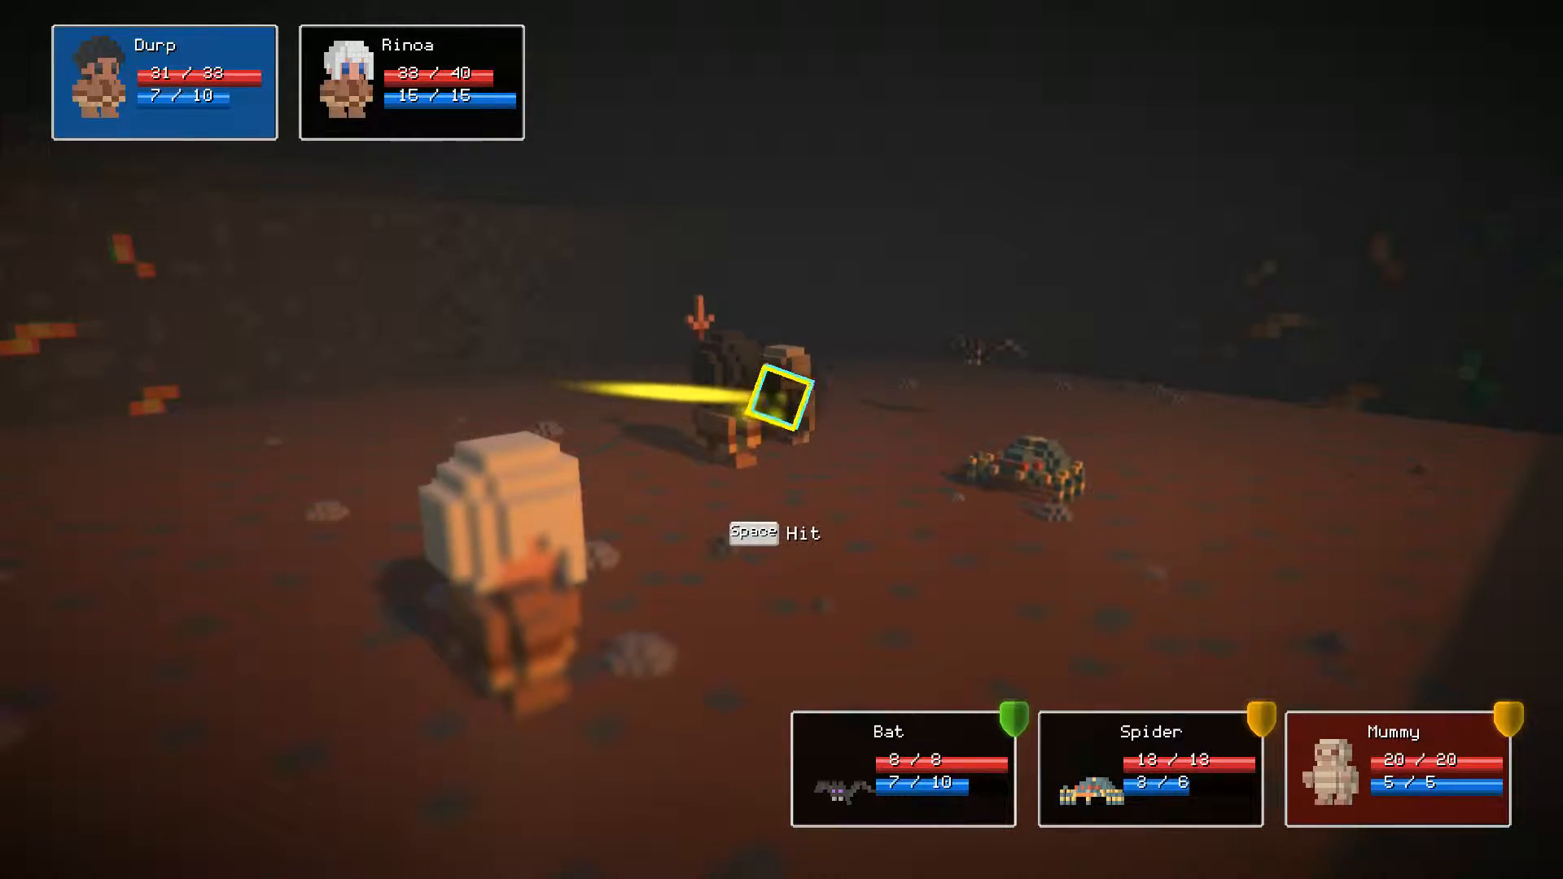
key("Space")
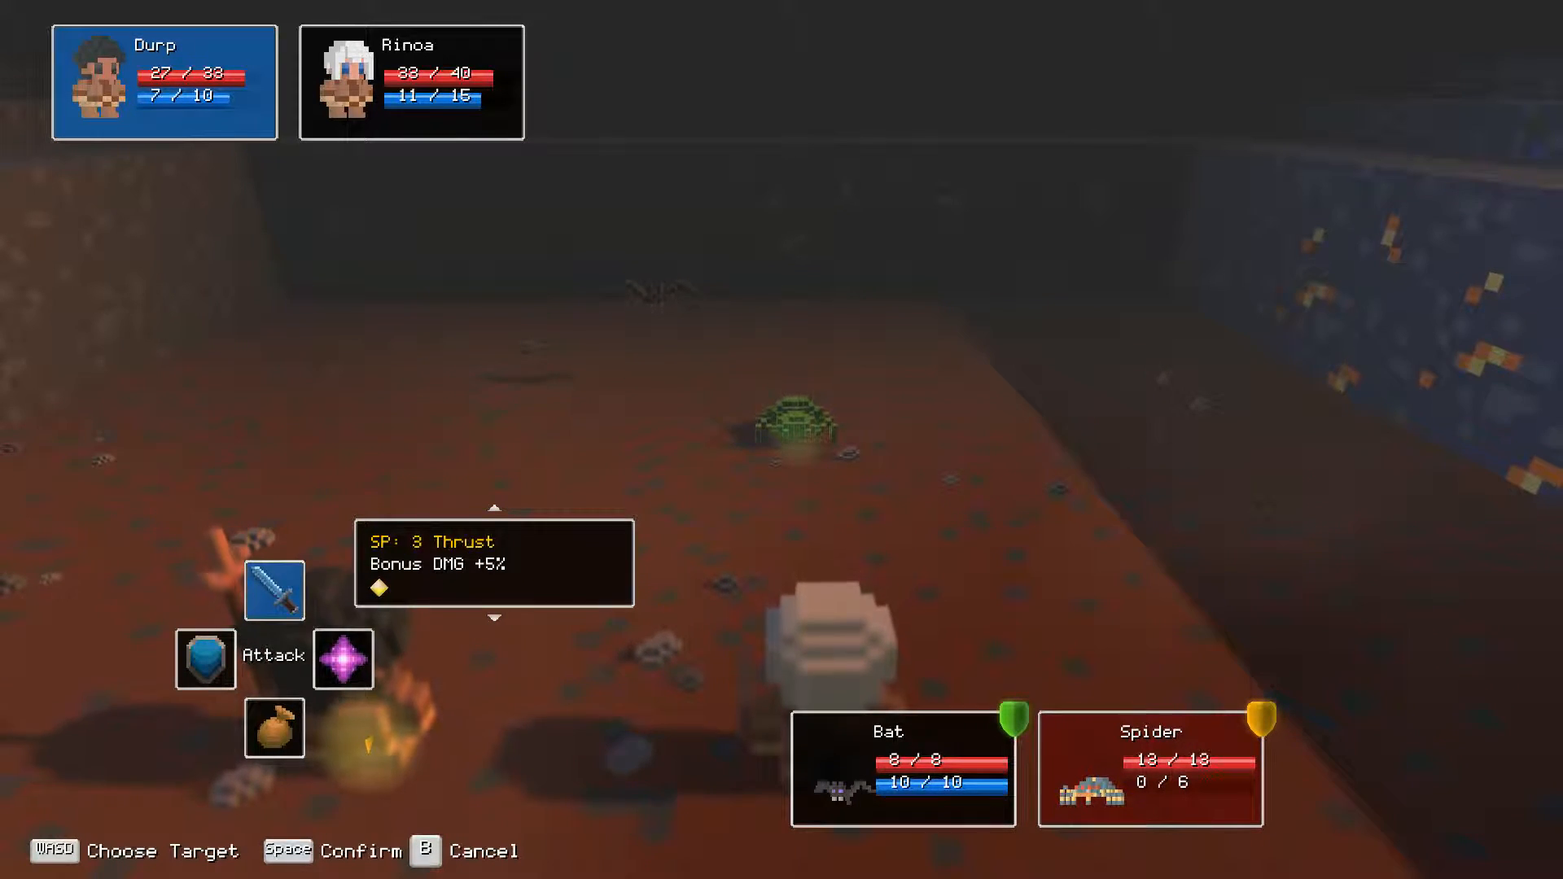
key("space")
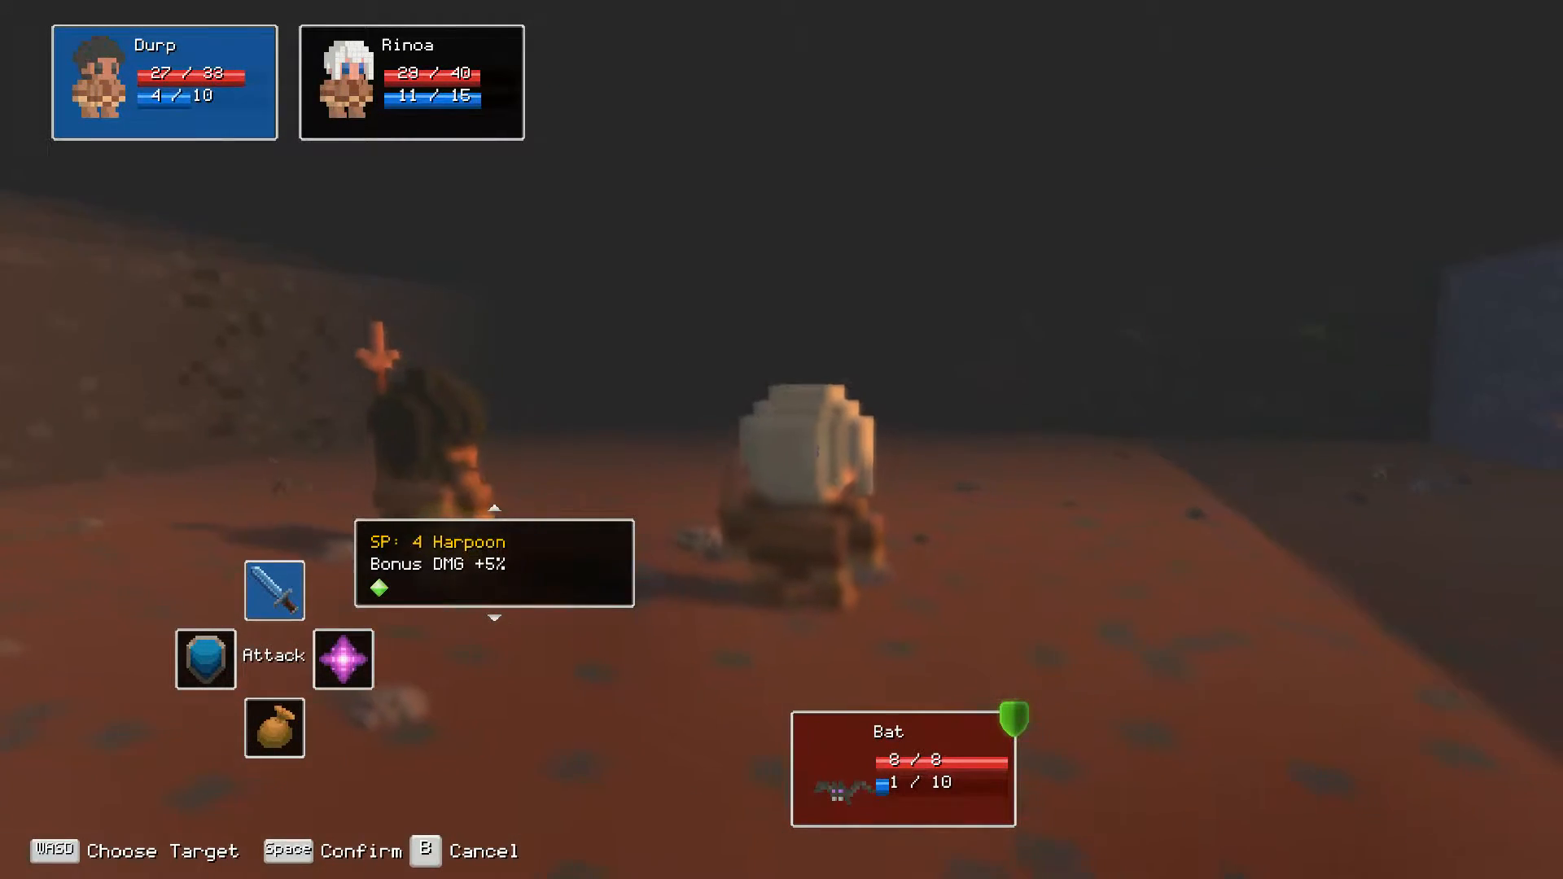
key("space")
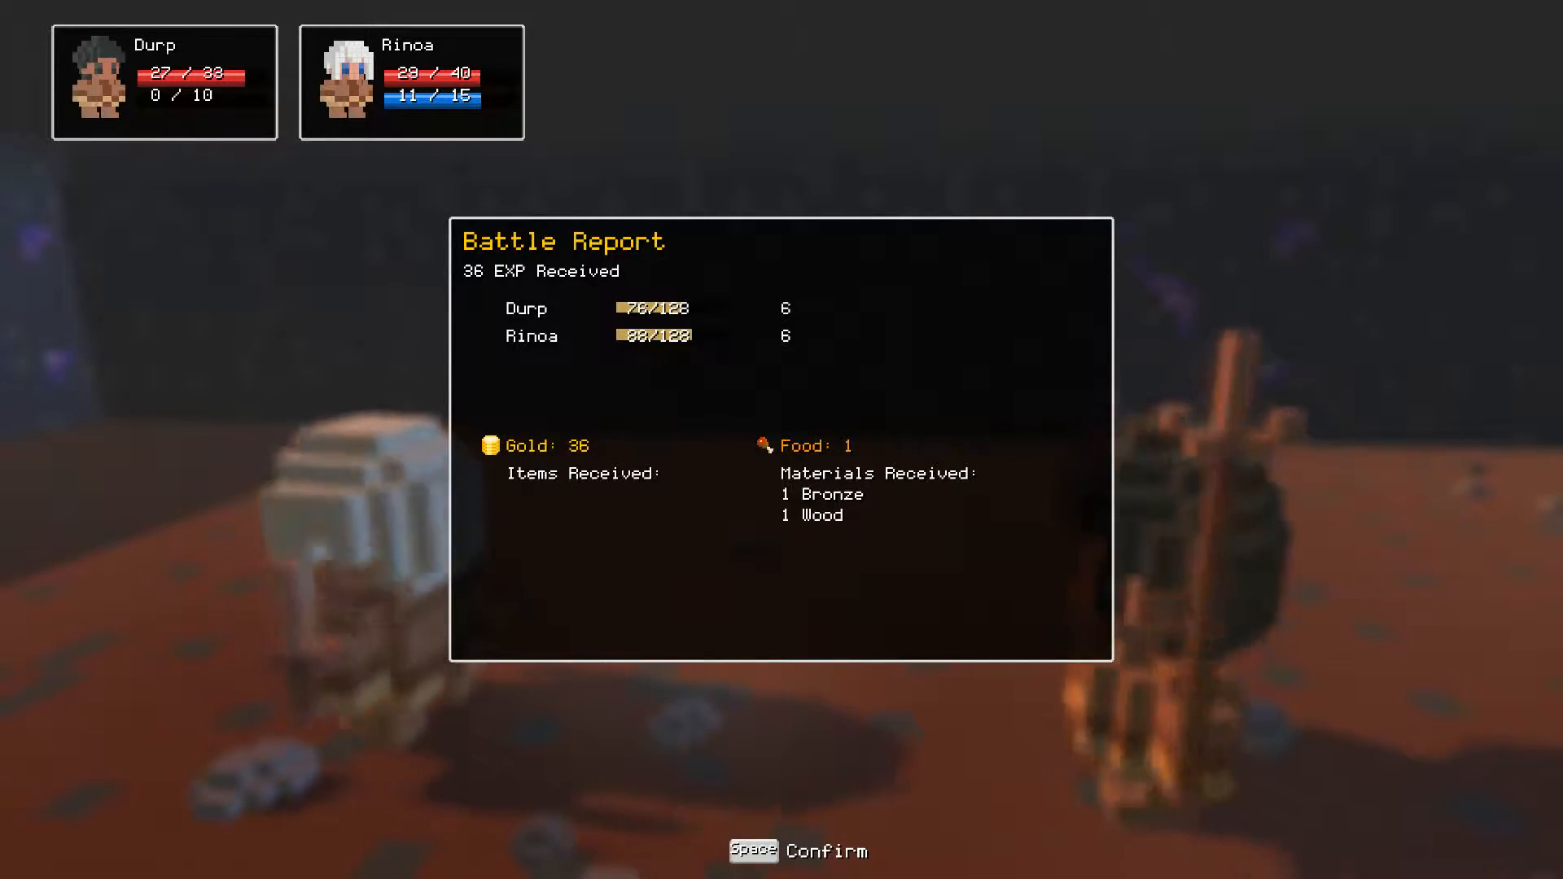
Dismiss the battle report and return to the Tyrday overworld with 55 food.
key("space")
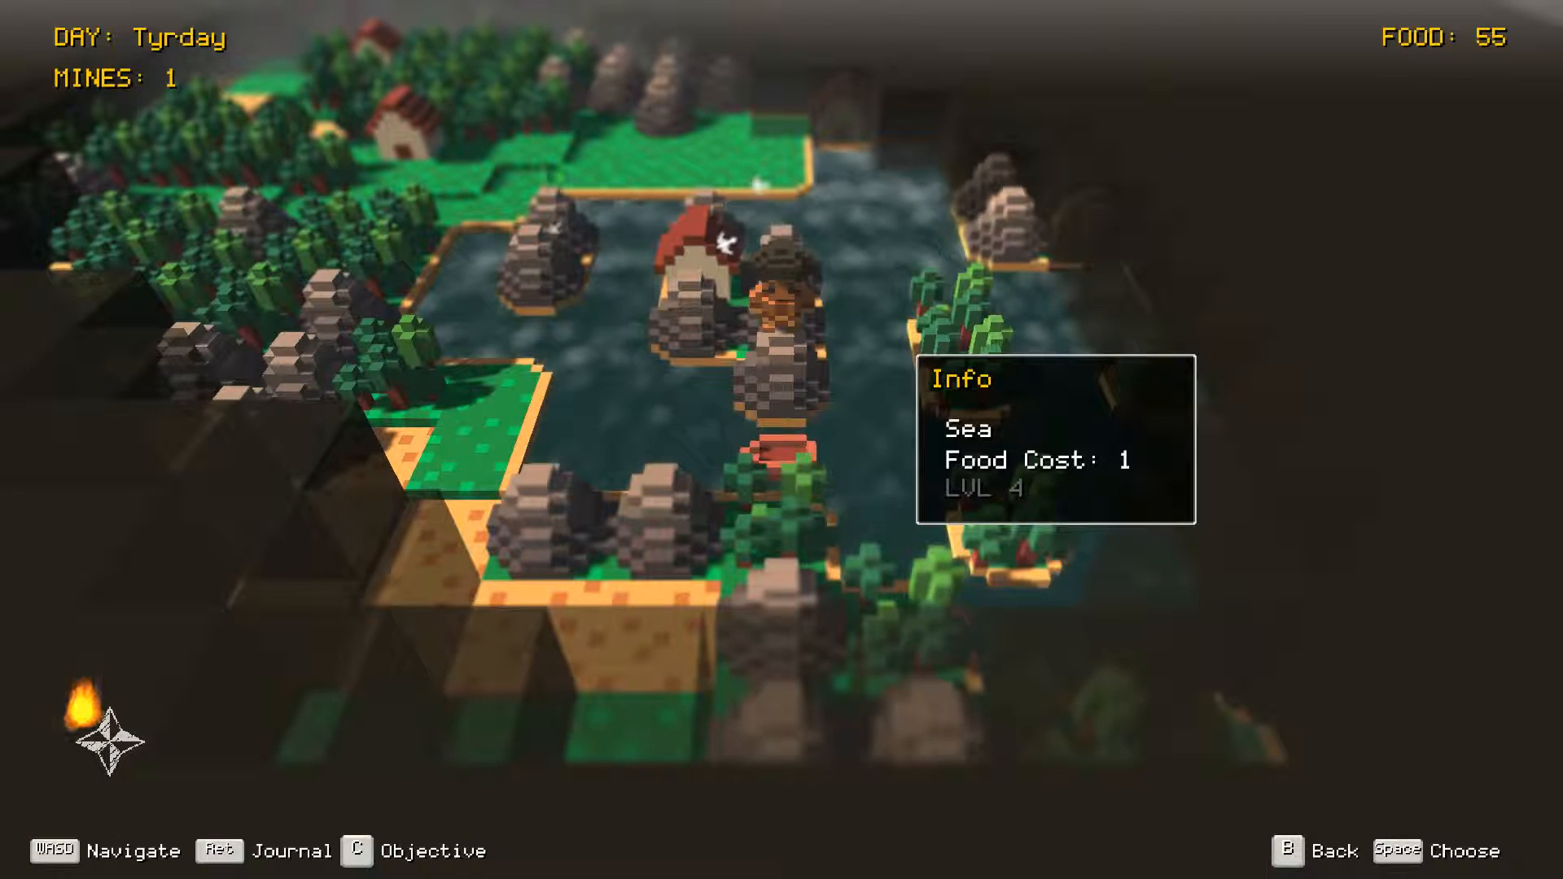
Search for a mine and choose Fight to battle a Rhinobug and a Goll.
key("Space")
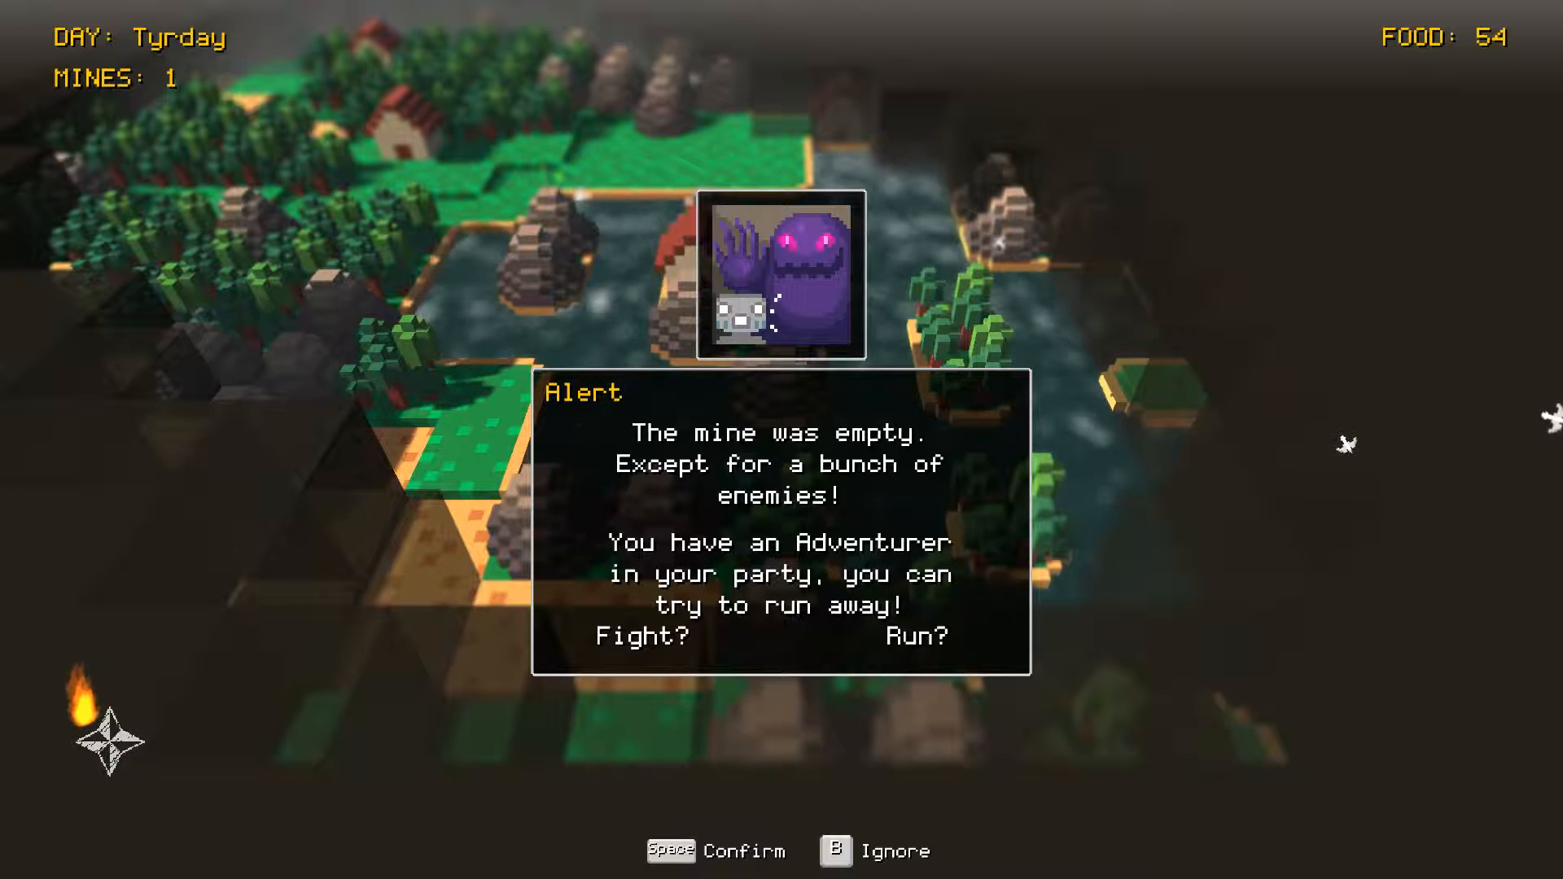
key("space")
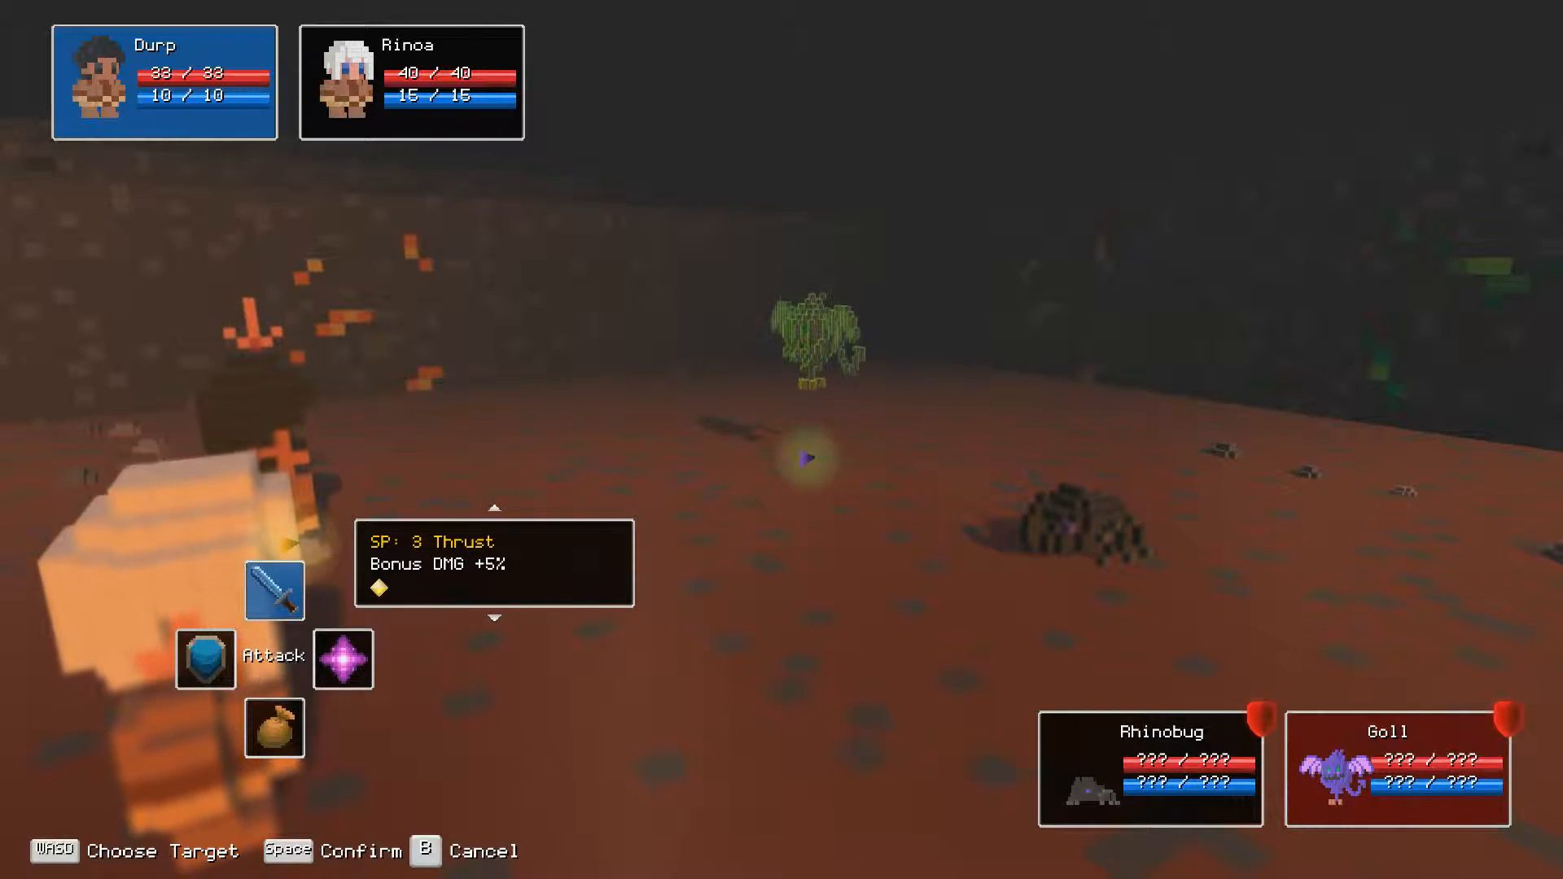
Confirm Durp's Thrust, pick Rinoa's Stab, and land Harpoon on the Rhinobug.
key("space")
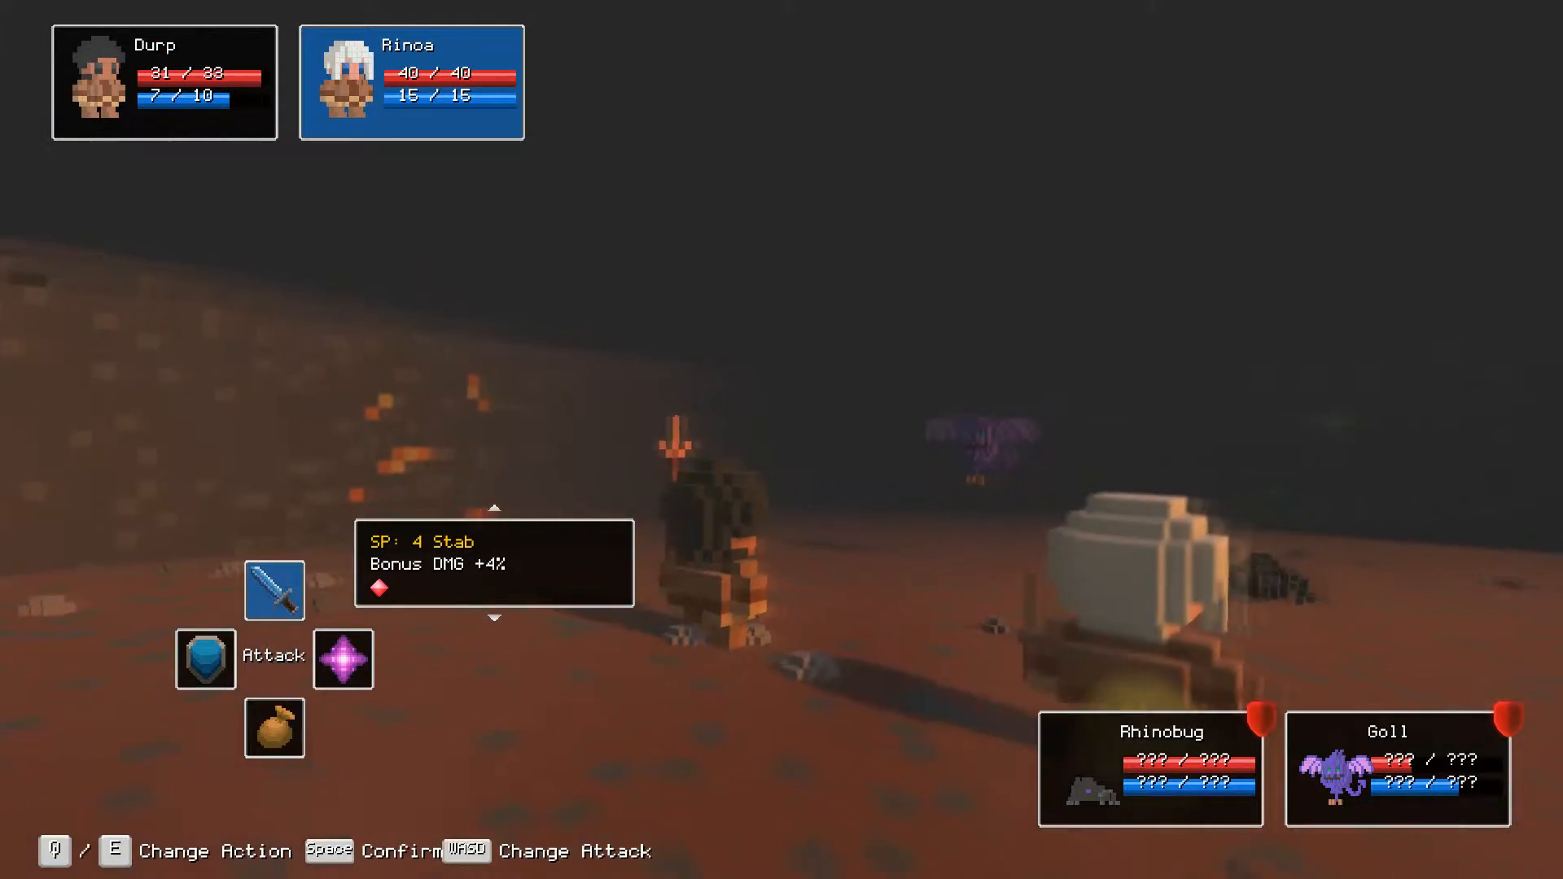
key("space")
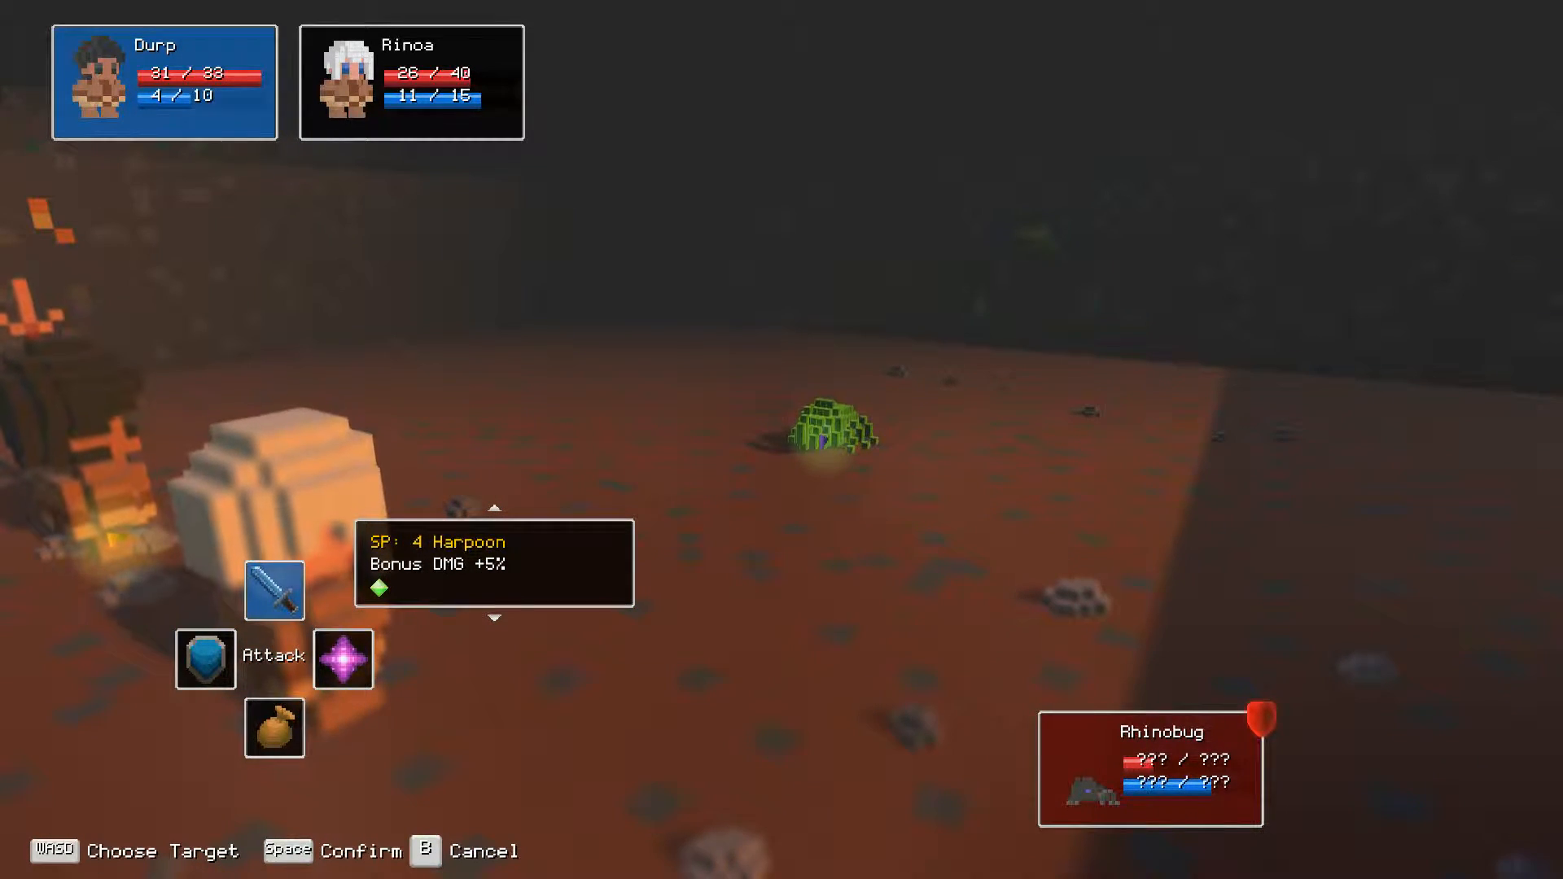
key("space")
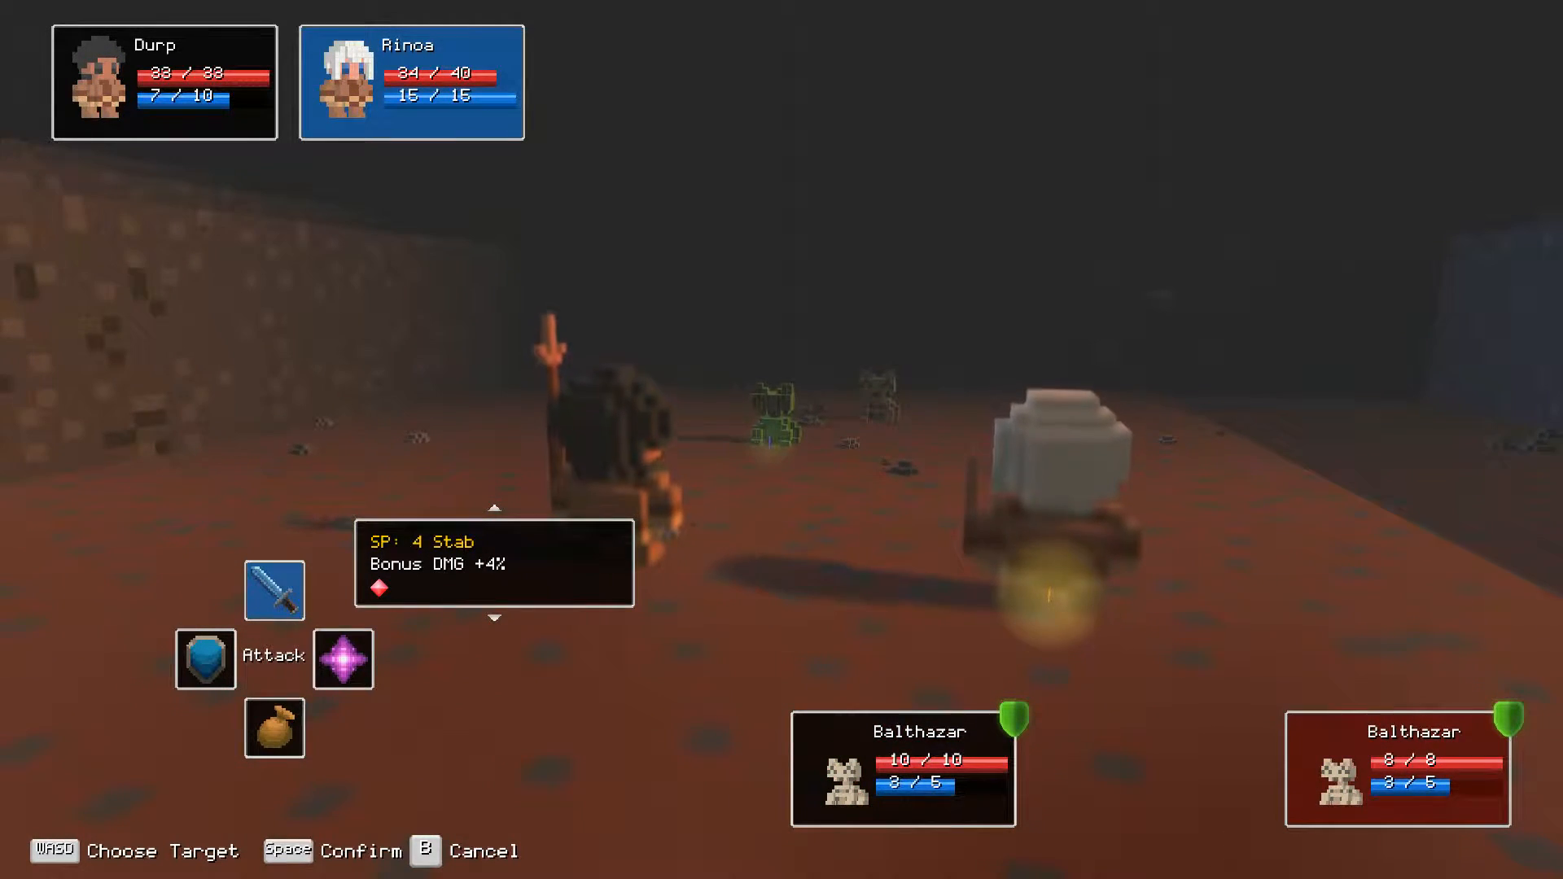
Stab and Thrust both Balthazars until the 32 EXP battle report appears.
key("space")
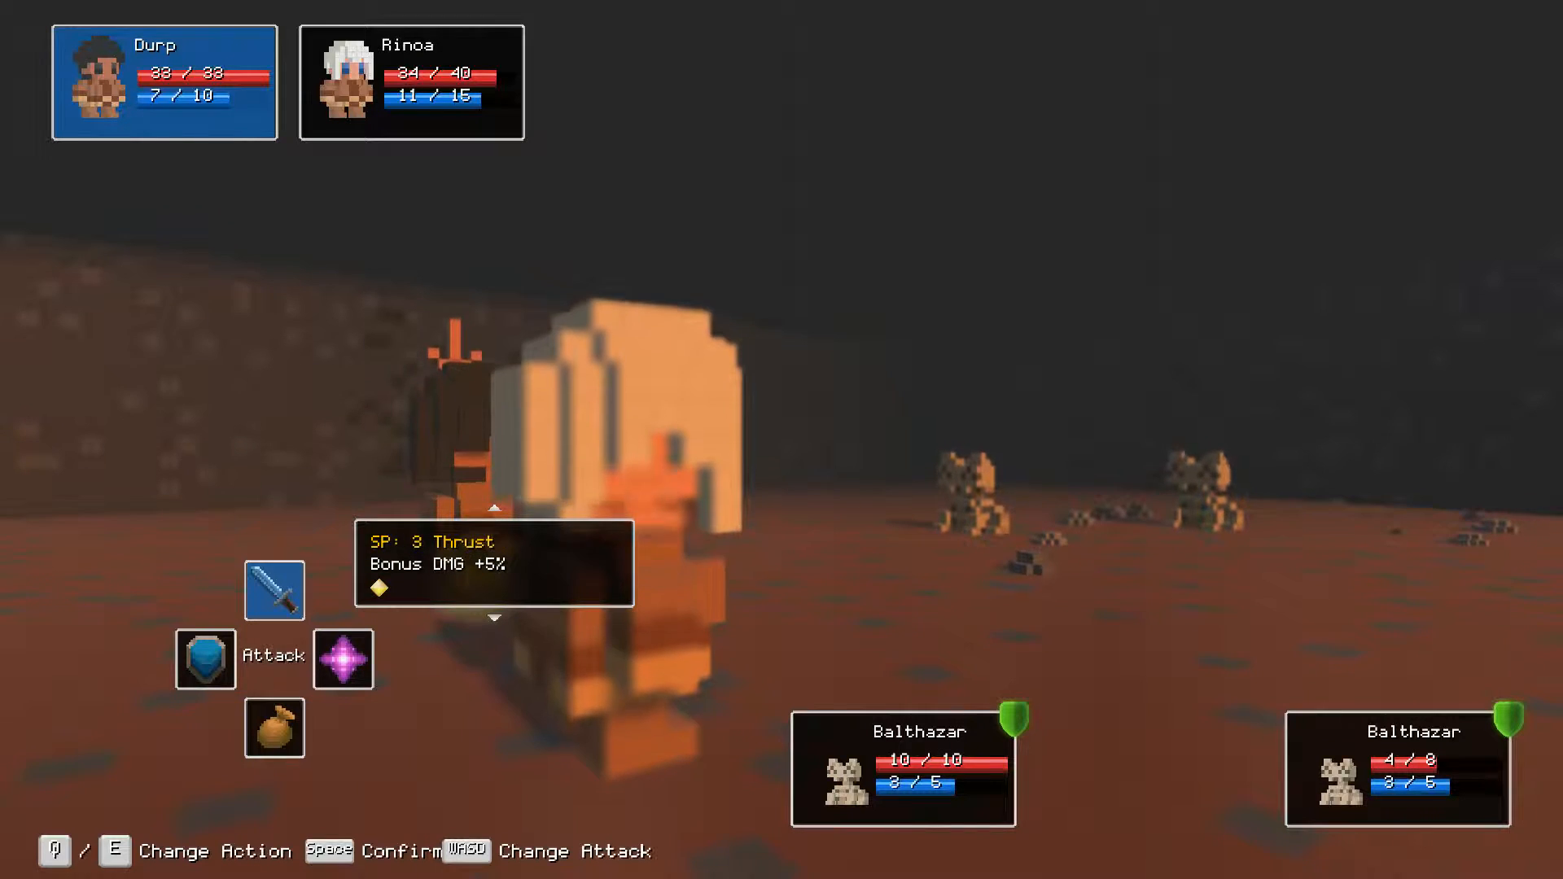
key("d")
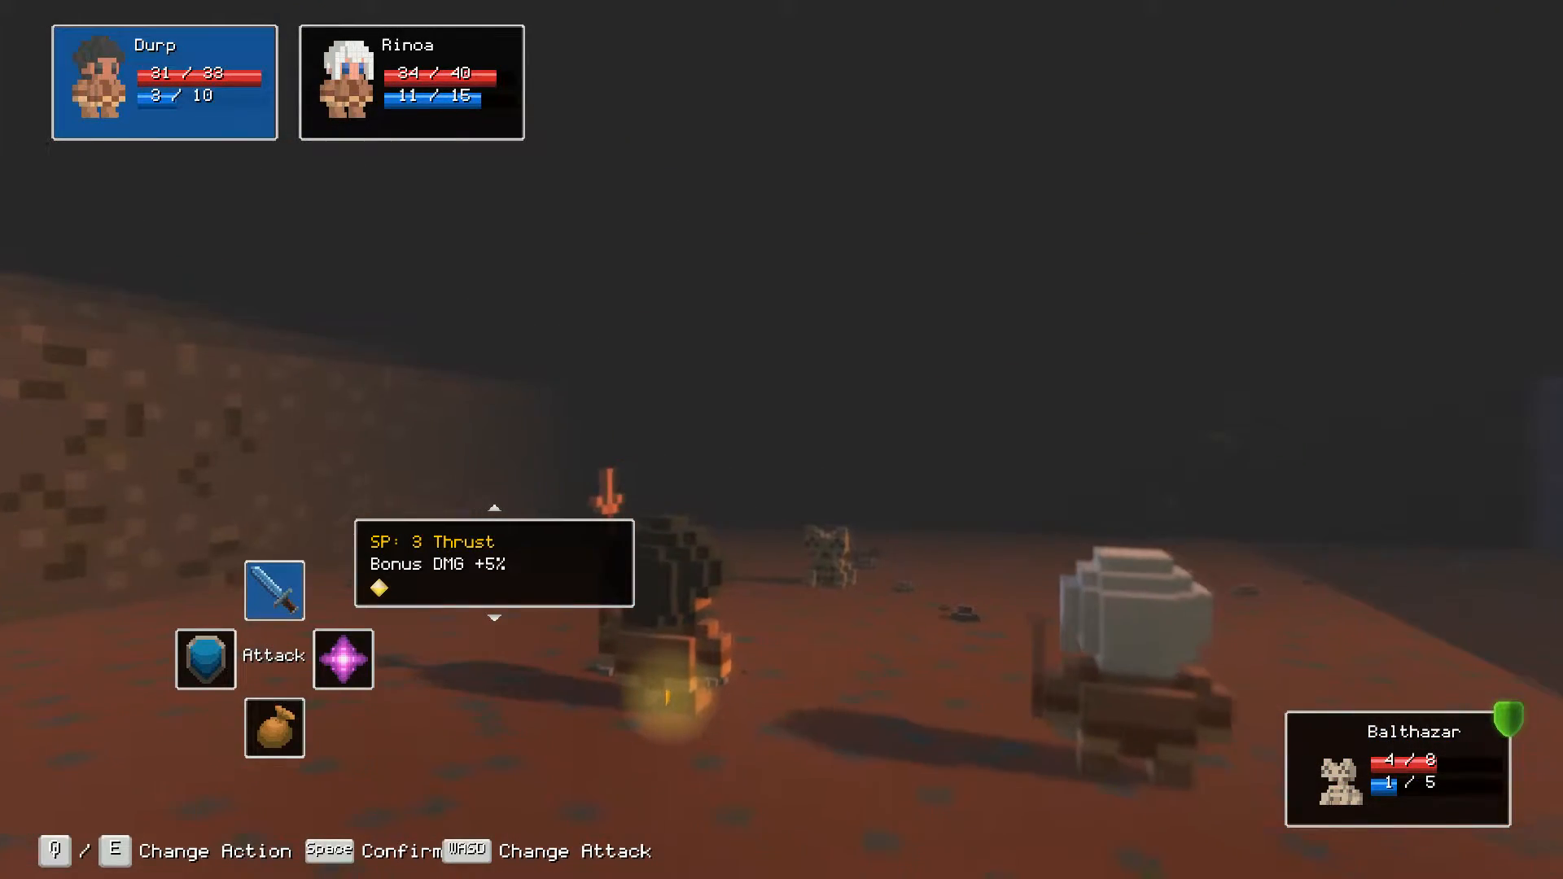
key("d")
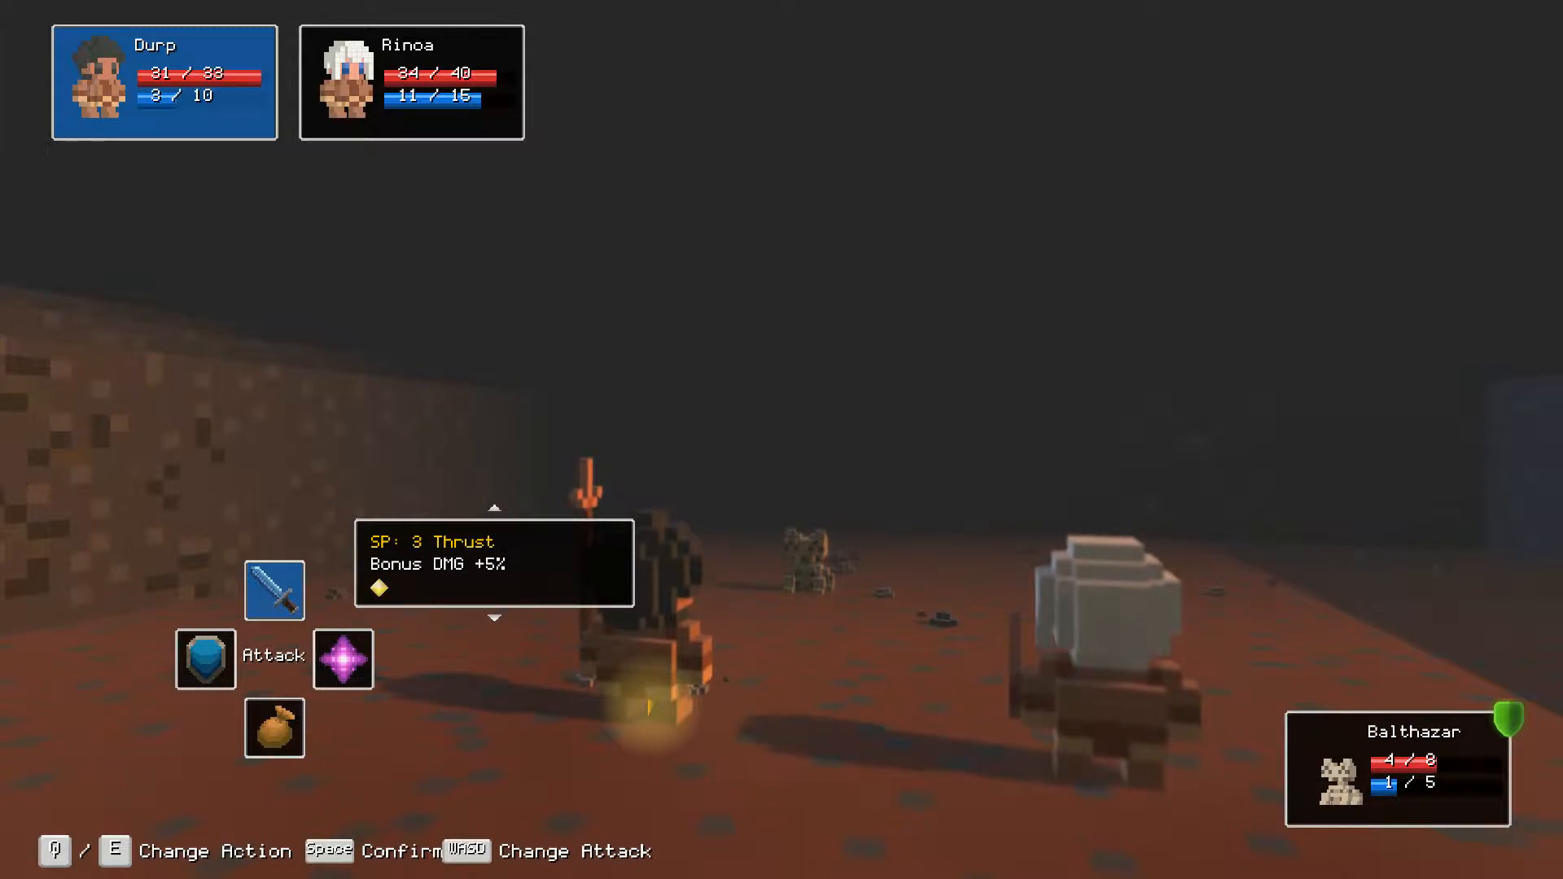
key("space")
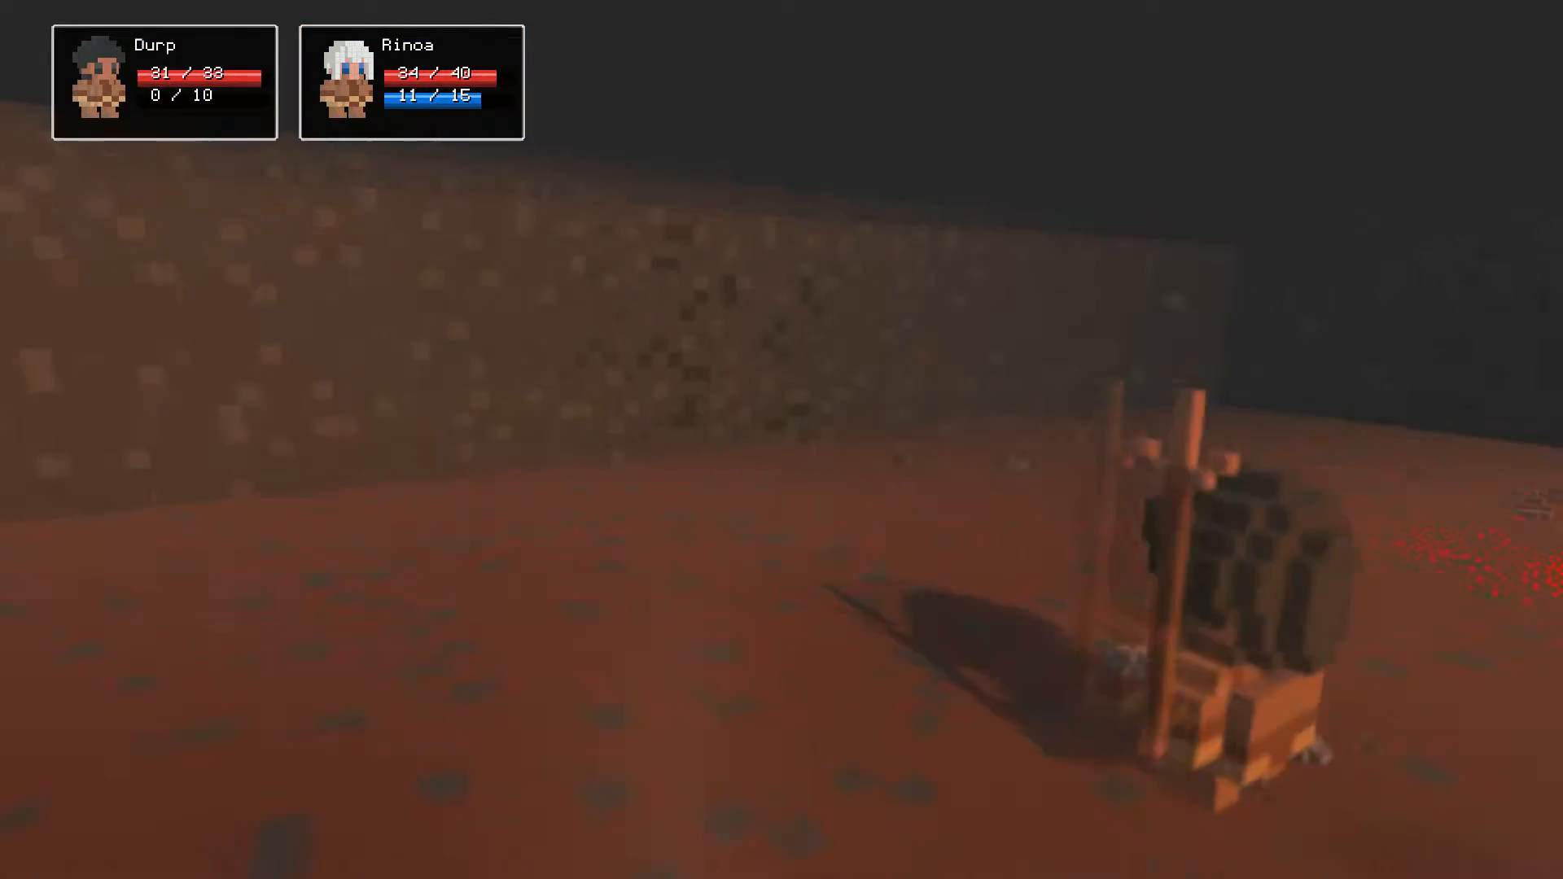
key("space")
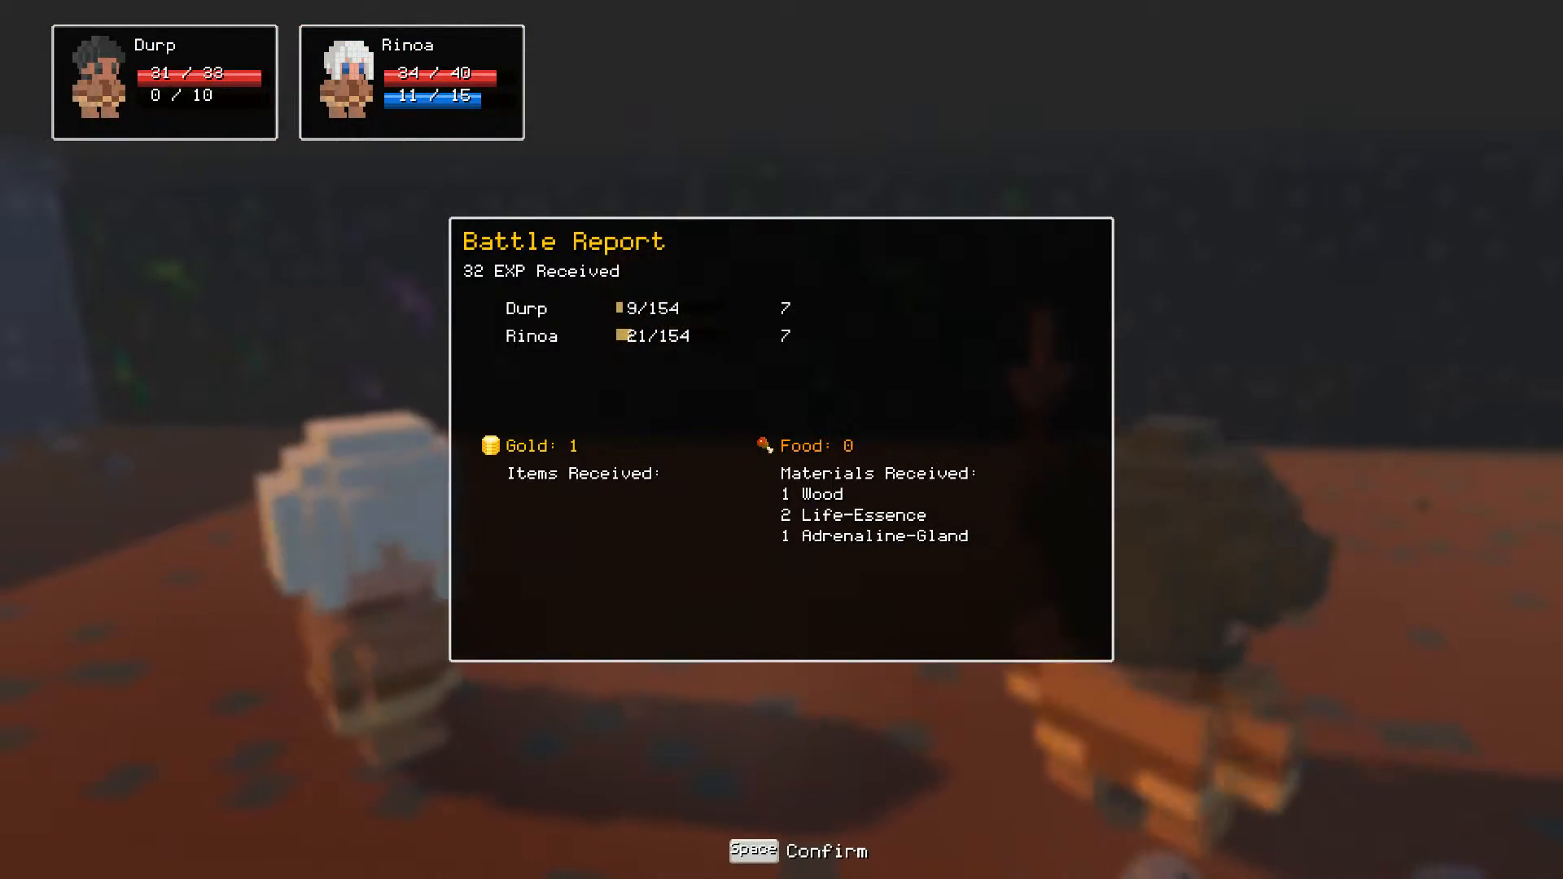
Dismiss the battle report to return to the Fenrisday overworld.
key("space")
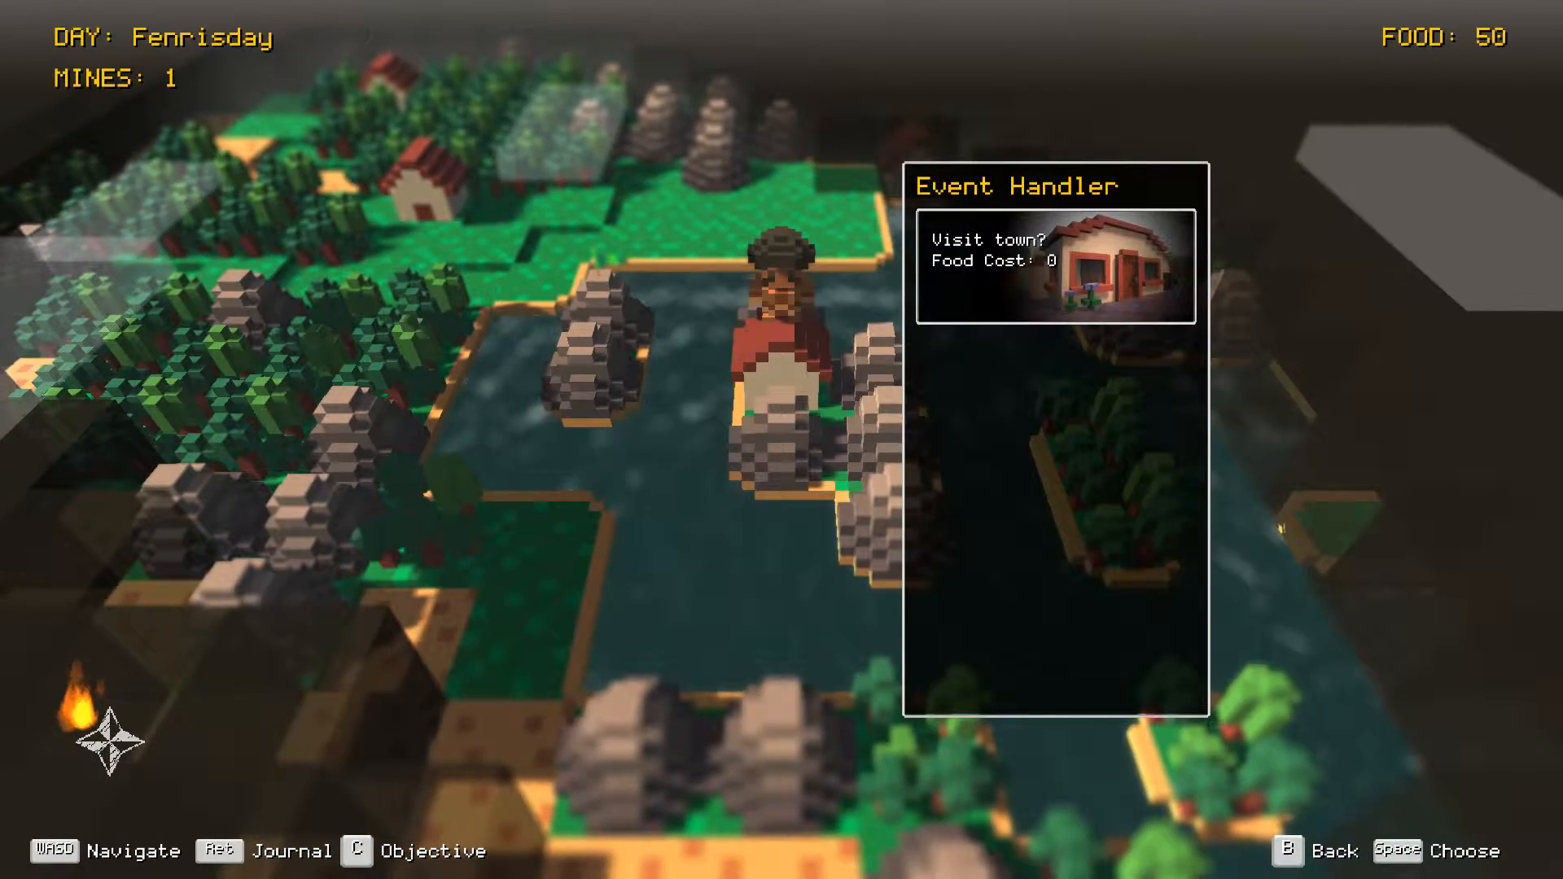
Decline the town visit, hunt on the orange plains, and check crafting.
key("space")
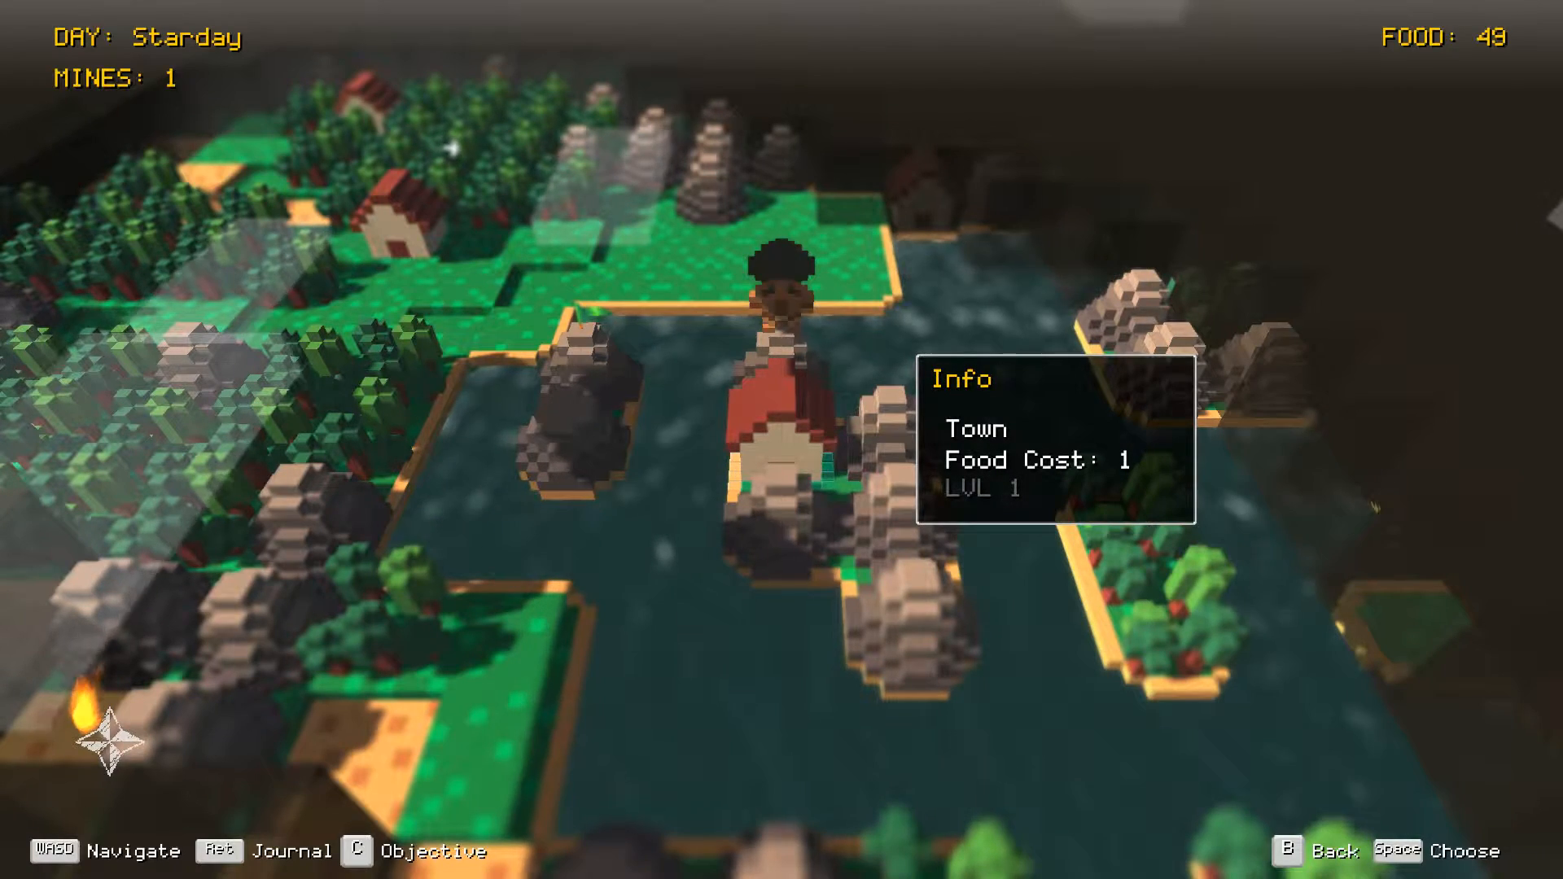
key("space")
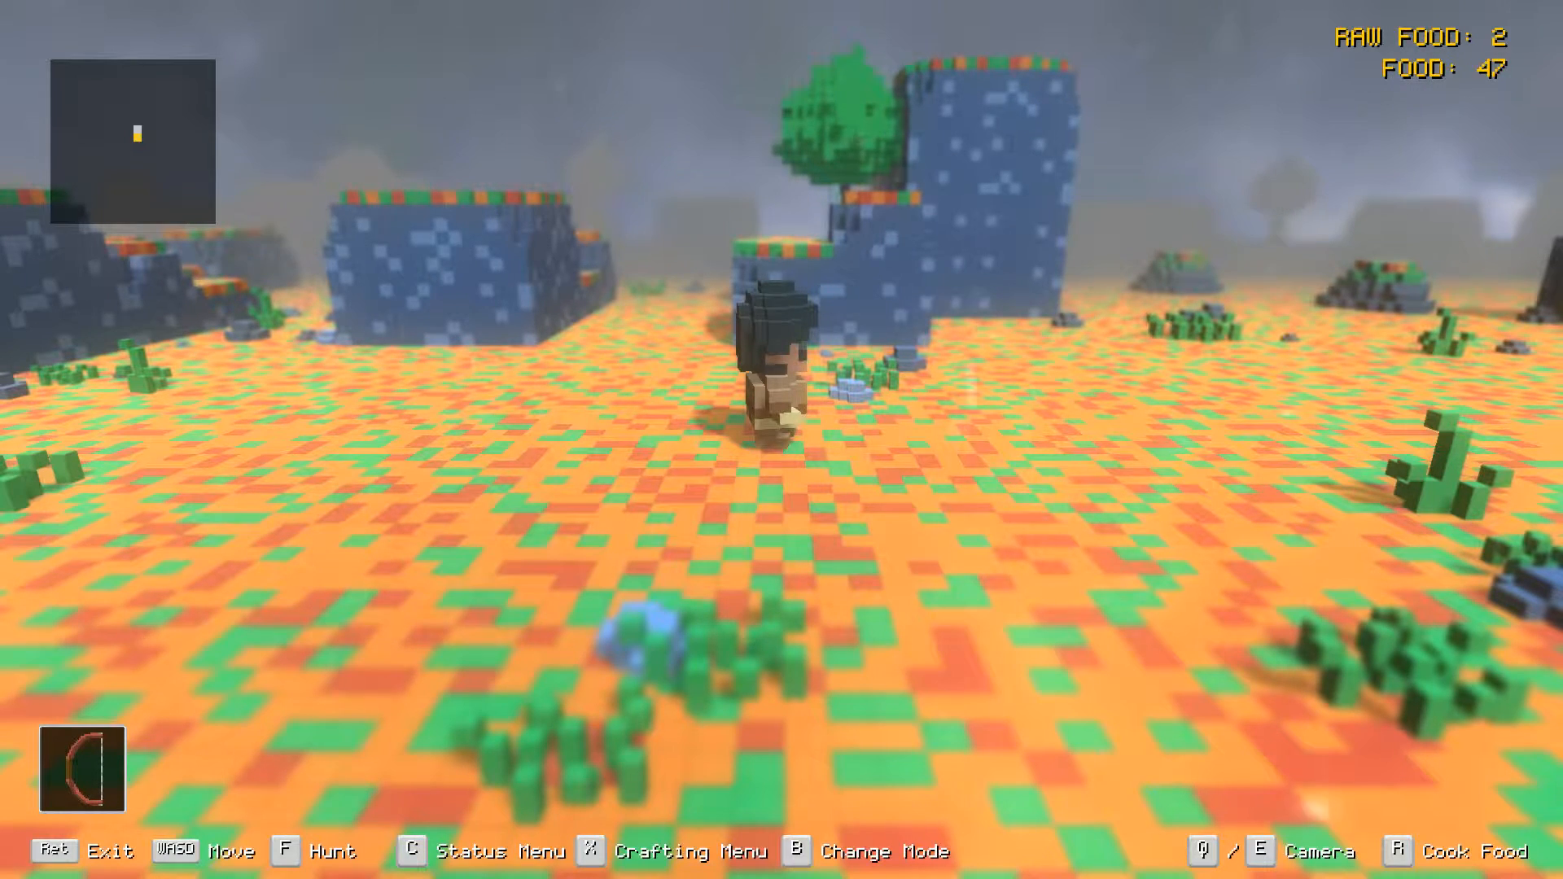
key("x")
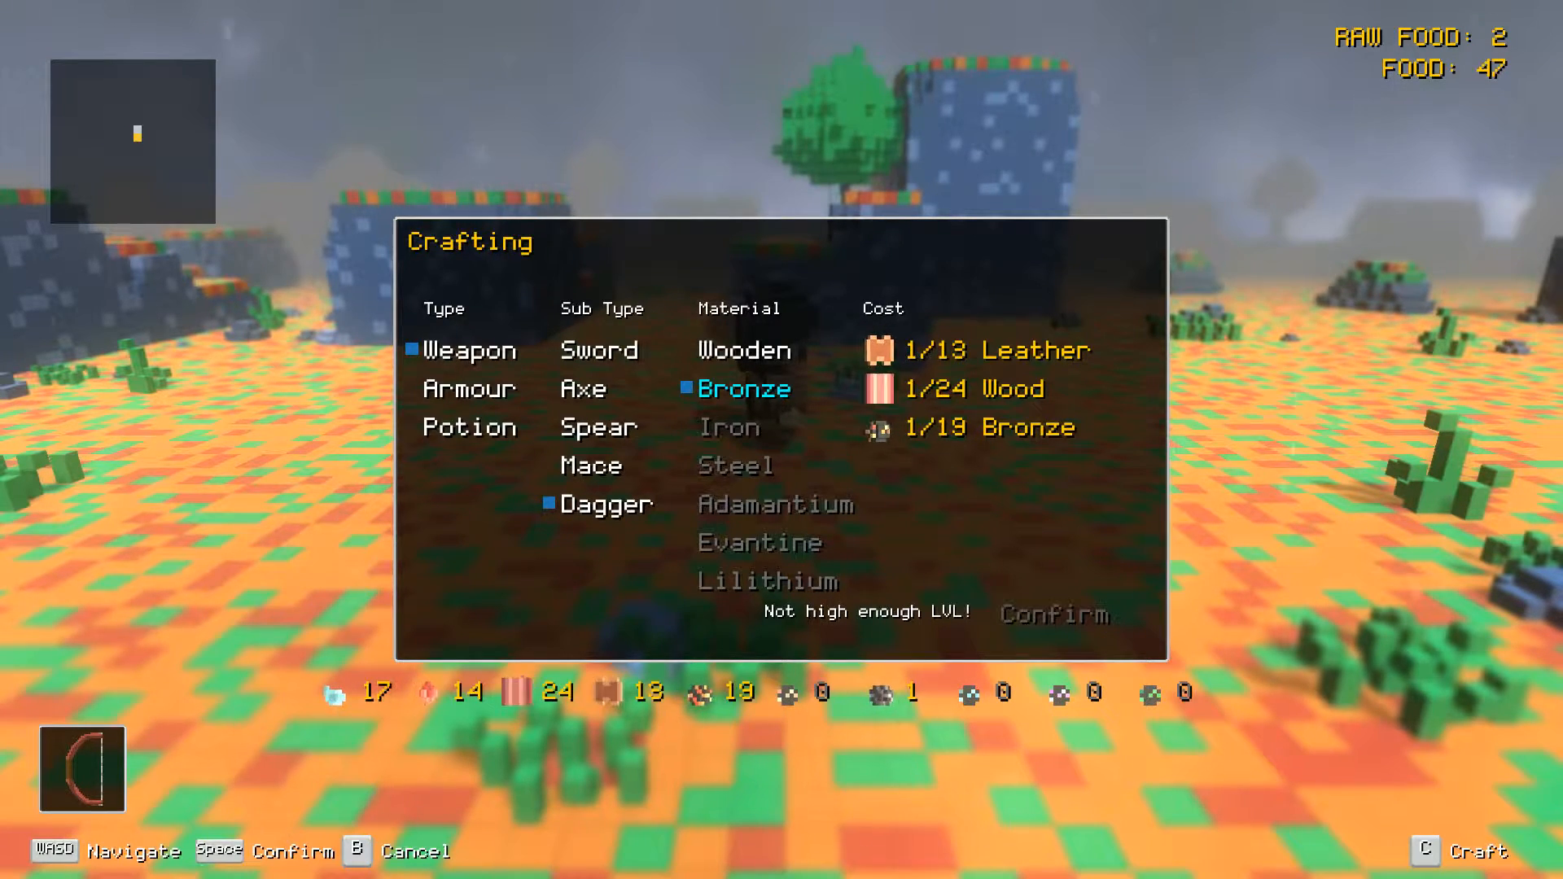
Move from Sword recipes to the Armour type listing helmet, armour, gloves, shoes.
left_click(599, 350)
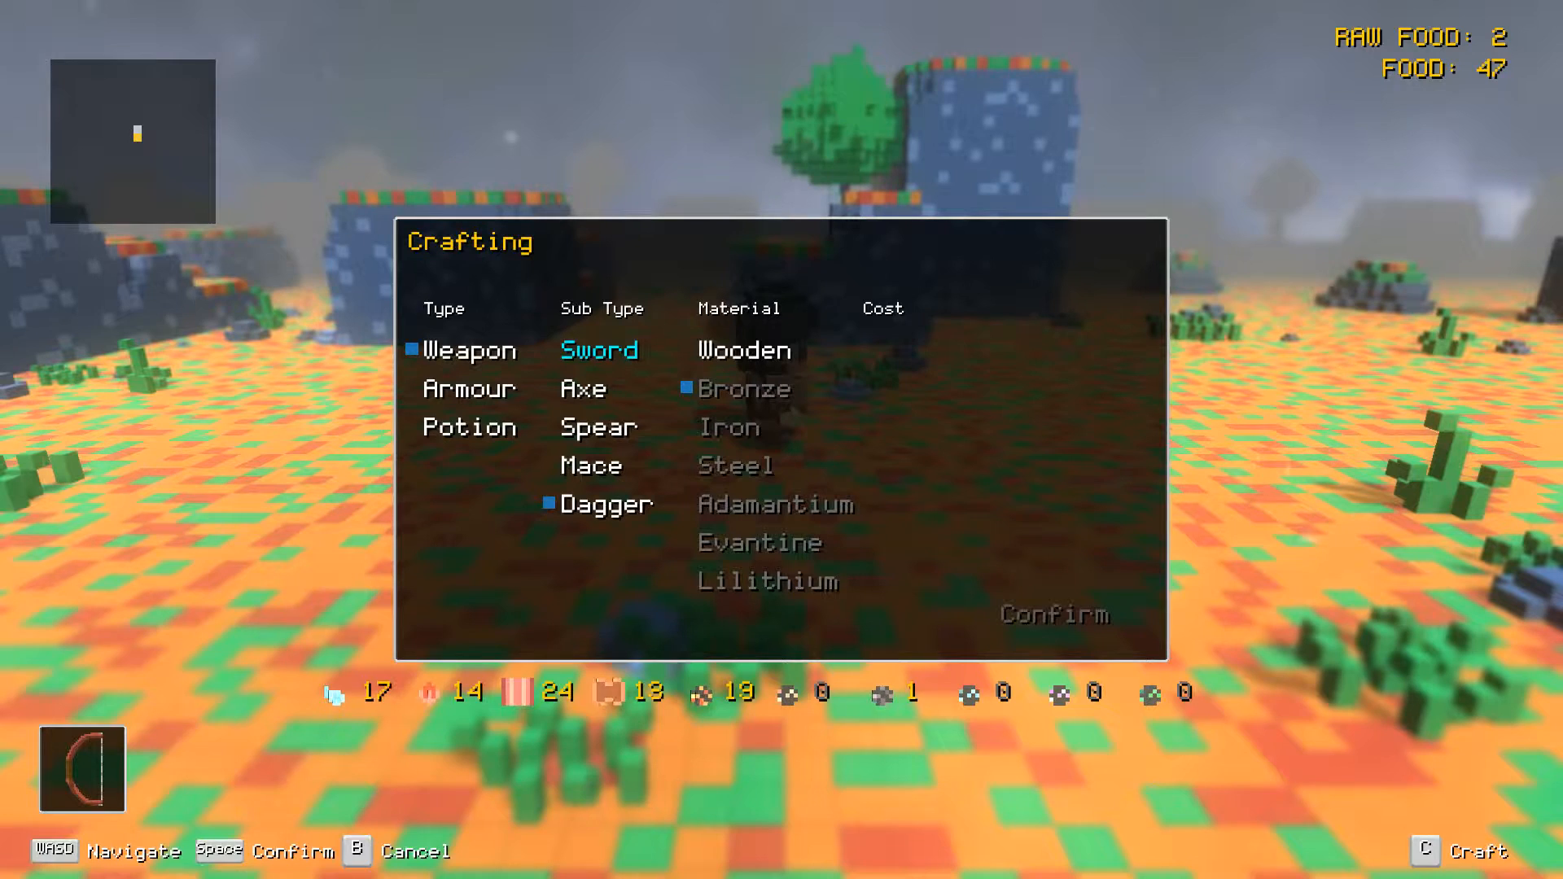
key("s")
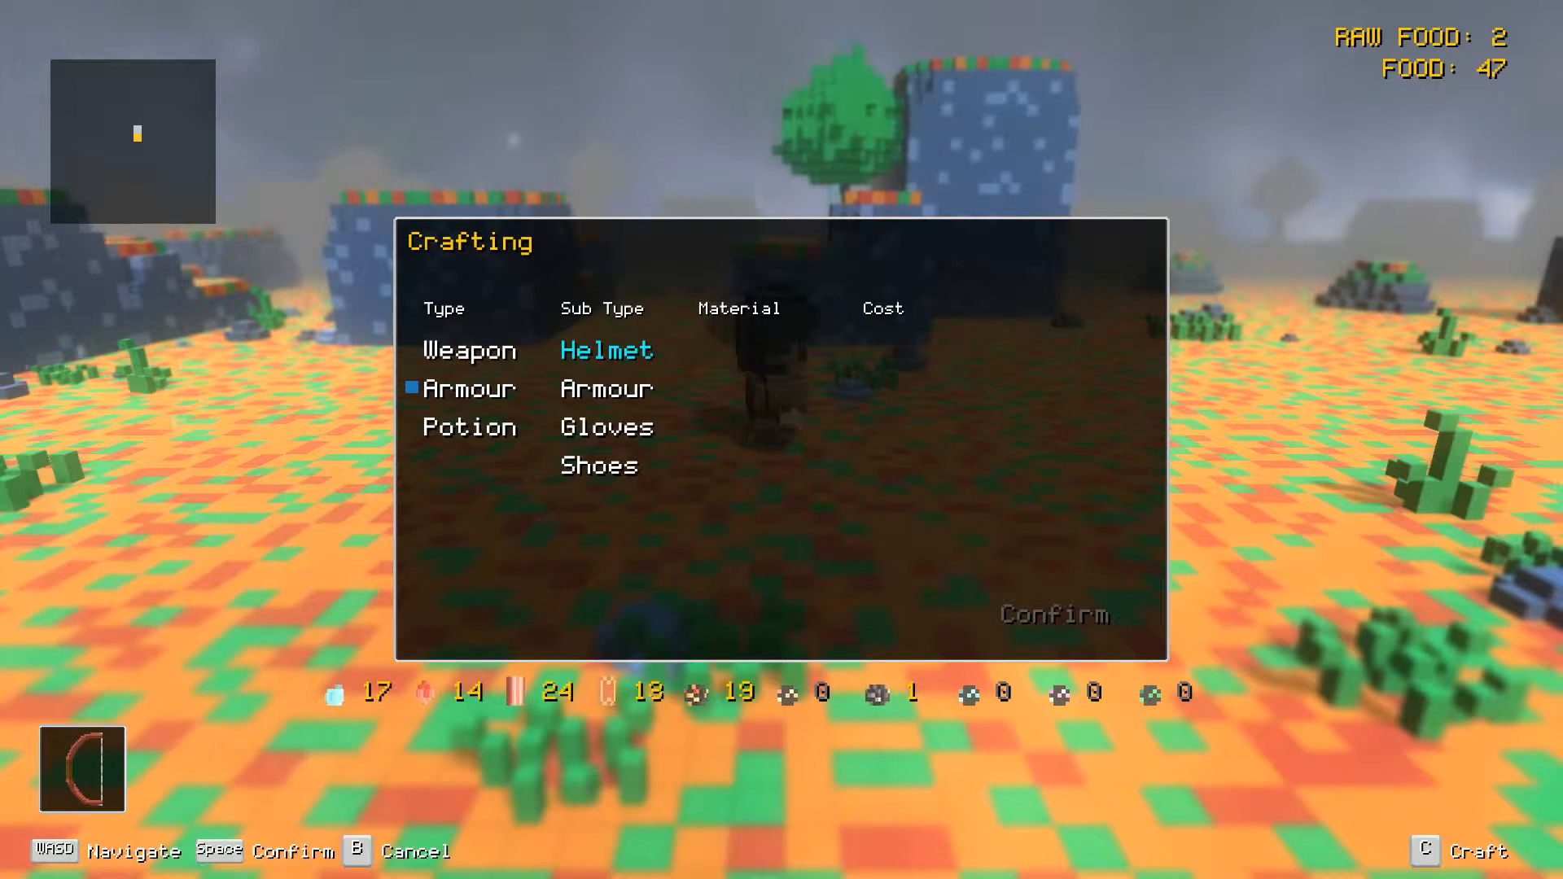
View leather shoes, then the weak health potion costing Life-Essence.
key("s")
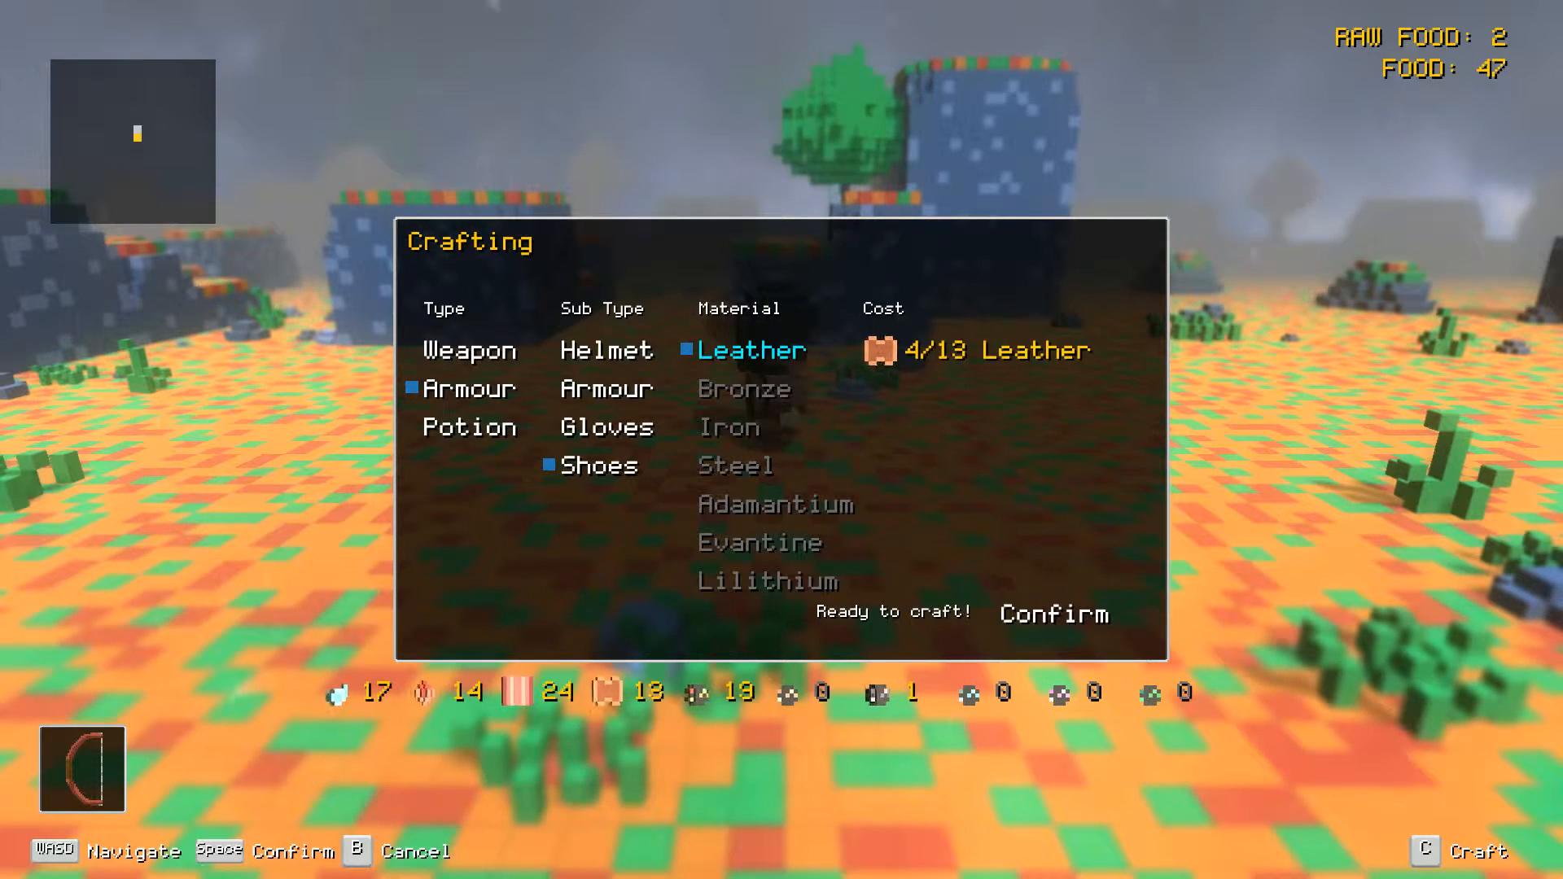
key("s")
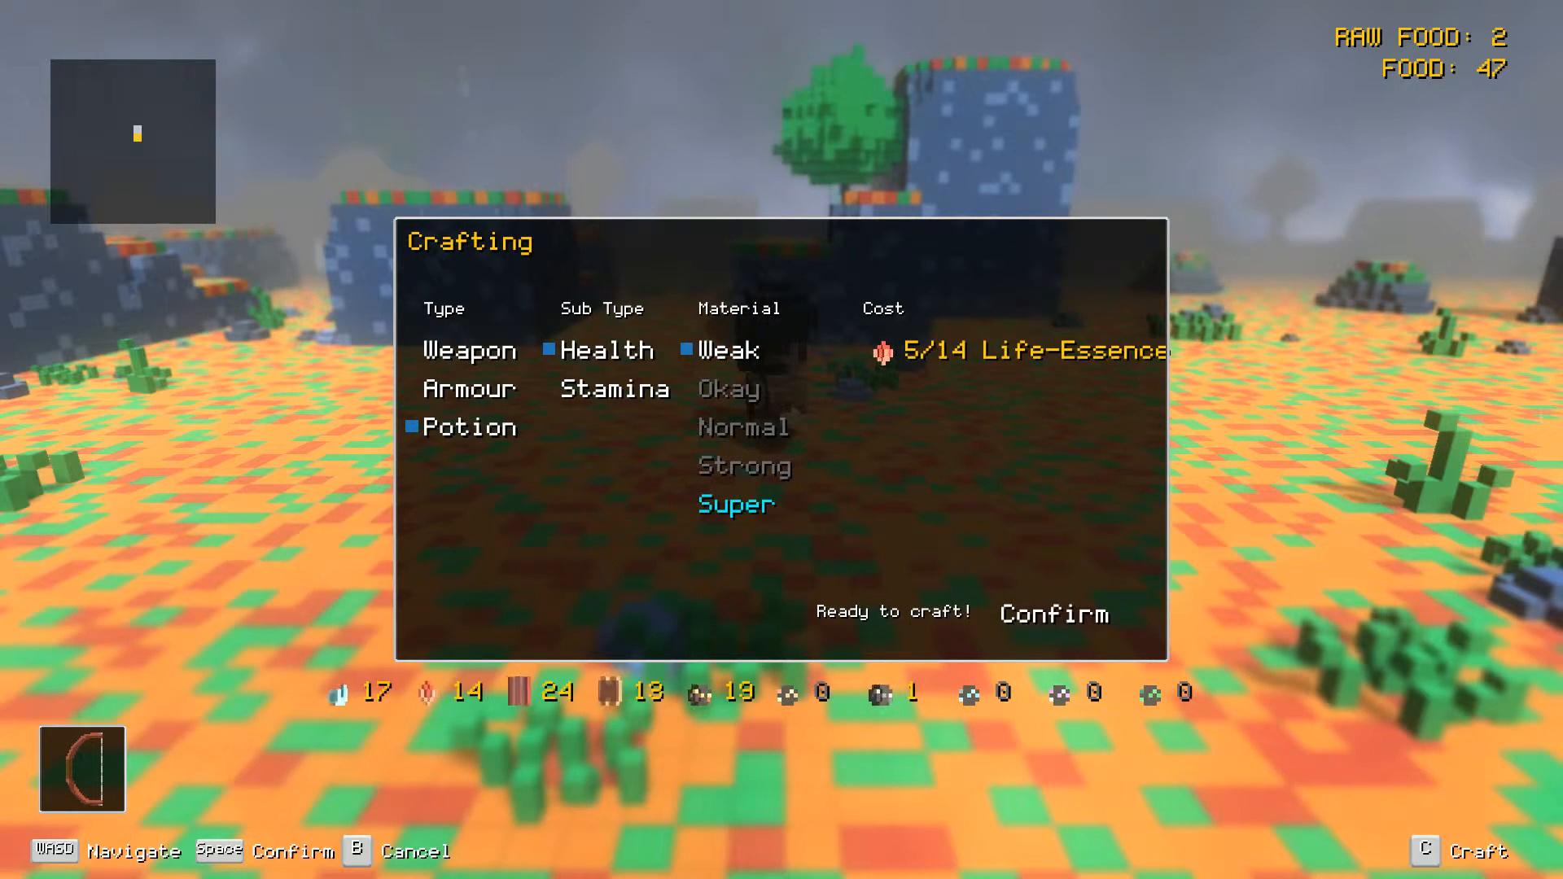
Browse stronger health potions, then leave crafting for the pause menu.
key("w")
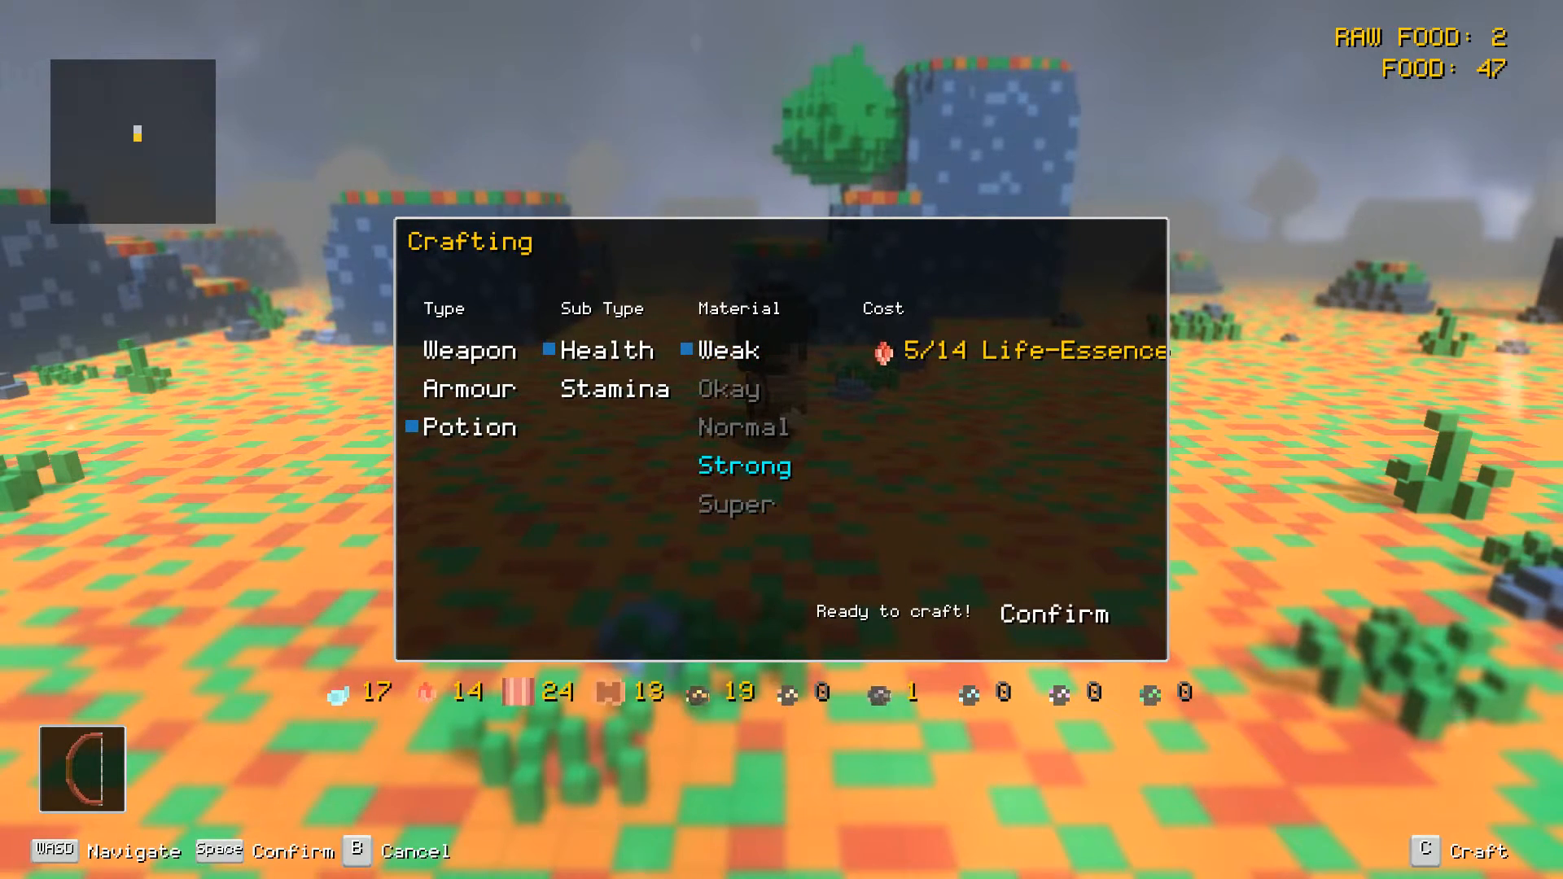
key("w")
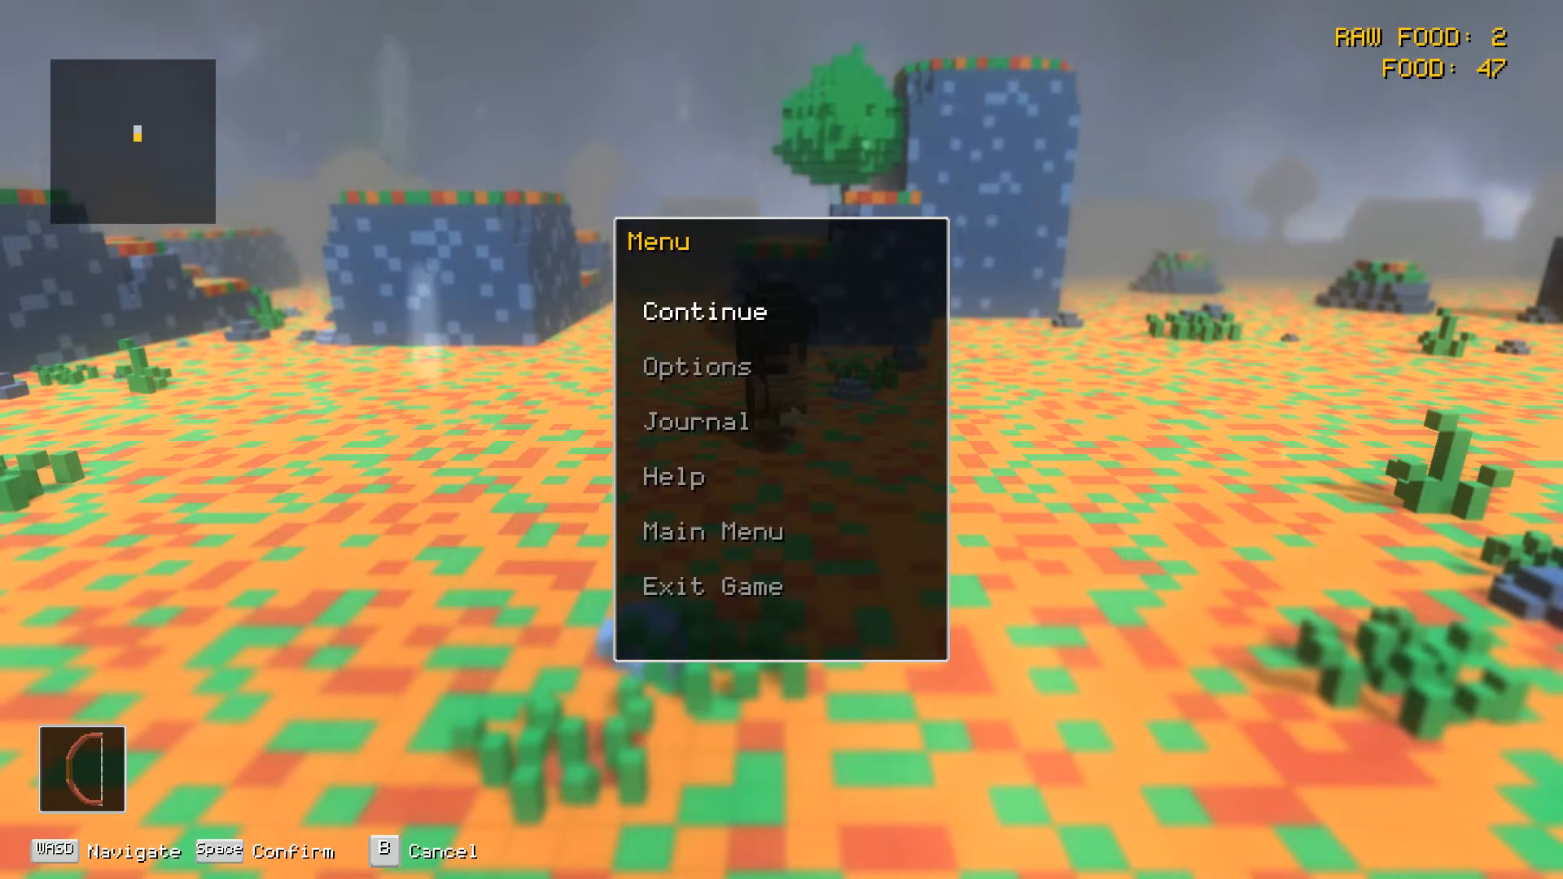
Choose Continue and turn the camera around Durp on the orange field.
left_click(703, 311)
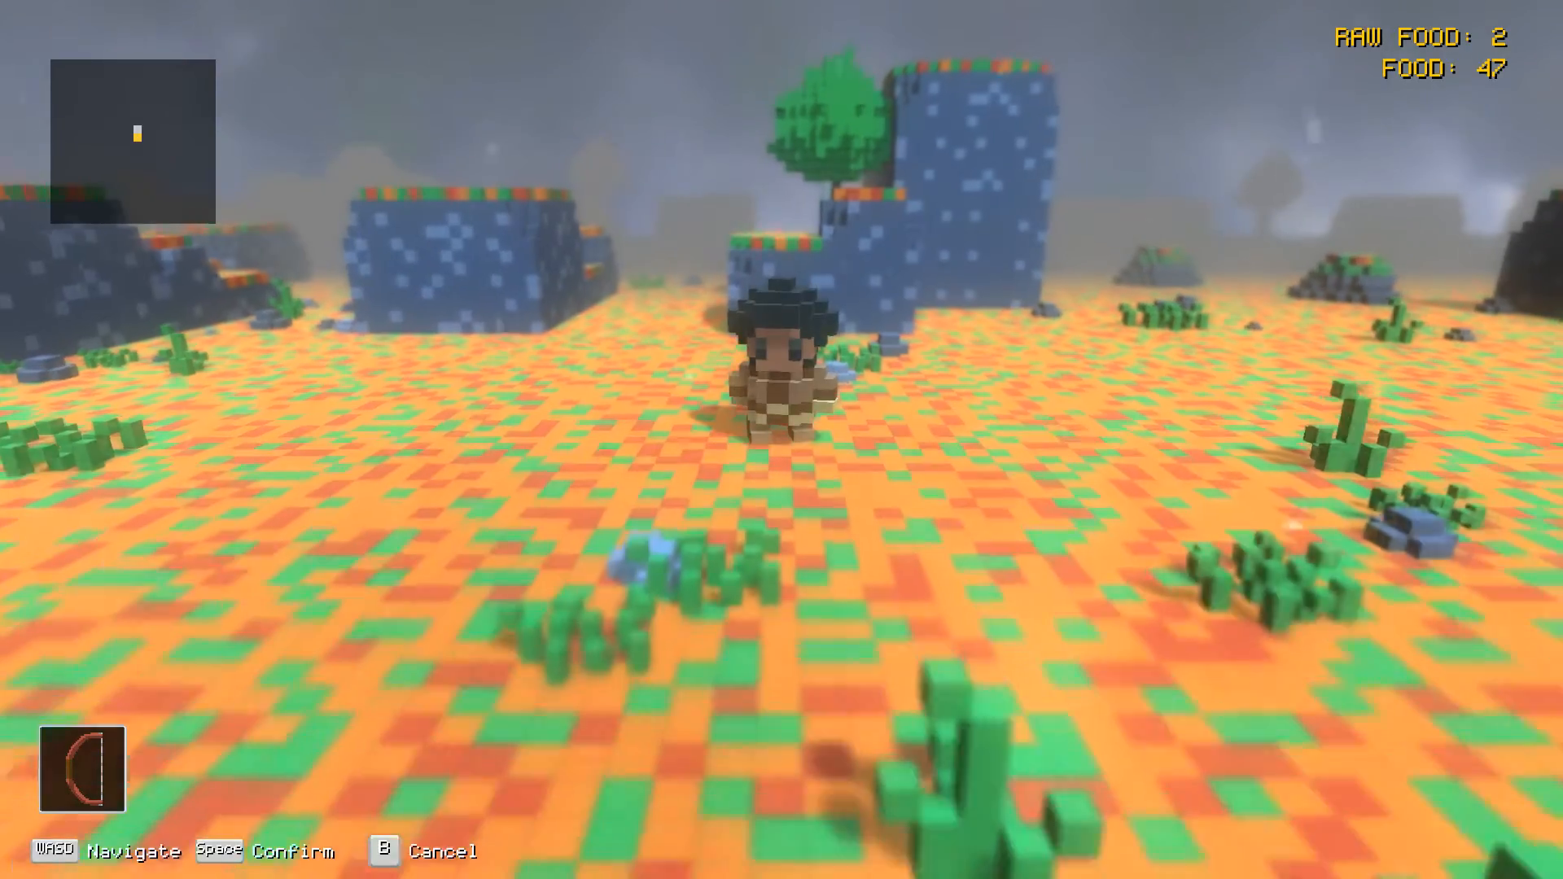
key("w")
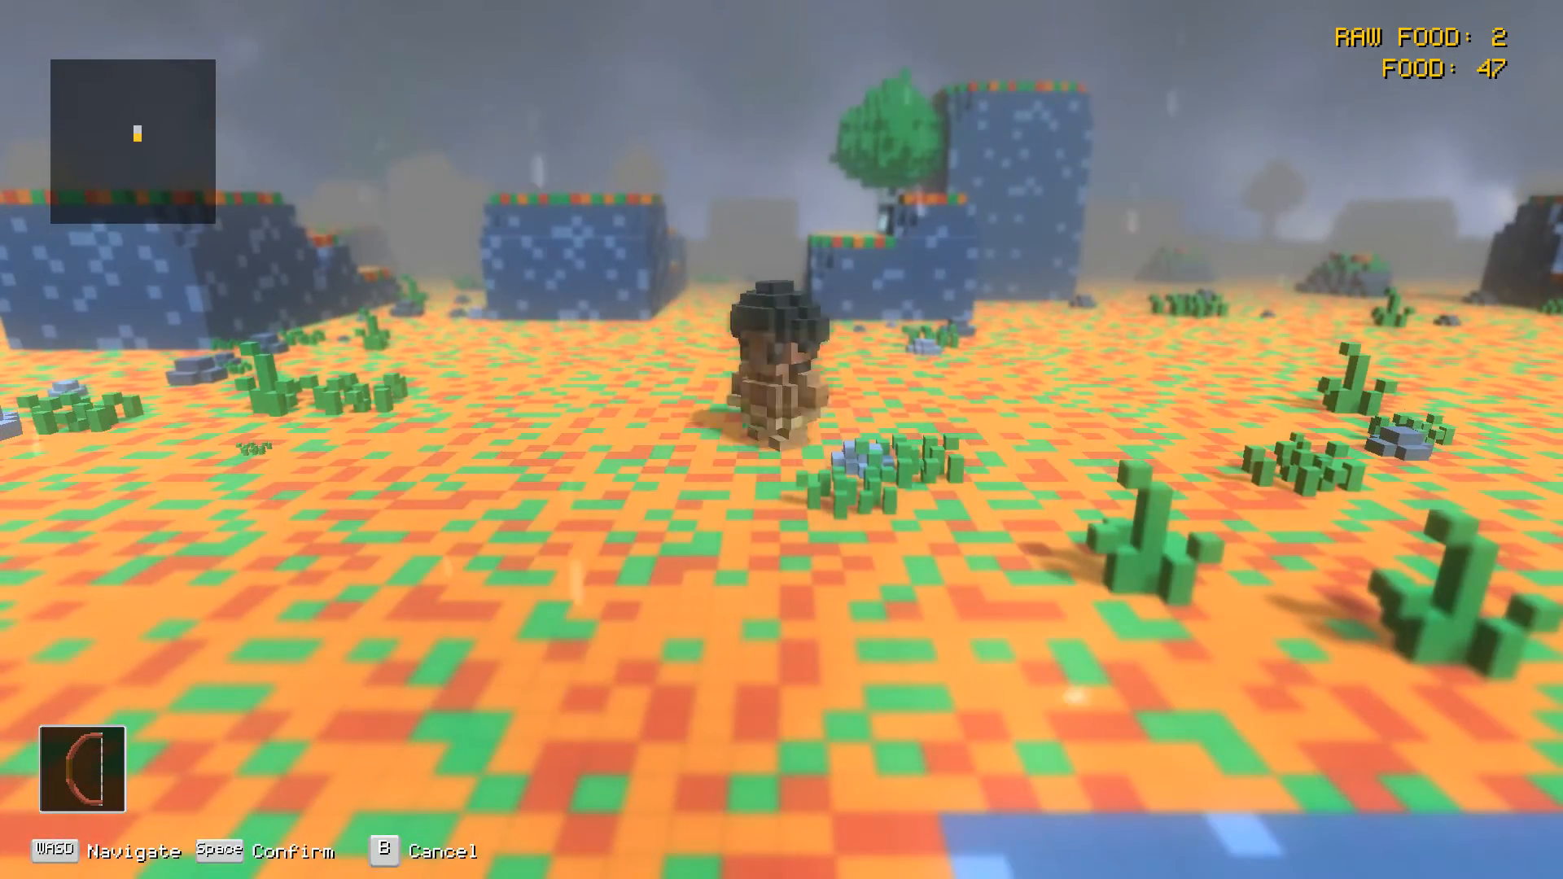